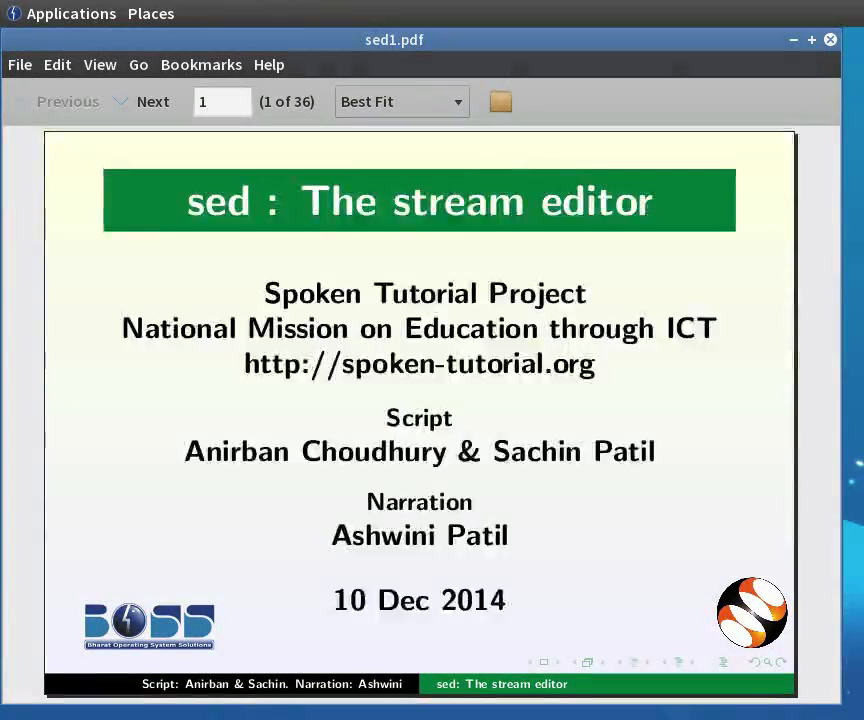
Reveal the Learning Objectives and the GNU/Linux and GNU BASH system requirements slides
click(152, 101)
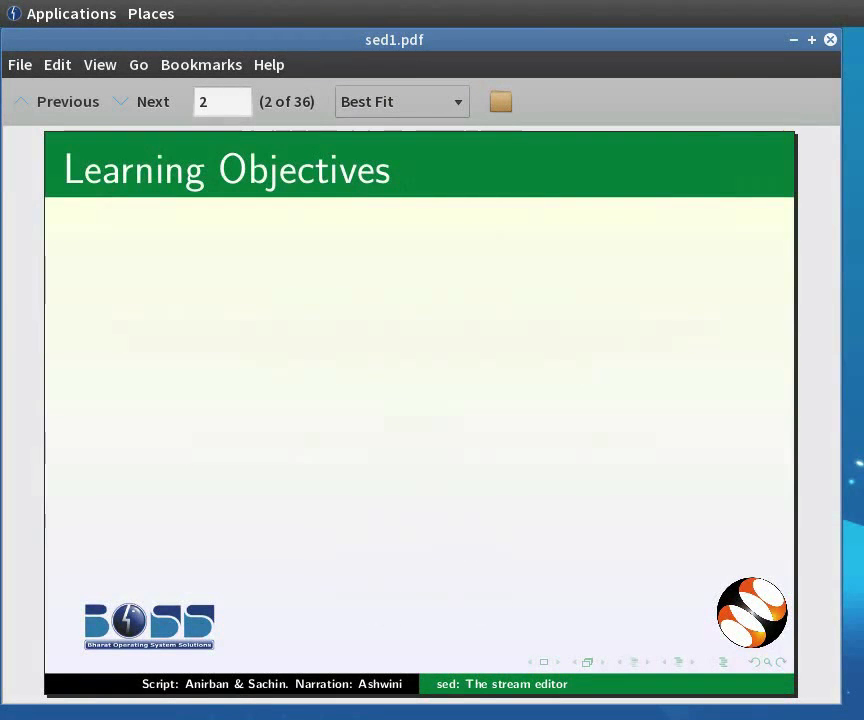
click(152, 101)
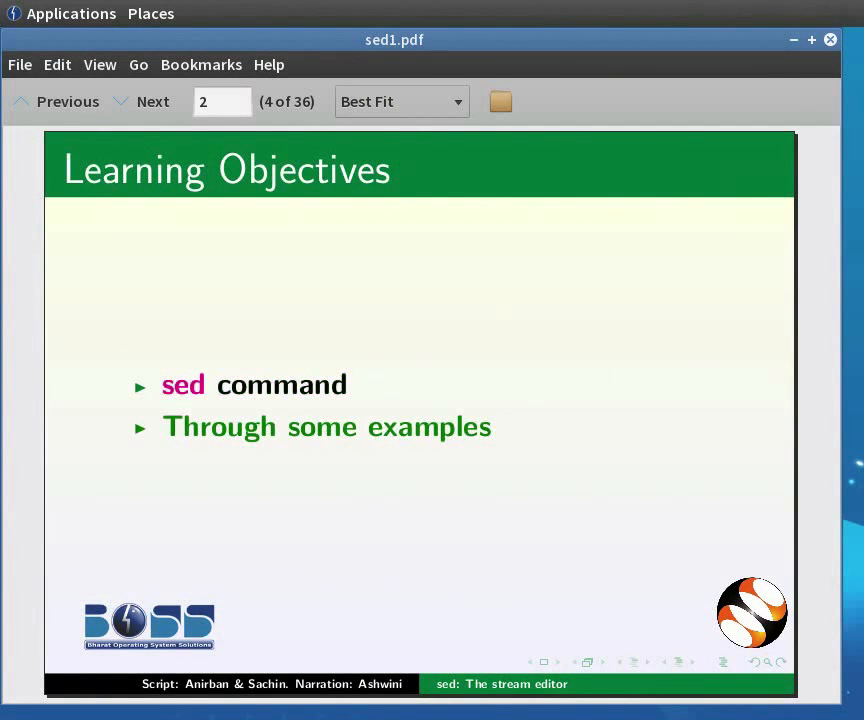
click(152, 101)
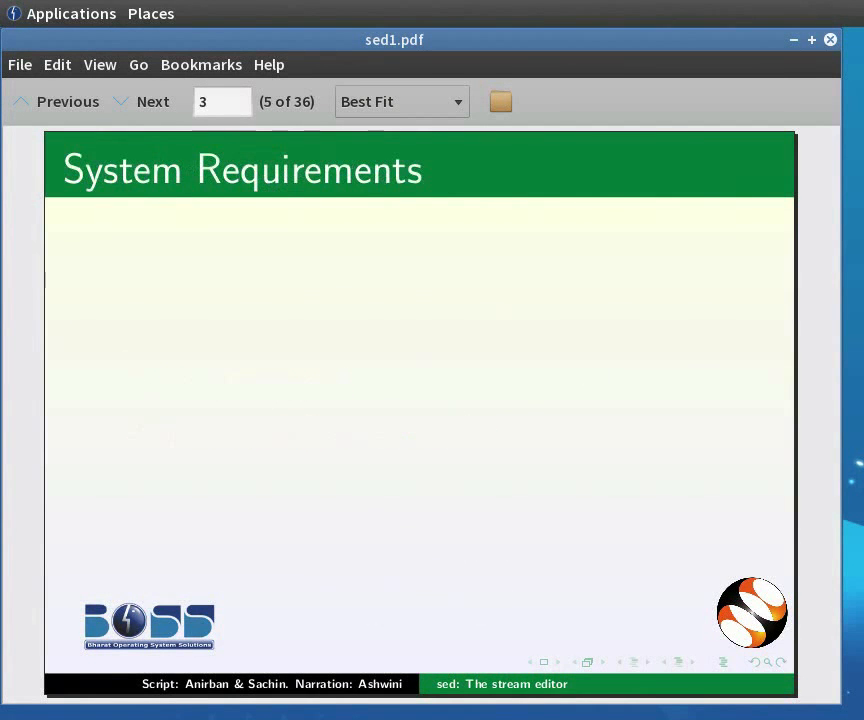
click(152, 101)
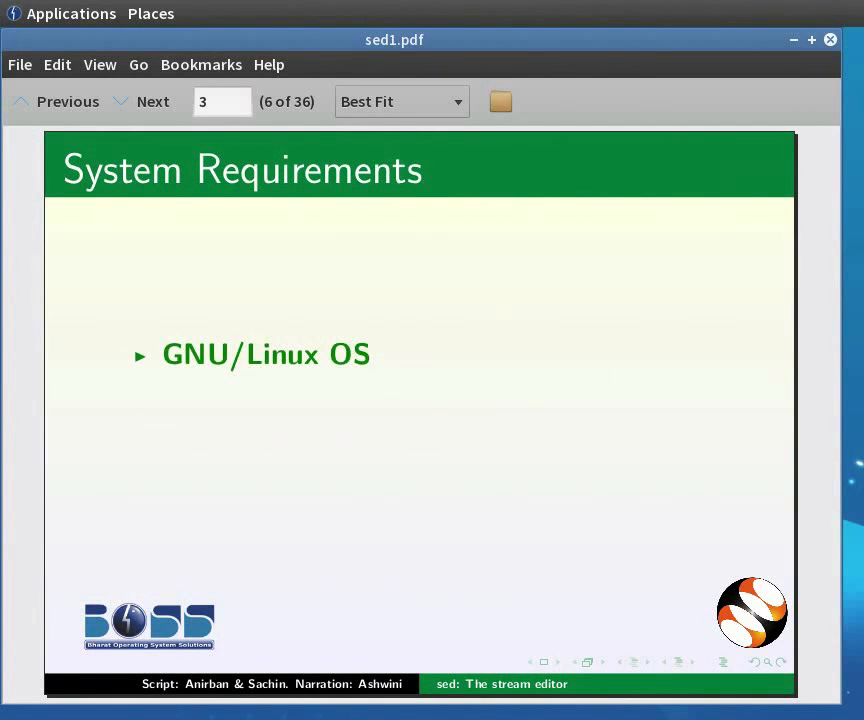
click(152, 101)
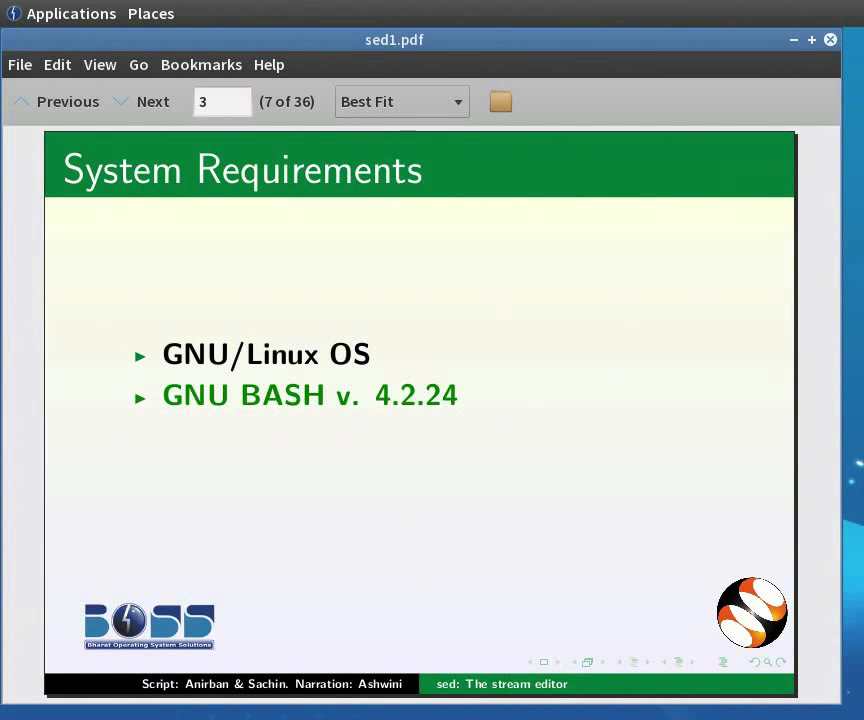
Reveal the Prerequisites slide with the spoken-tutorial.org link, then reach Introduction to sed
click(152, 101)
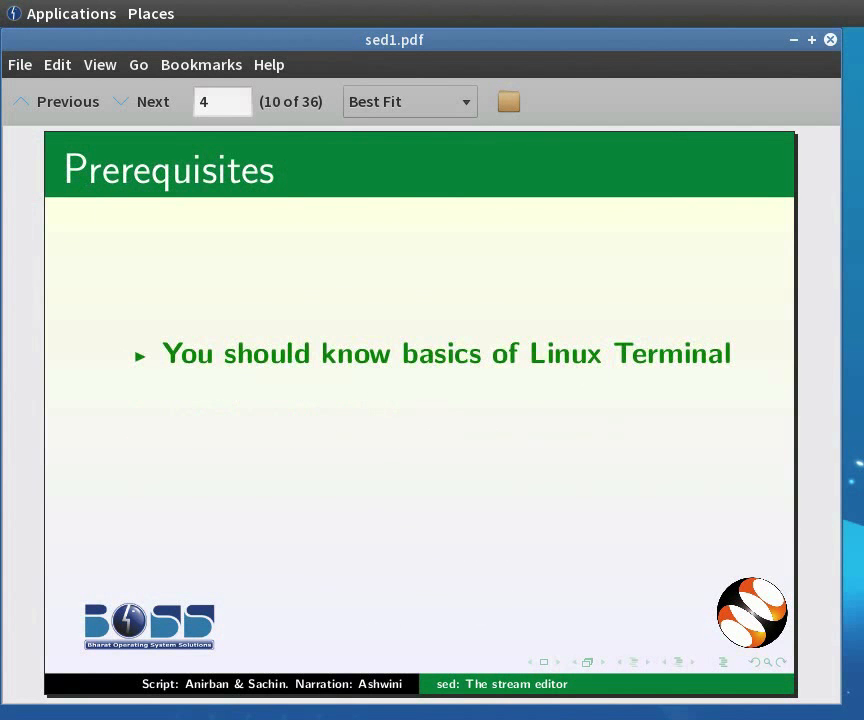
click(152, 101)
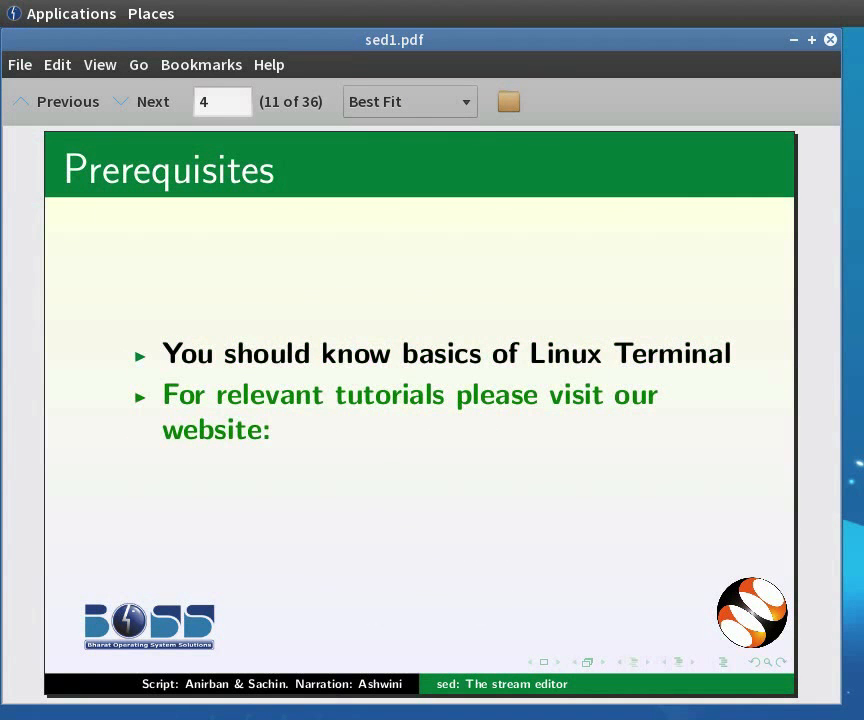
click(152, 101)
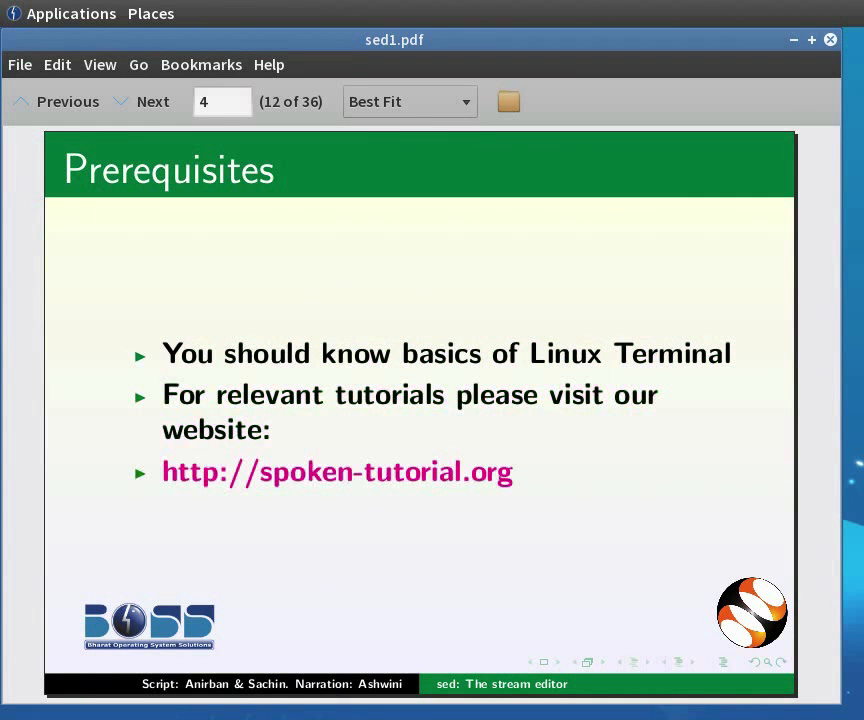
click(152, 101)
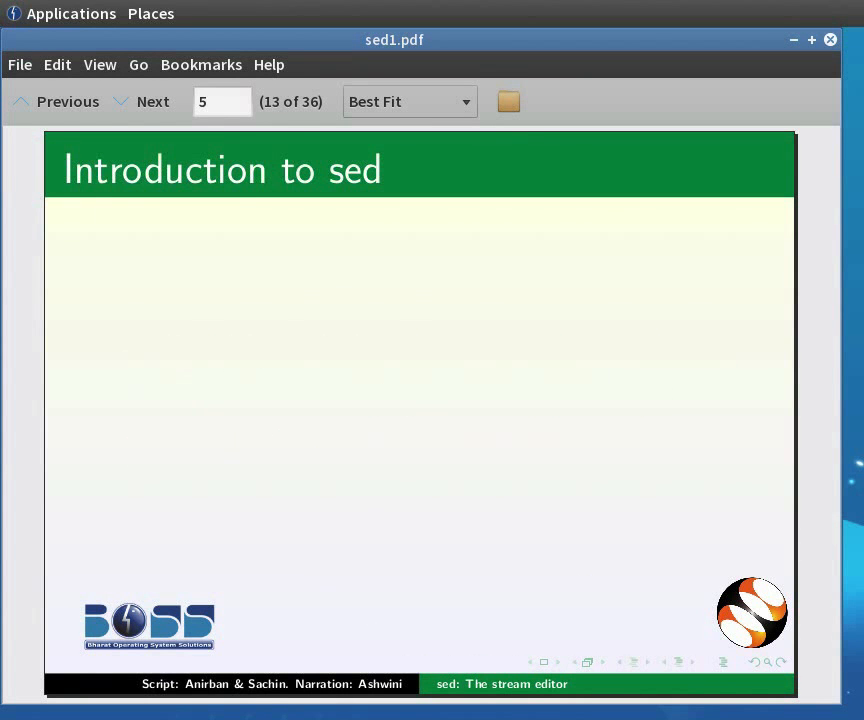
Reveal the stream editor and pattern-finding bullets, then the Insertion and Substitution functions
click(152, 101)
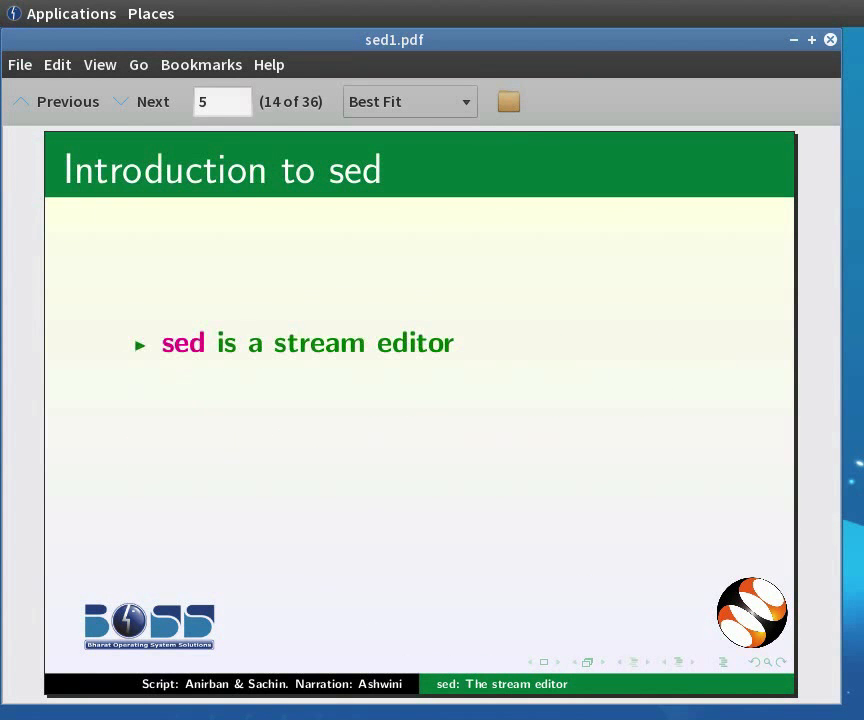
click(152, 101)
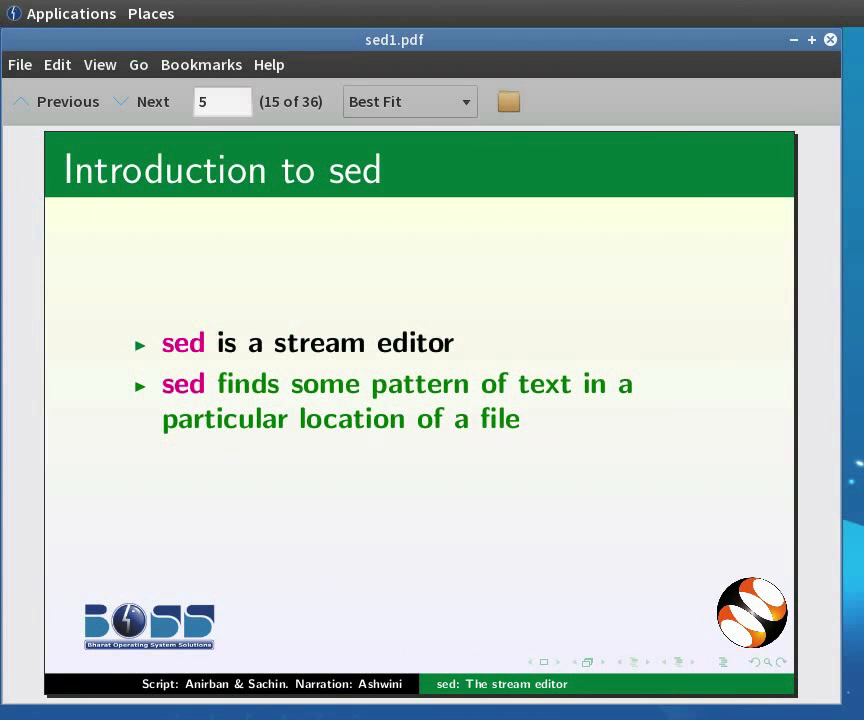
click(152, 101)
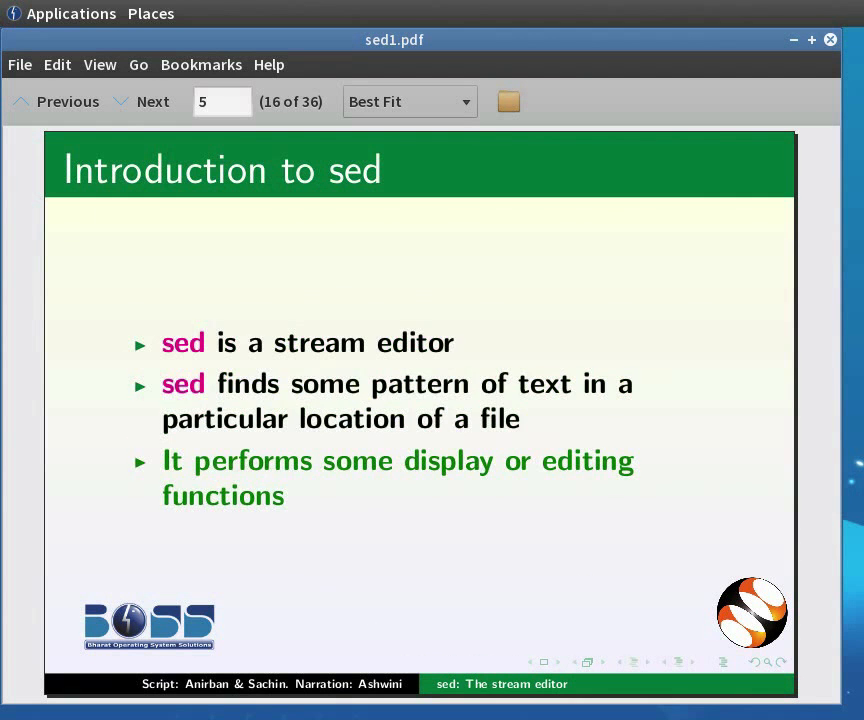
click(152, 101)
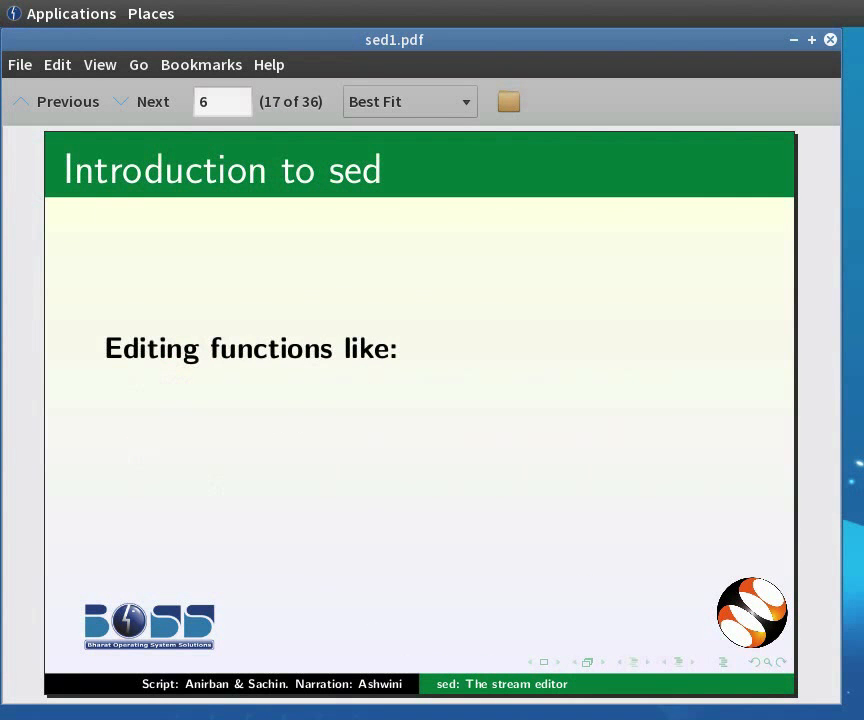
click(152, 101)
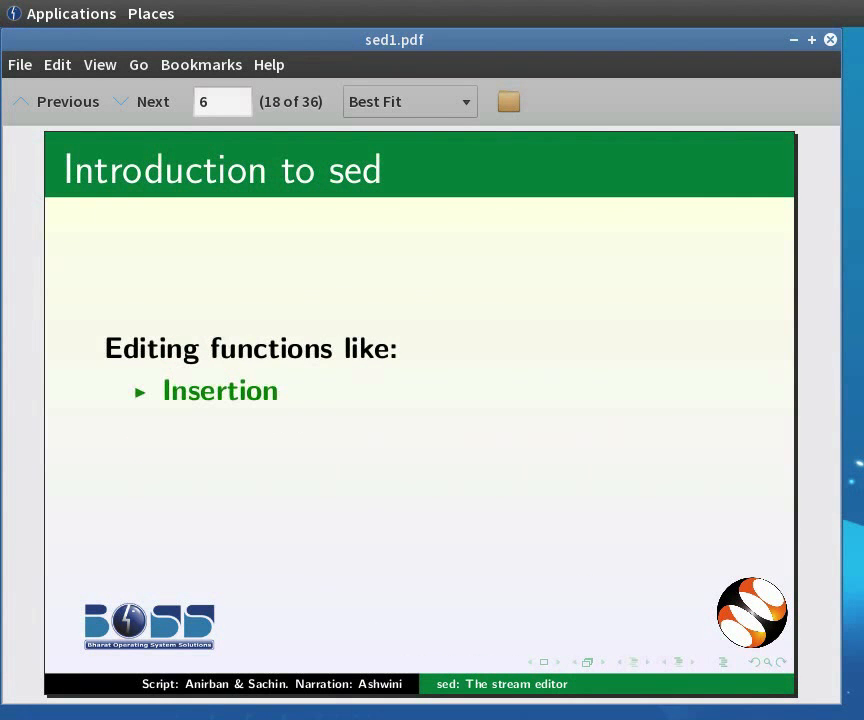
click(152, 101)
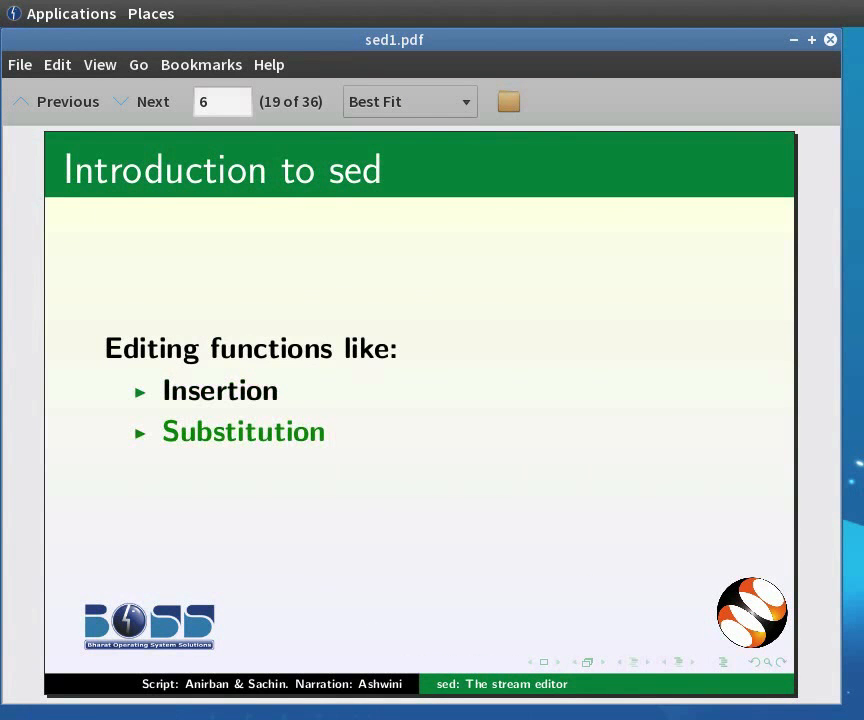
click(152, 101)
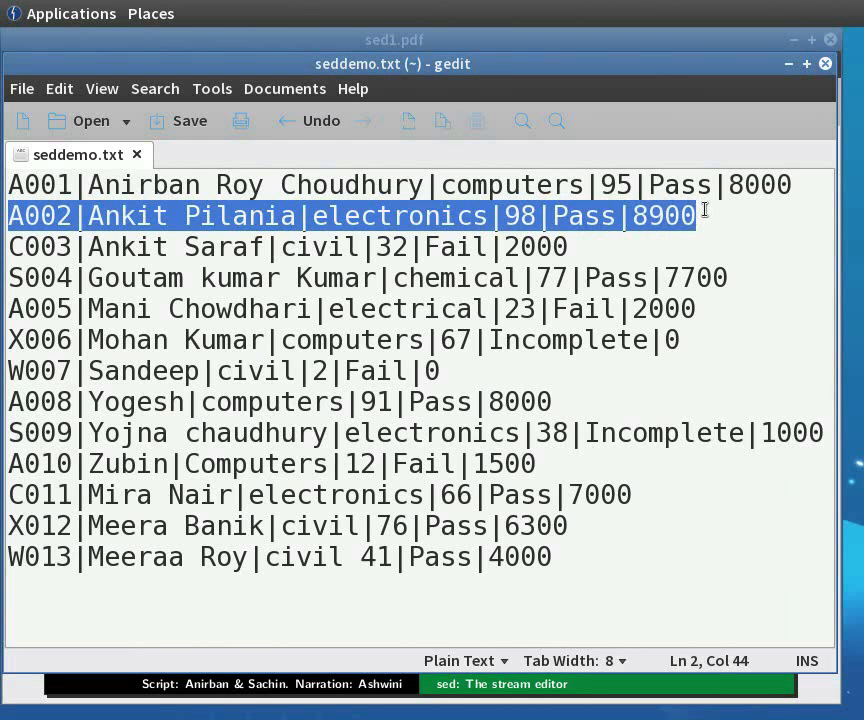
Run sed '2p' seddemo.txt in the terminal, duplicating the A002 record
click(700, 215)
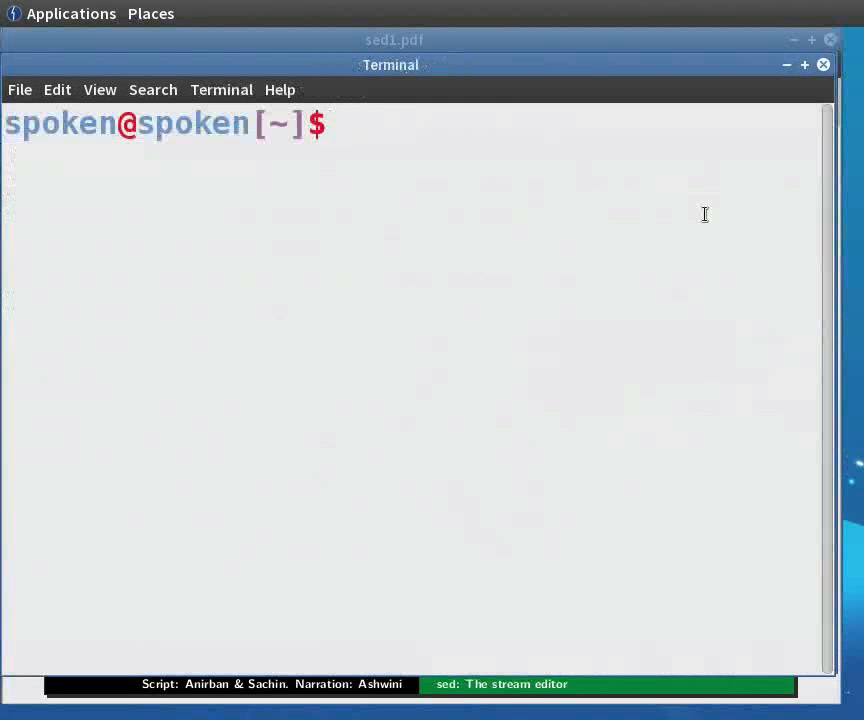
text(sed)
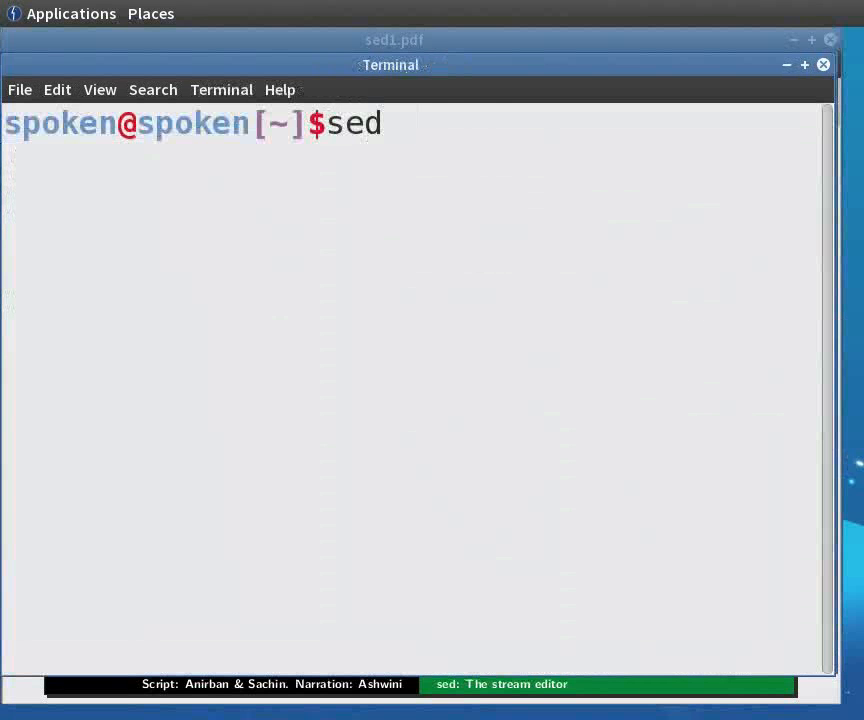
text('')
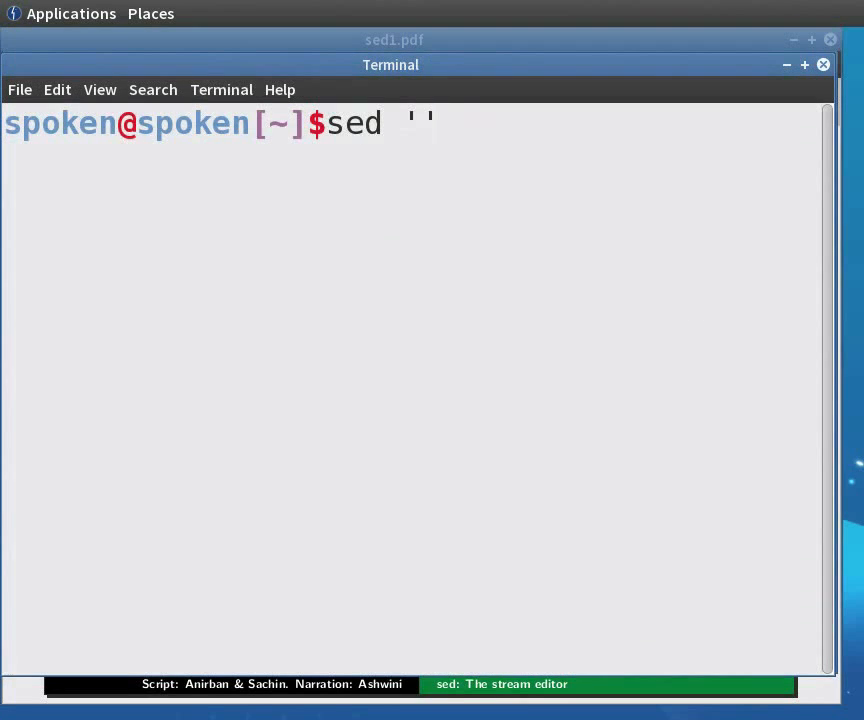
text(2p)
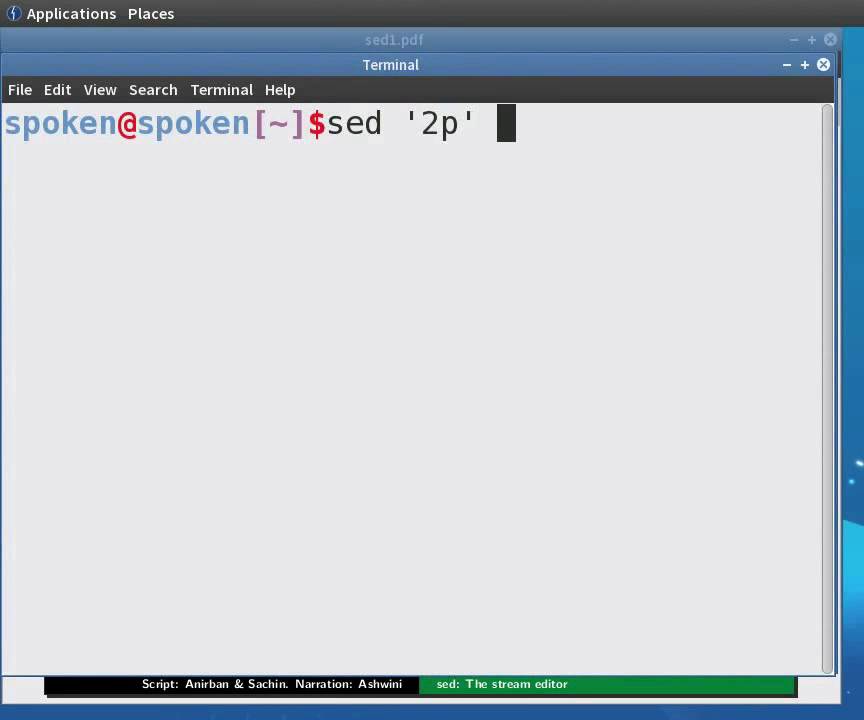
text(seddemo.txt)
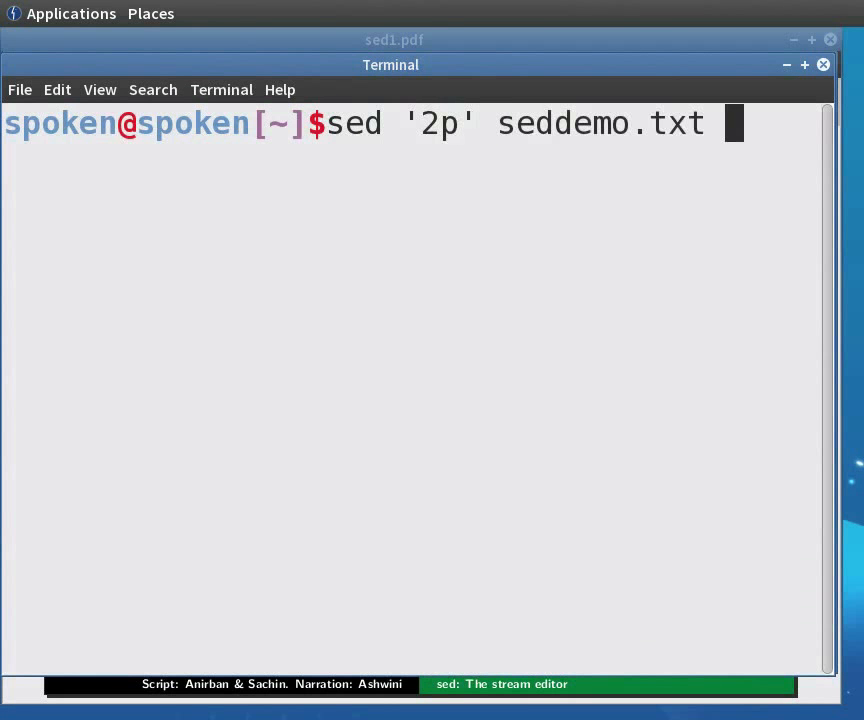
key(Return)
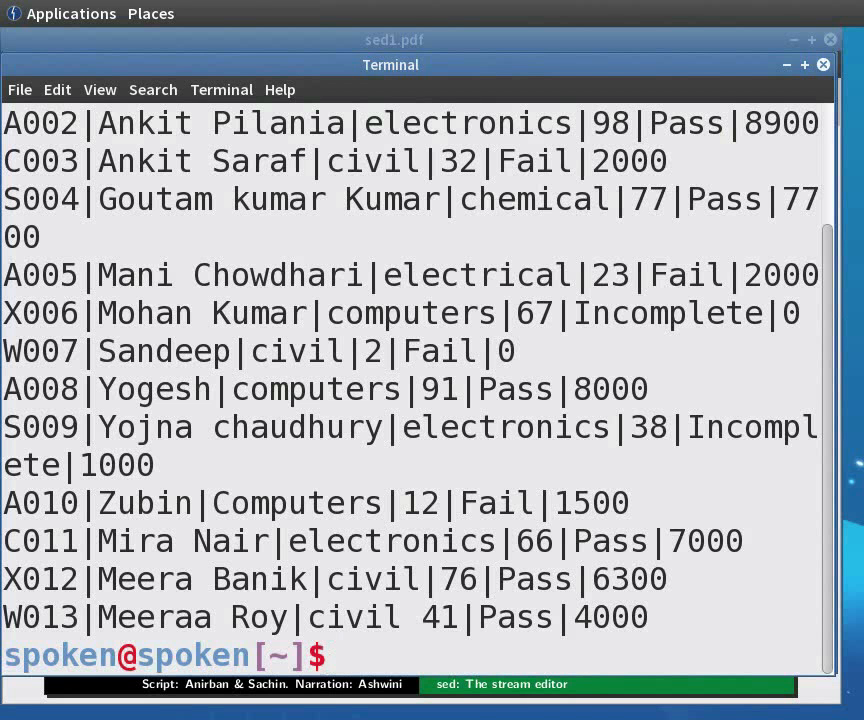
text(sed '2p' seddemo.txt)
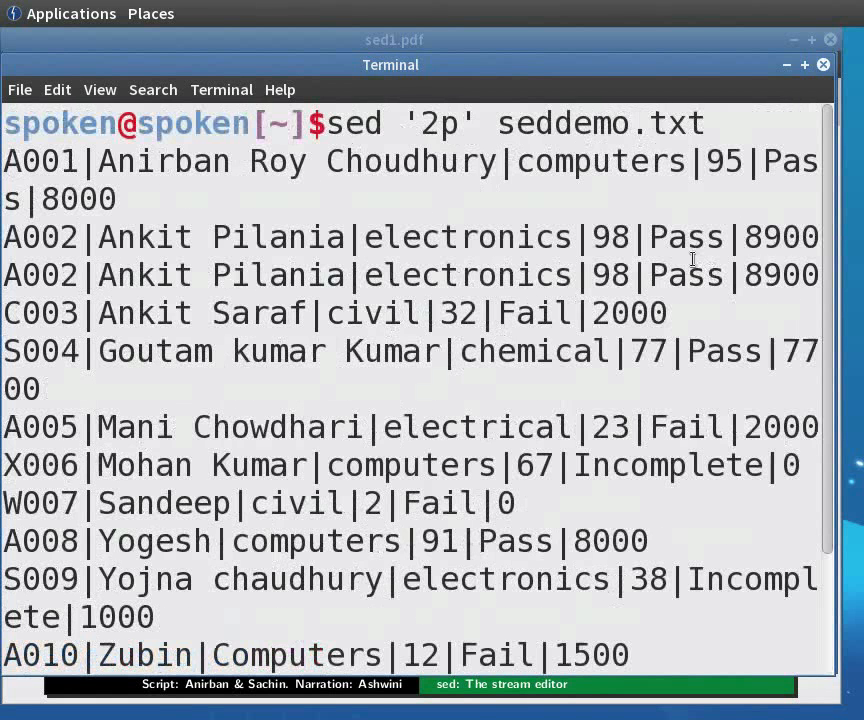
double_click(440, 123)
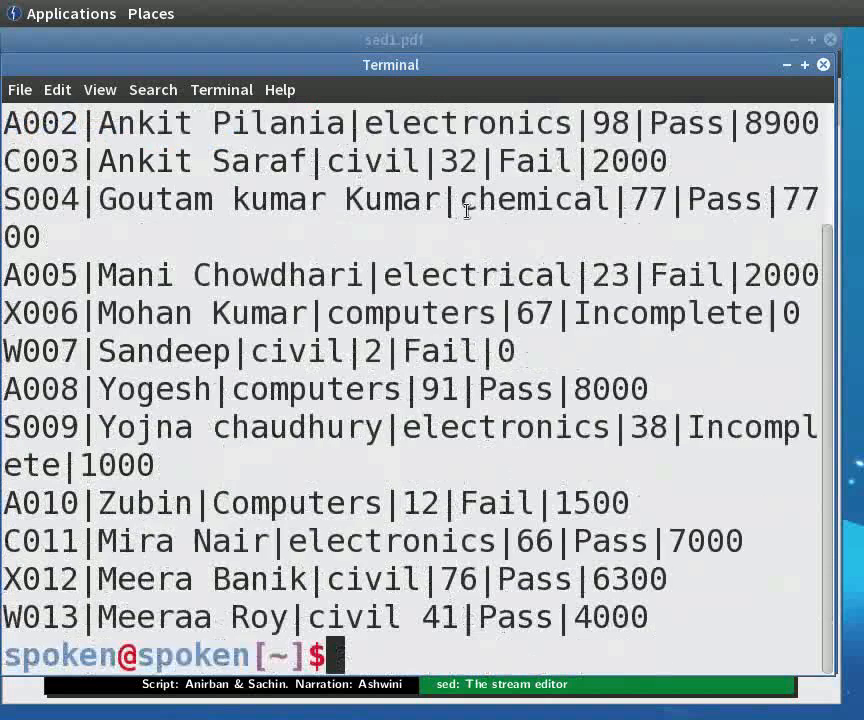
text(sed '2p' seddemo.txt)
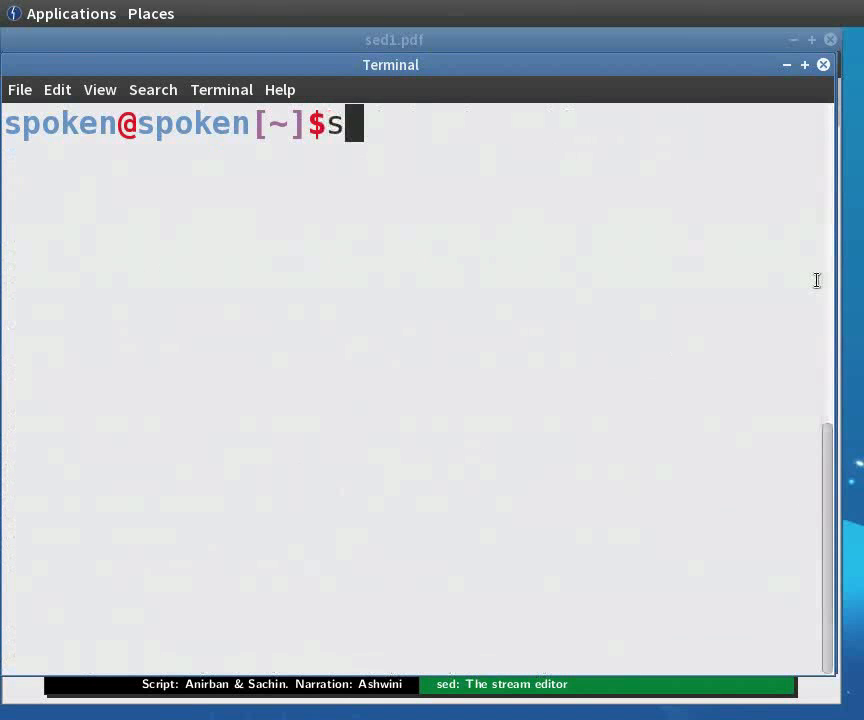
text(ed -)
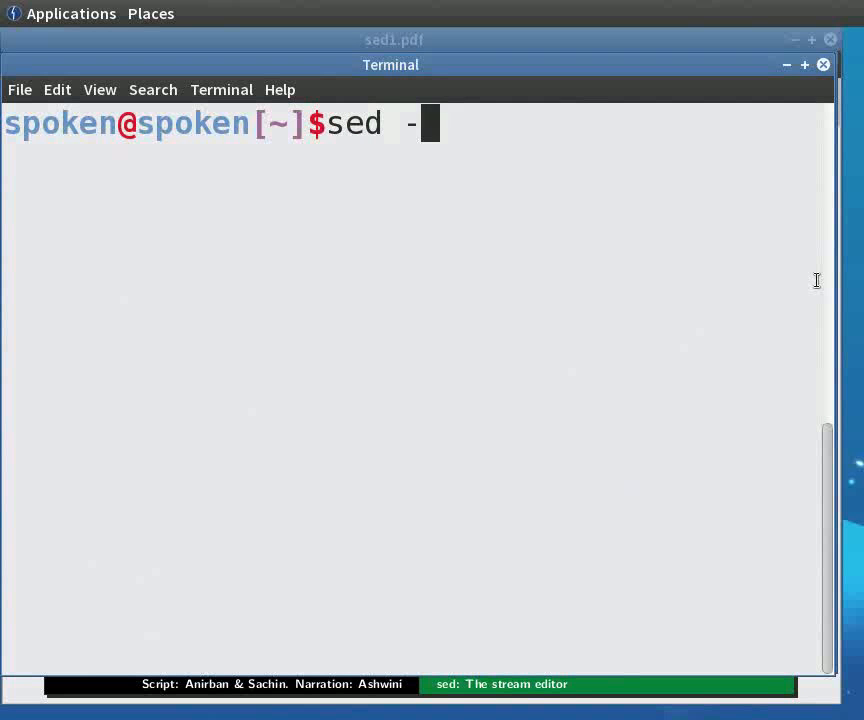
text(n '')
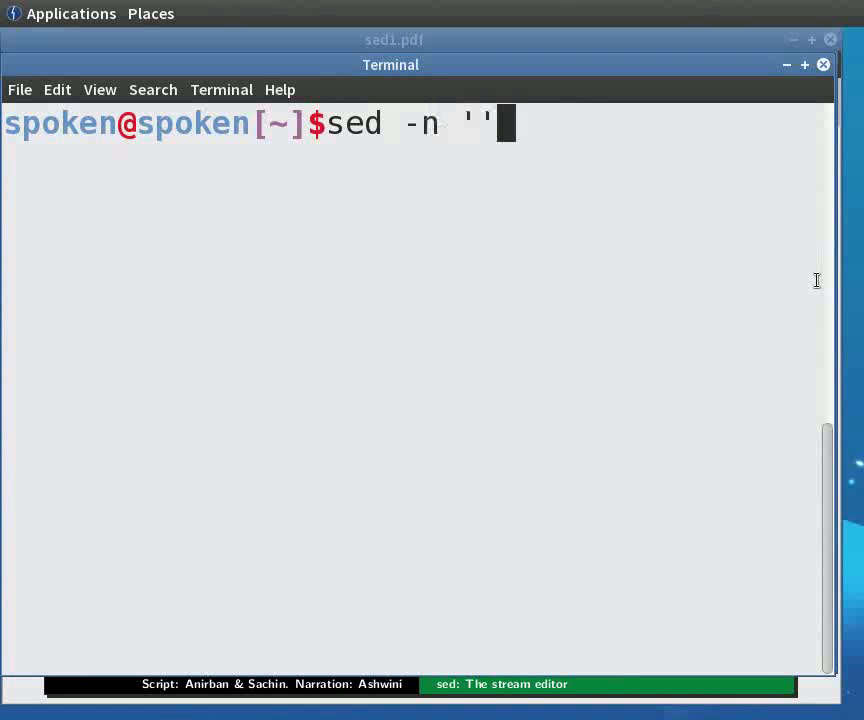
text(2p)
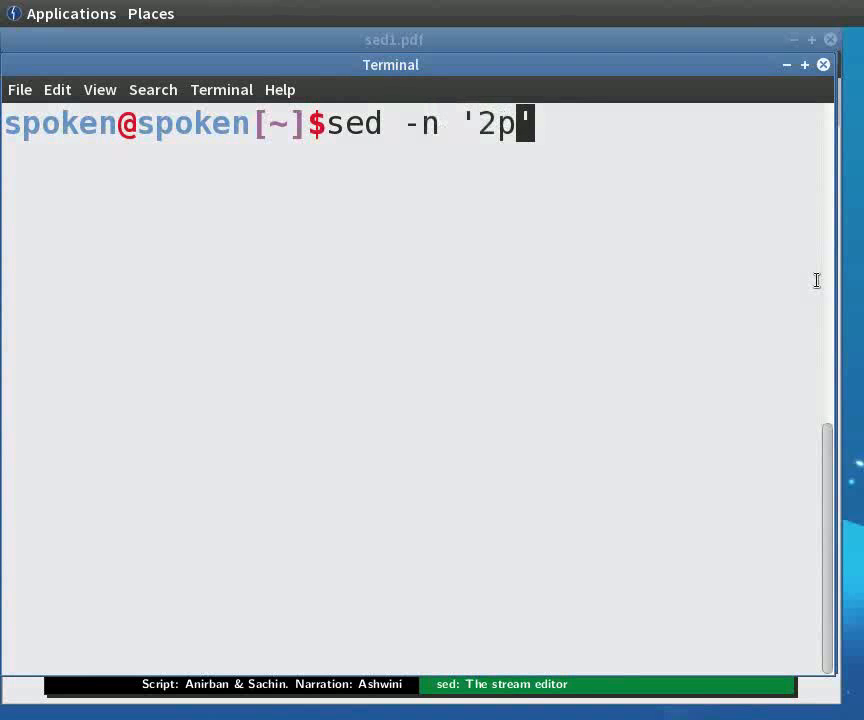
text(s)
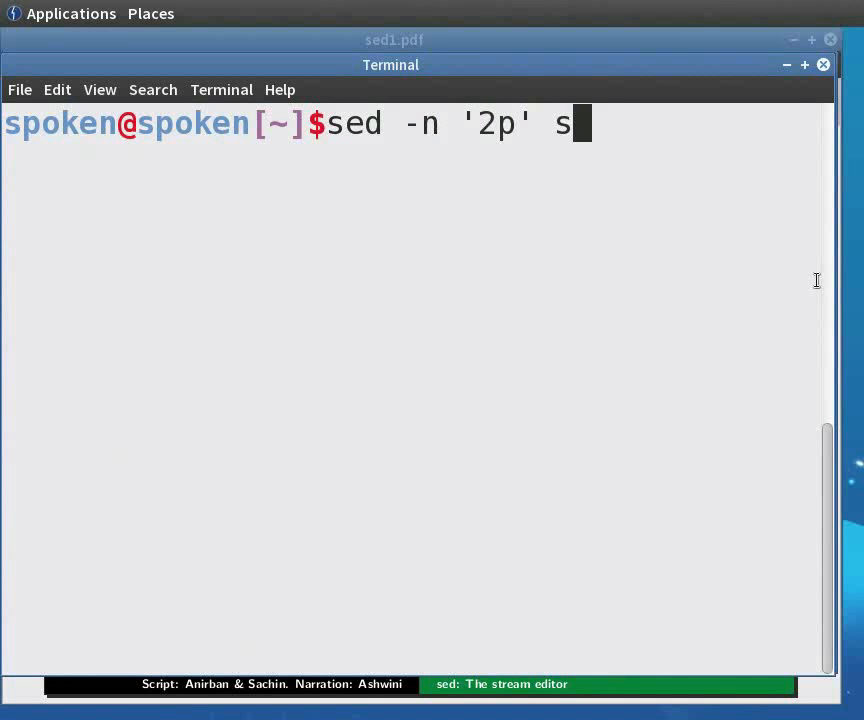
text(eddemo.txt)
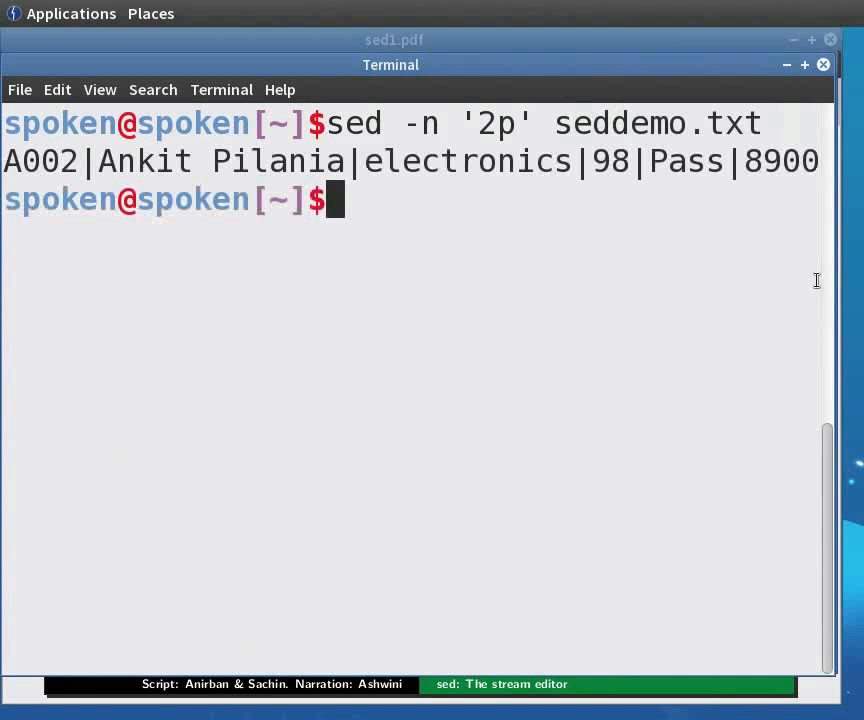
mouse_move(92, 208)
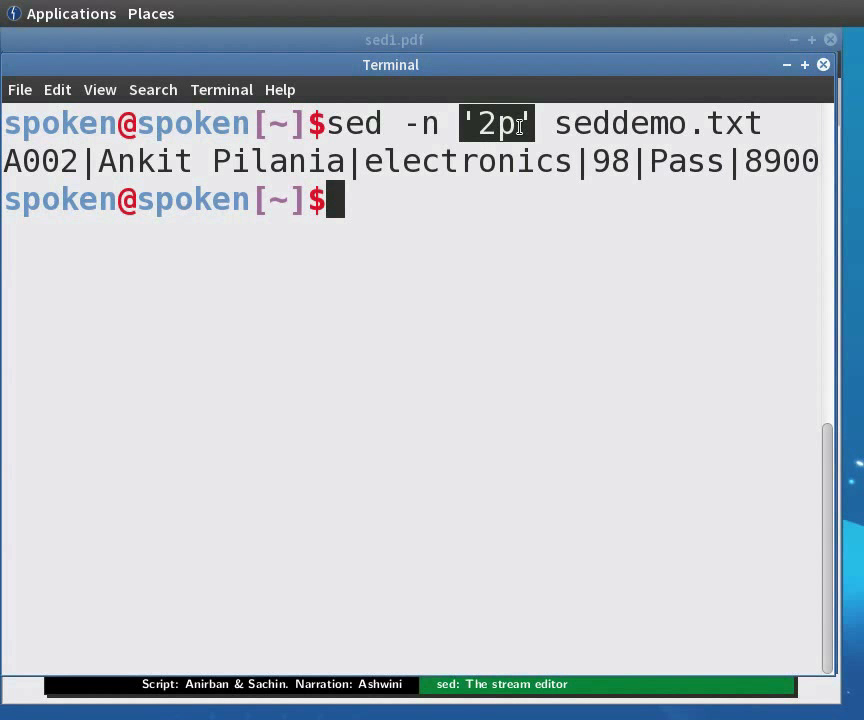
mouse_move(548, 127)
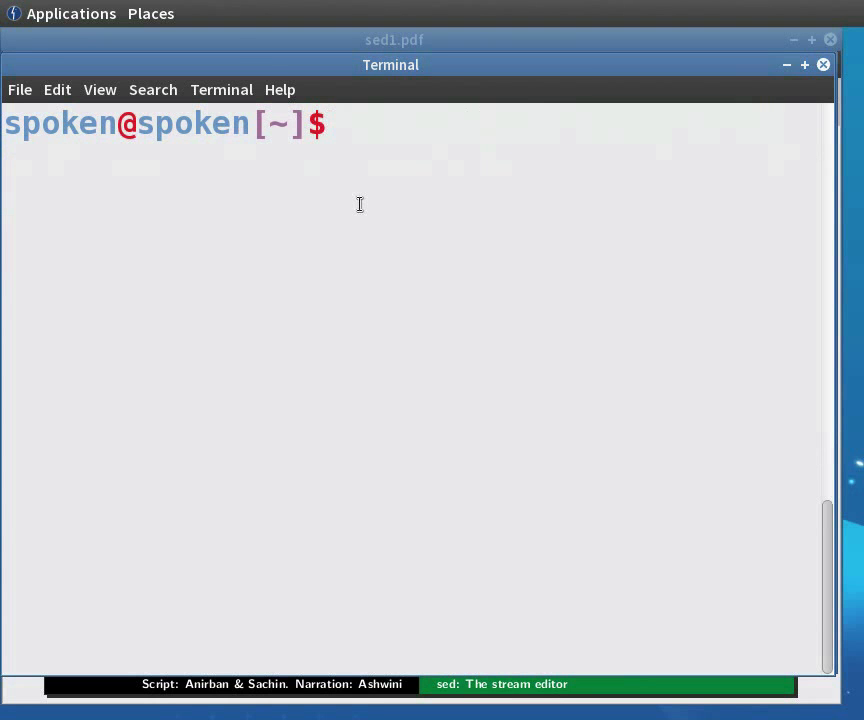
text(s)
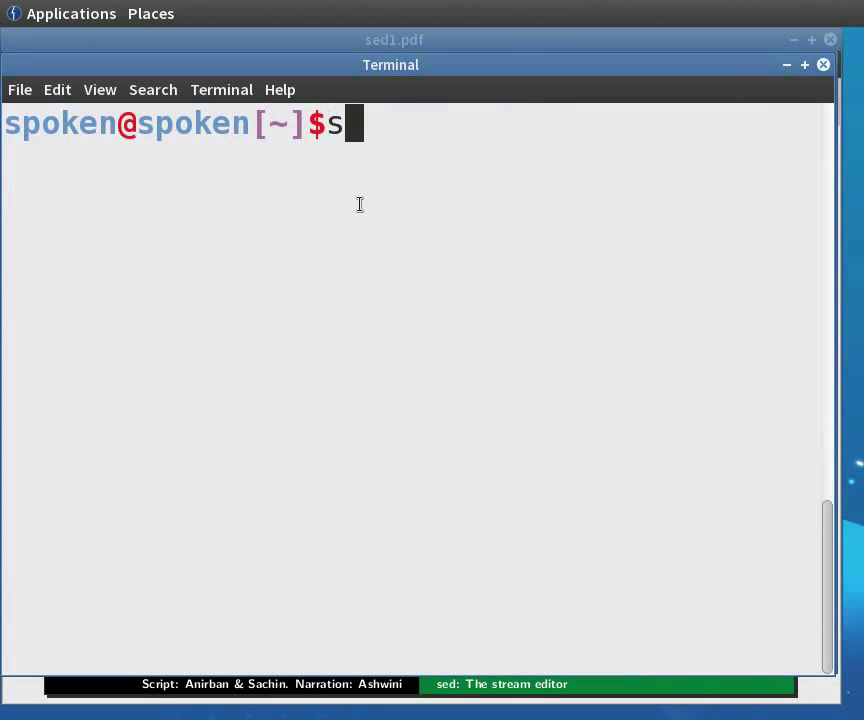
text(ed)
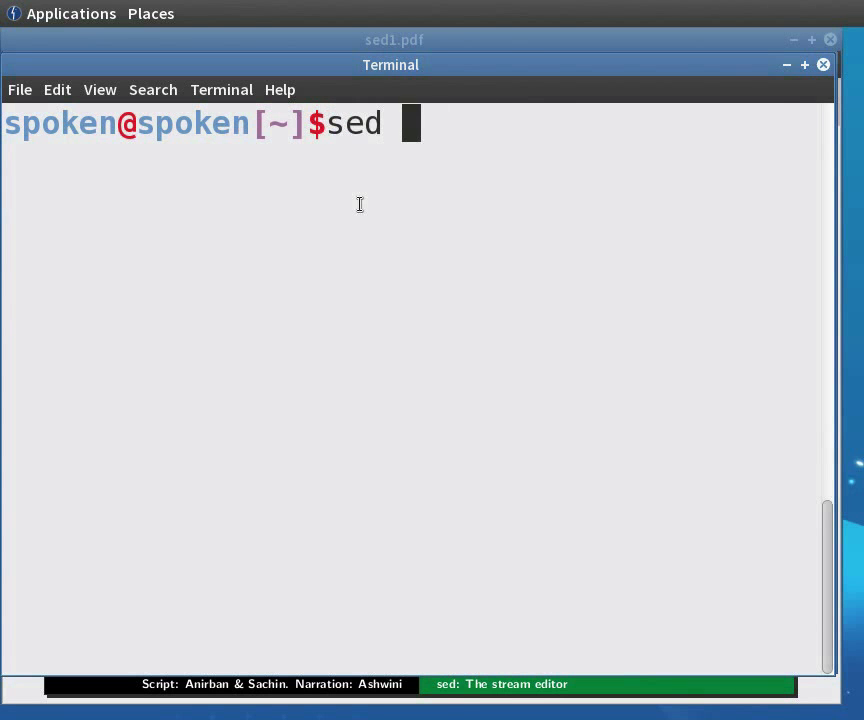
text(-n '')
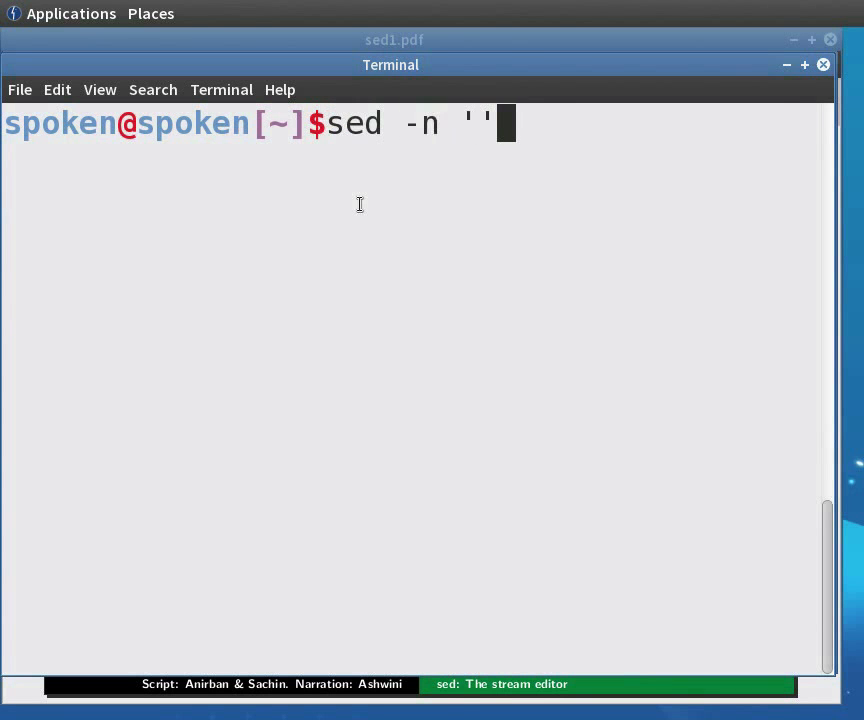
text($)
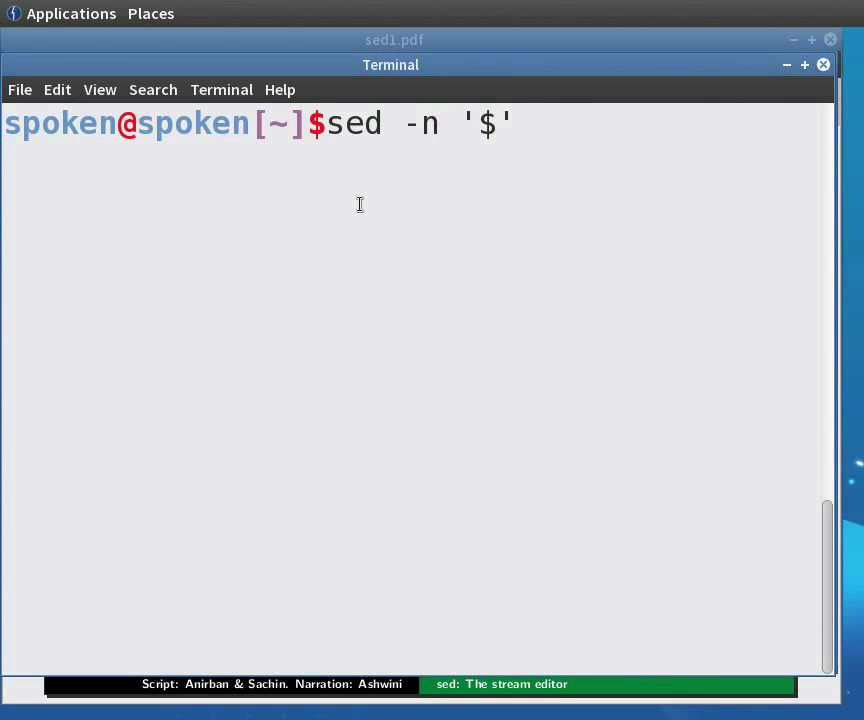
text(p)
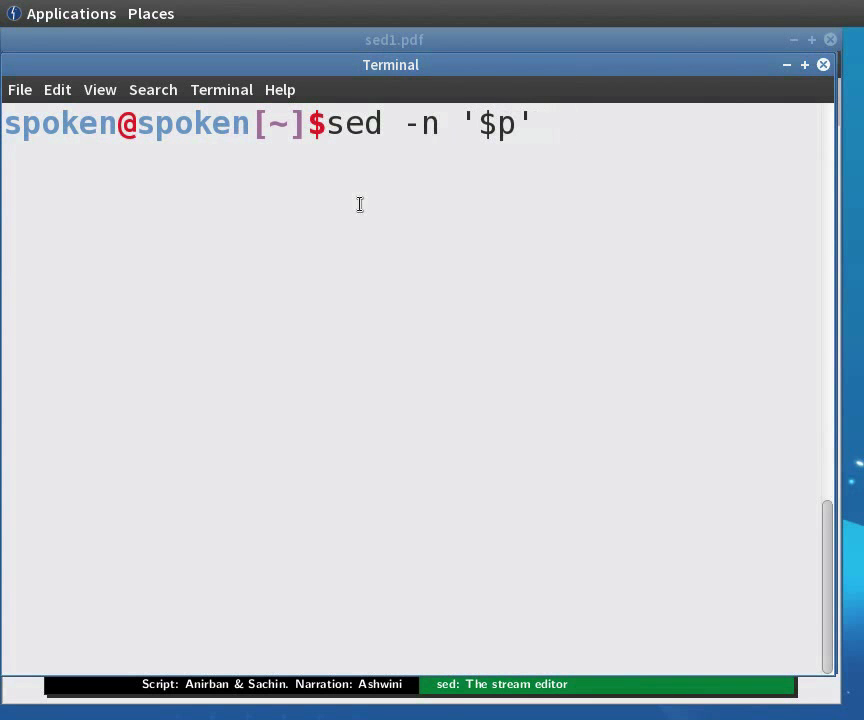
text(seddemo.txt)
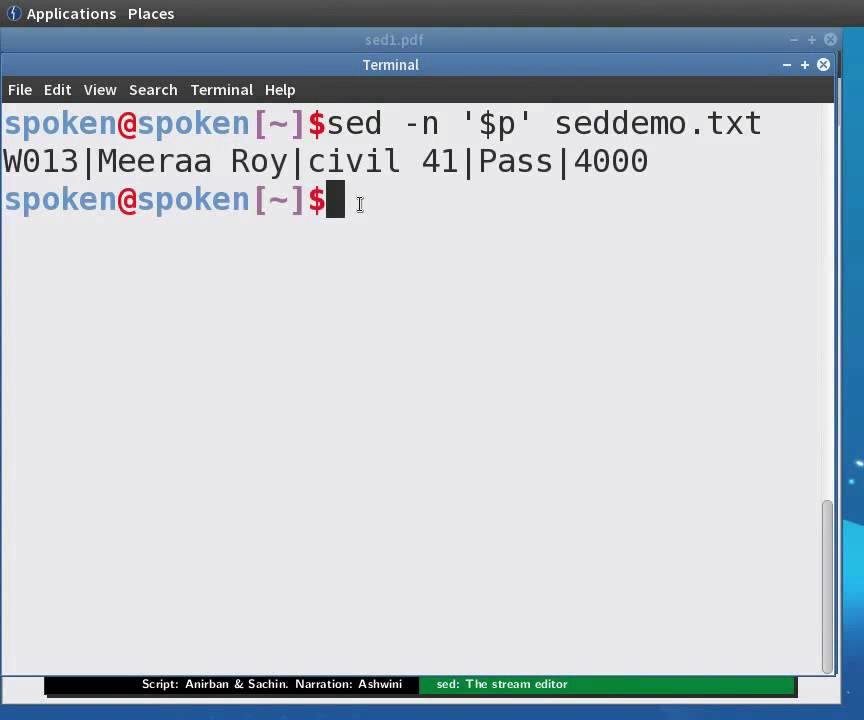
mouse_move(547, 177)
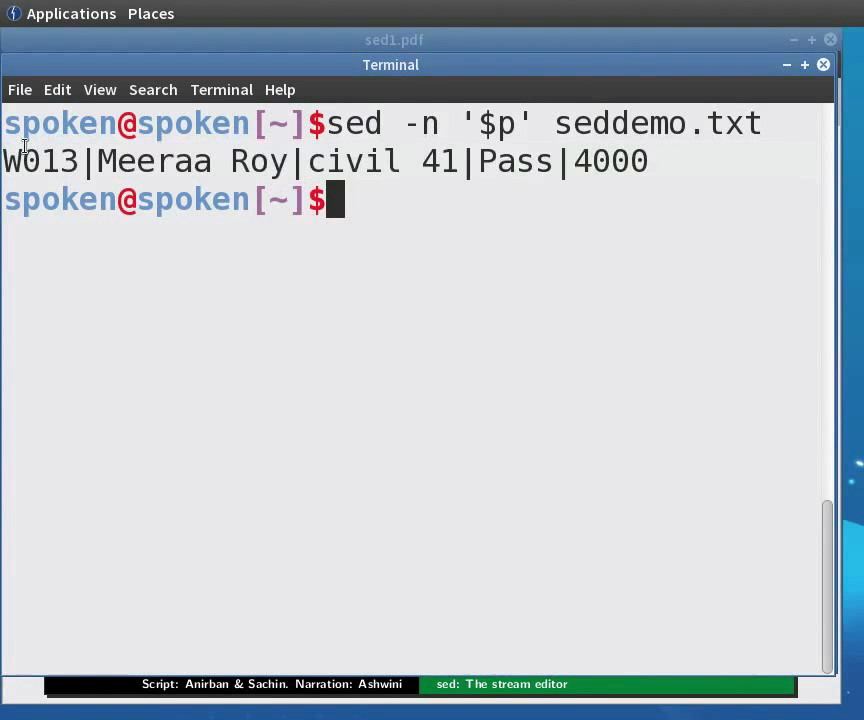
key(alt+Tab)
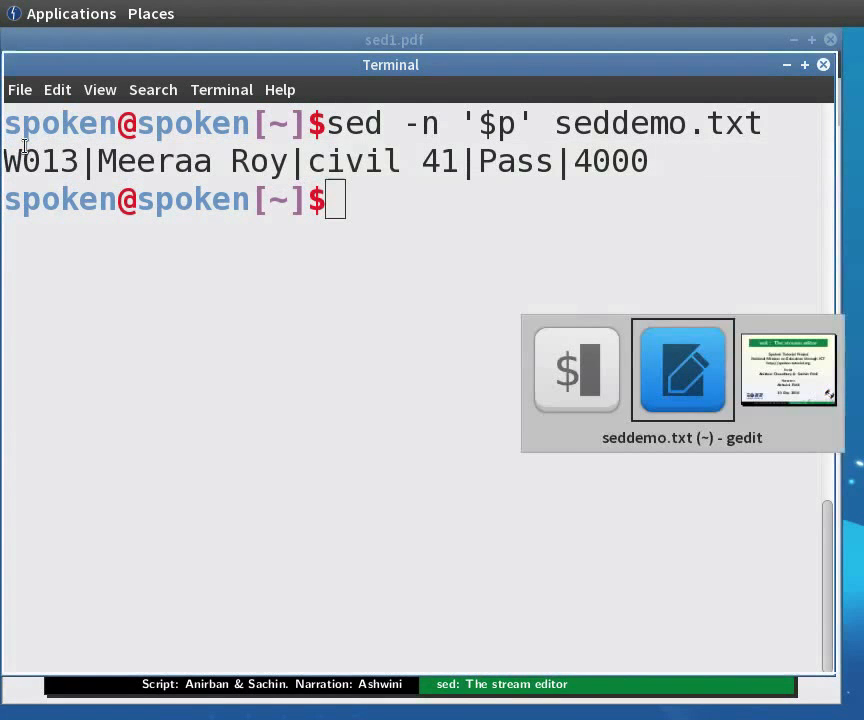
click(682, 370)
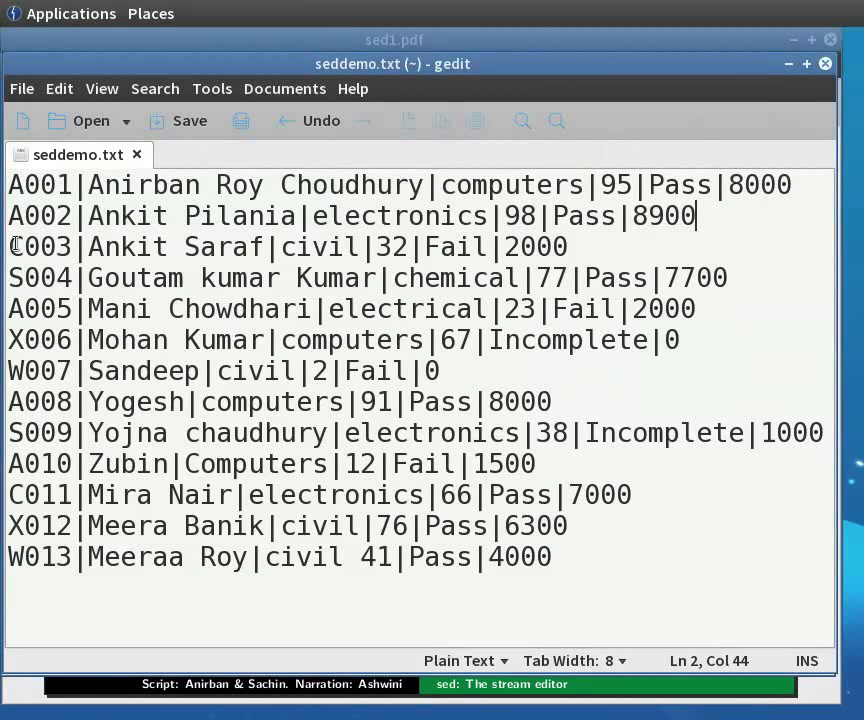
drag(8, 247, 690, 340)
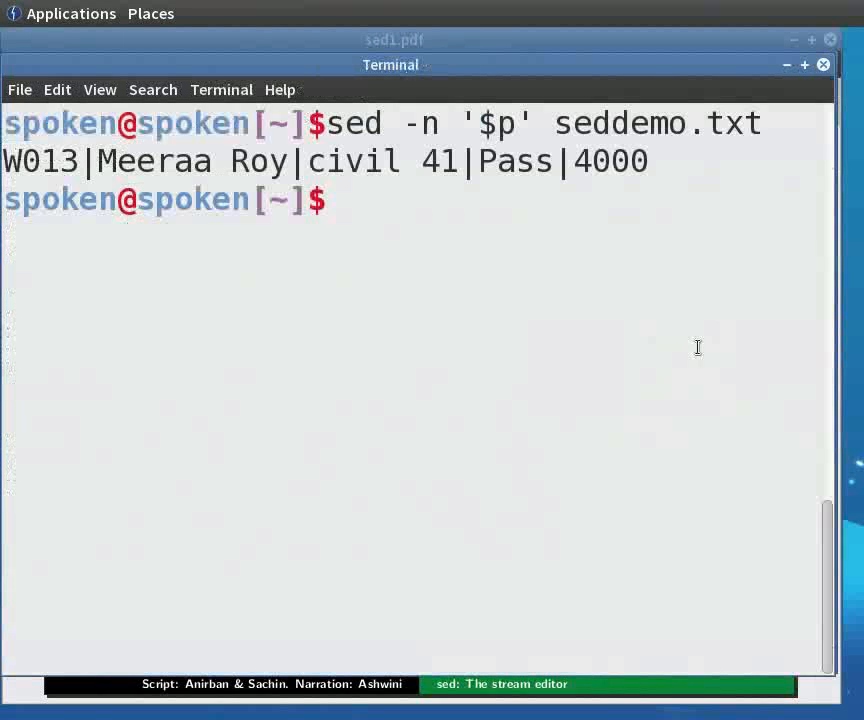
Run sed -n '3,6p' seddemo.txt, showing records C003 through X006
text(sed -)
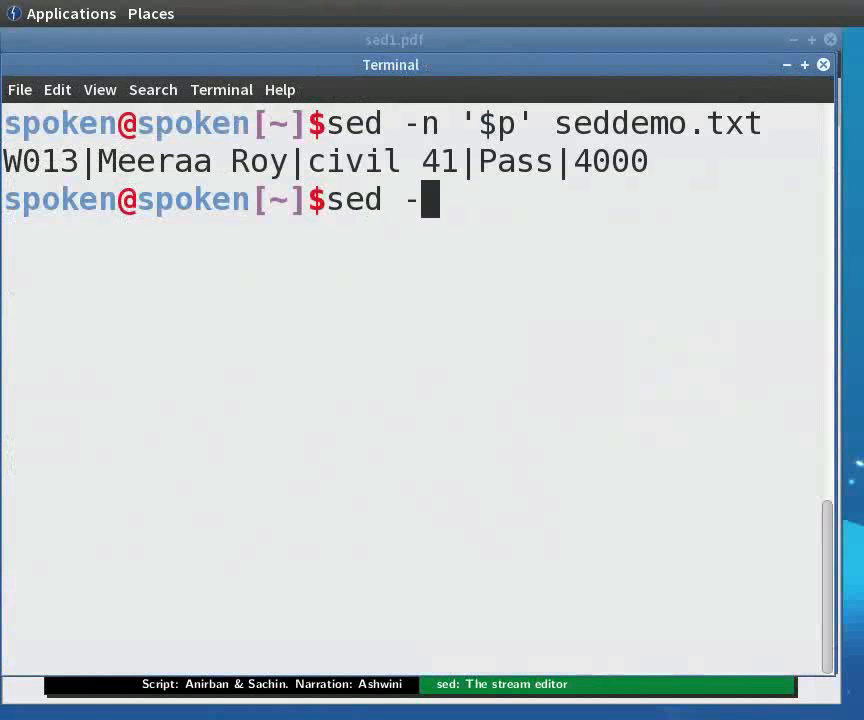
text(n '')
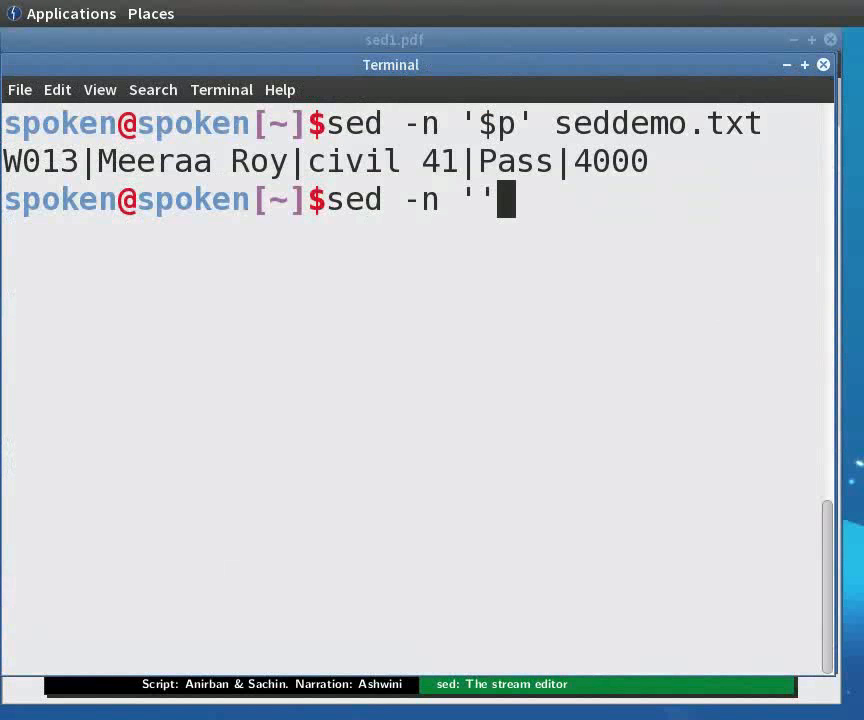
text(3,)
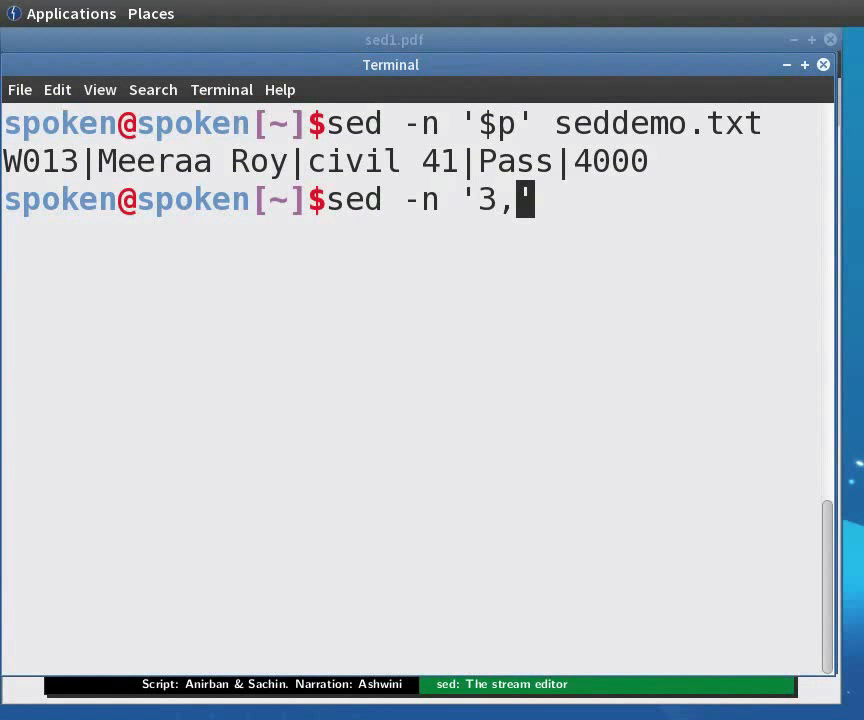
text(6p')
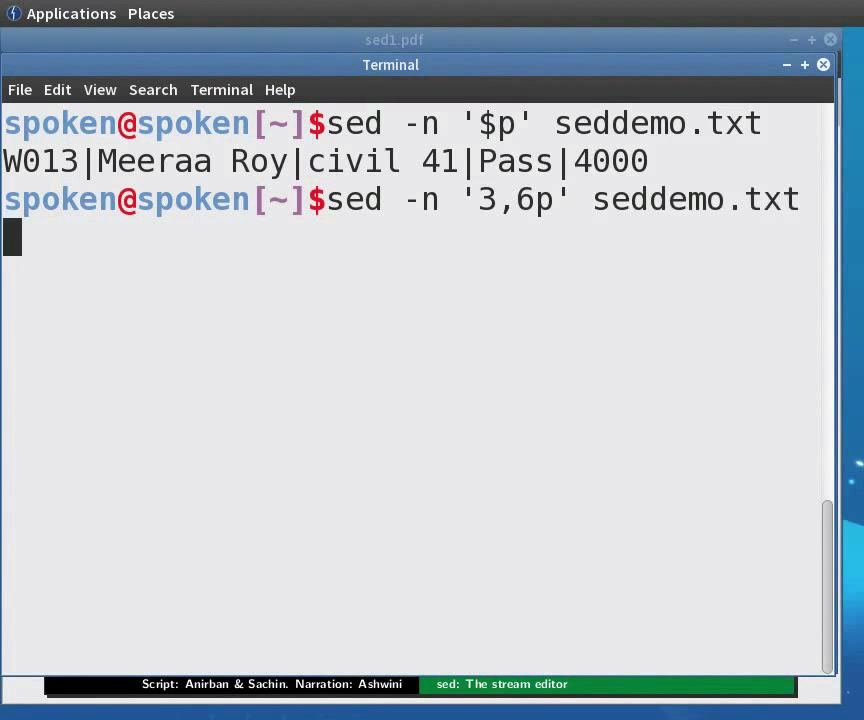
key(Return)
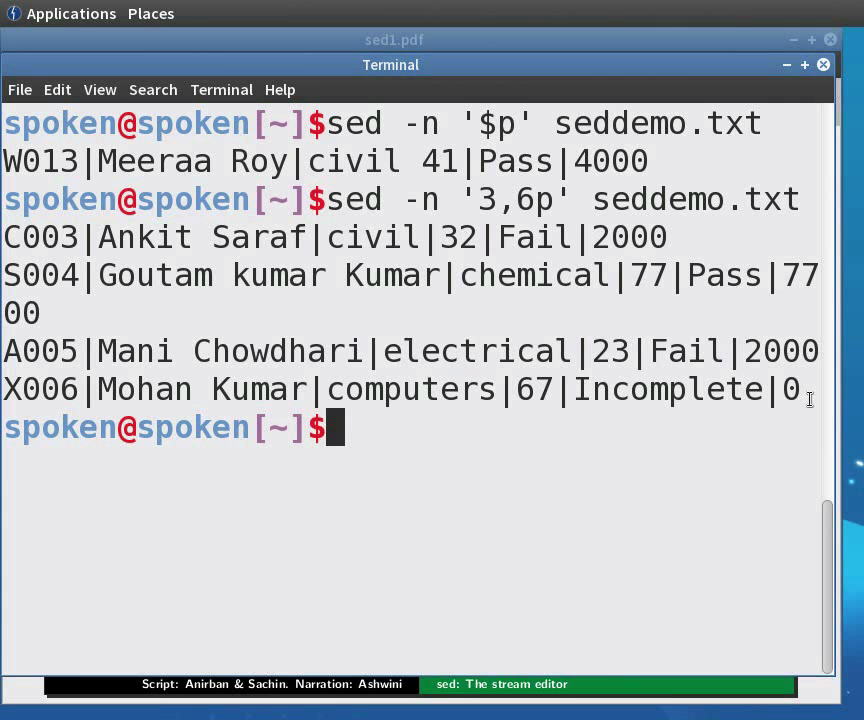
Run sed -n '3,6!p' seddemo.txt to exclude lines 3 to 6
text(sed -)
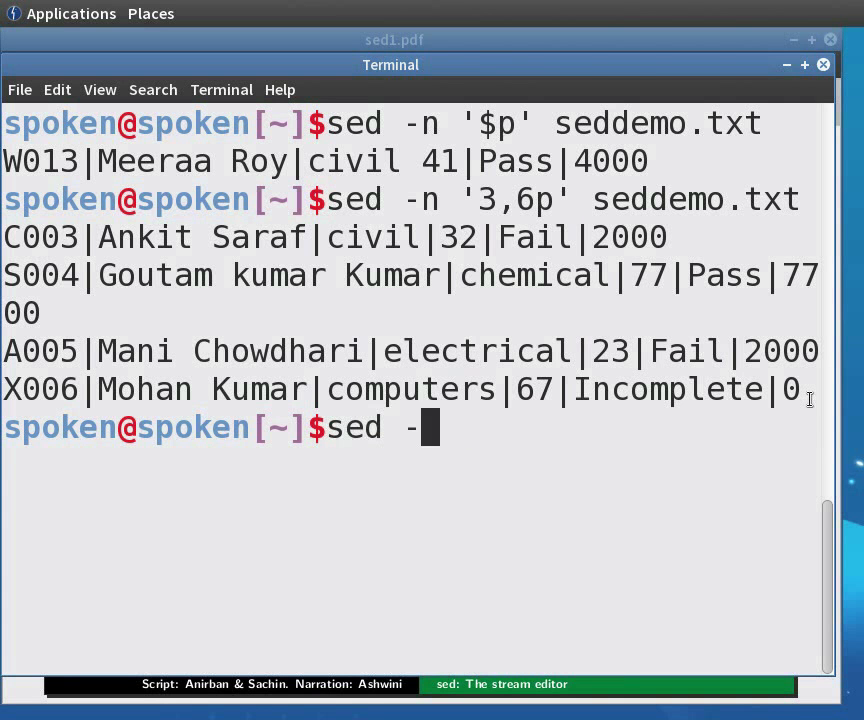
text(n '')
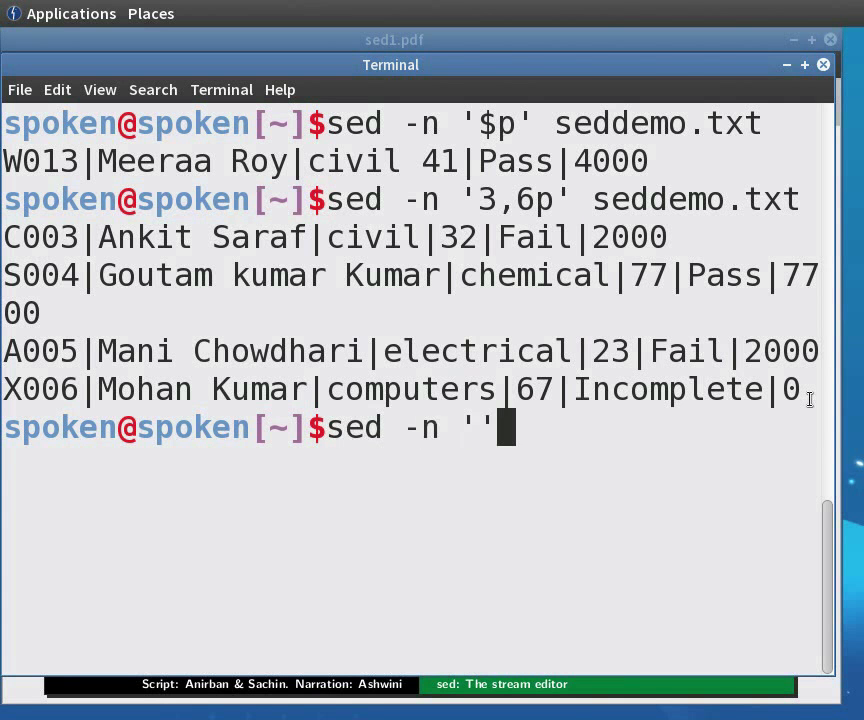
text(3)
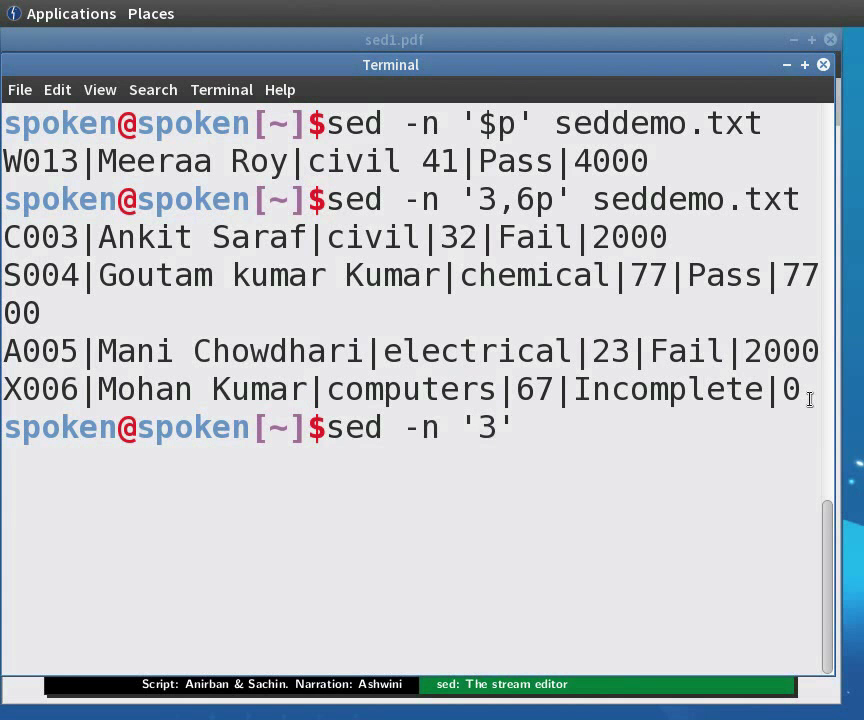
text(,6!)
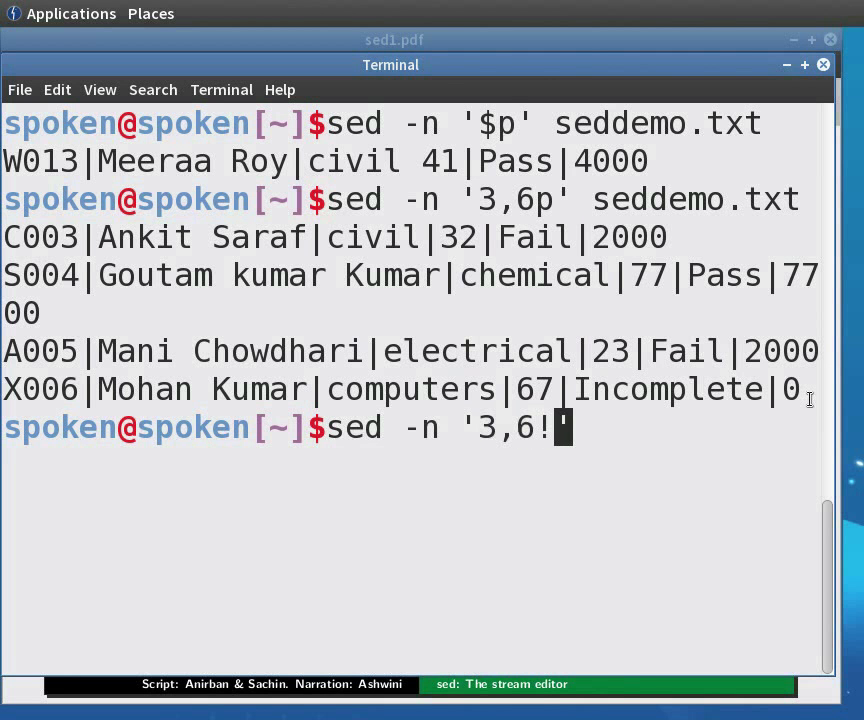
text(p)
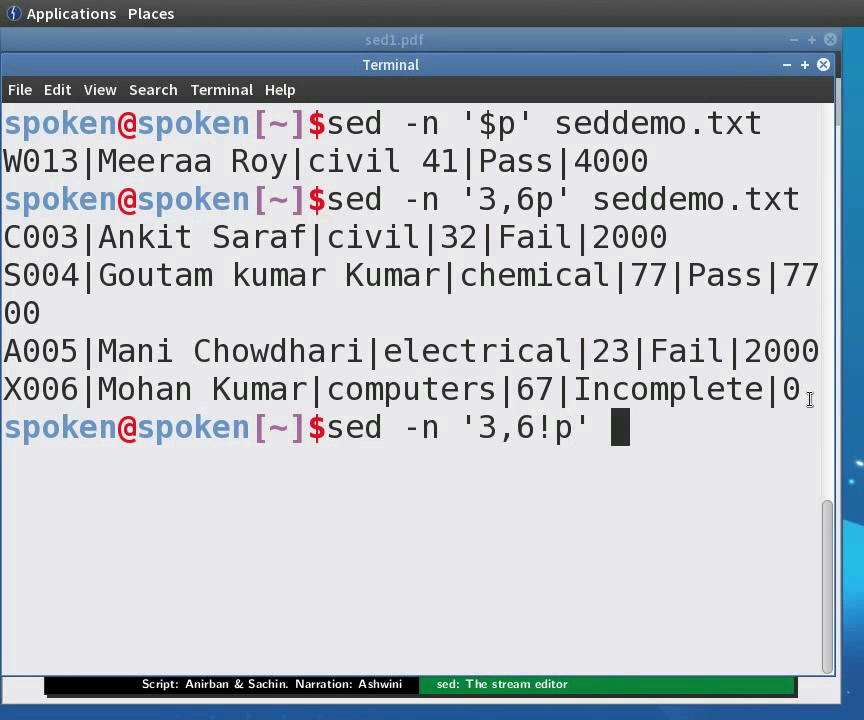
text(seddemo.txt)
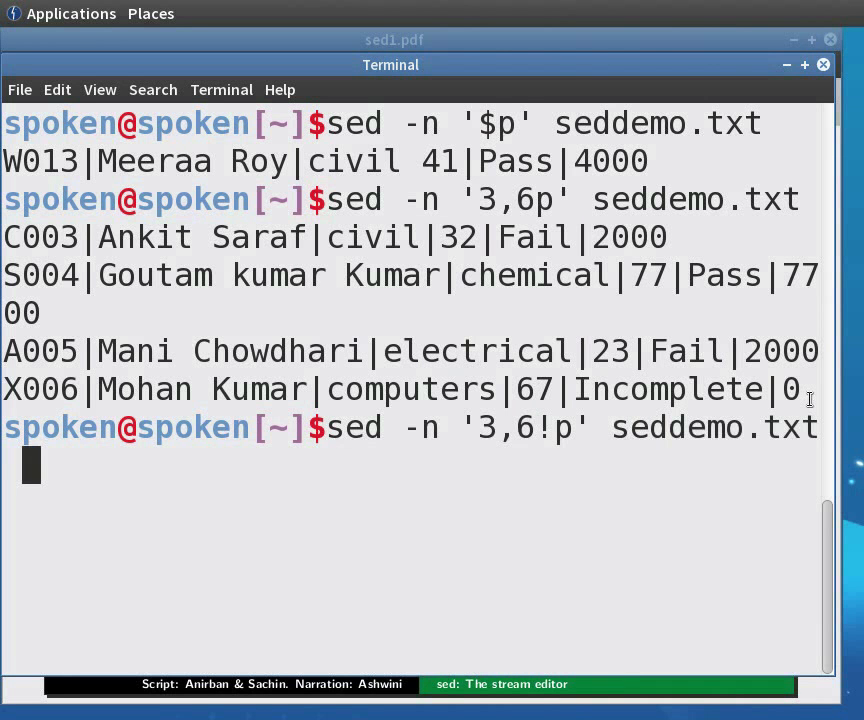
key(Return)
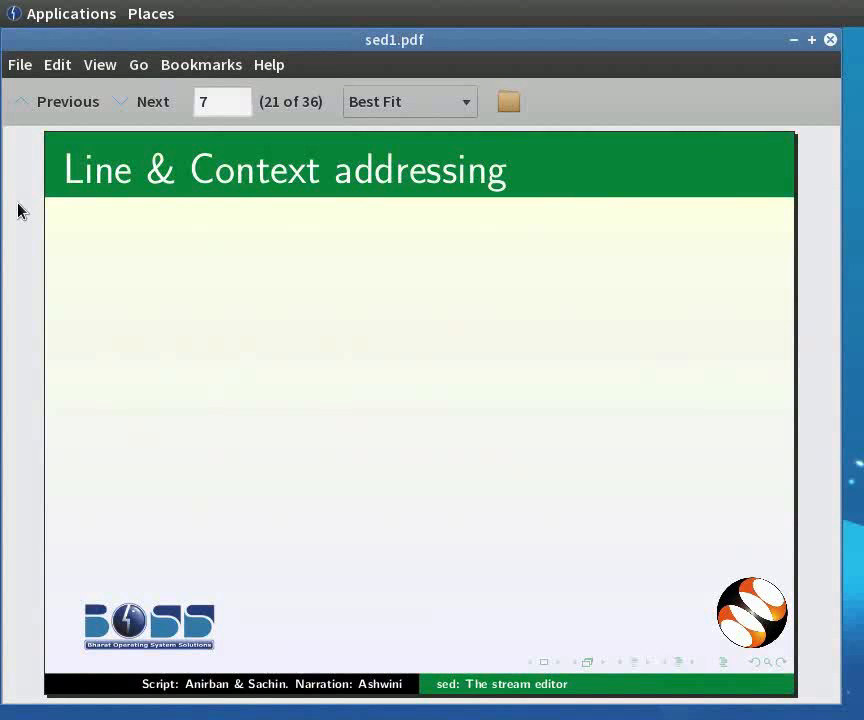
Reveal the Line Addressing and Context Addressing points, then advance past the slide
click(152, 101)
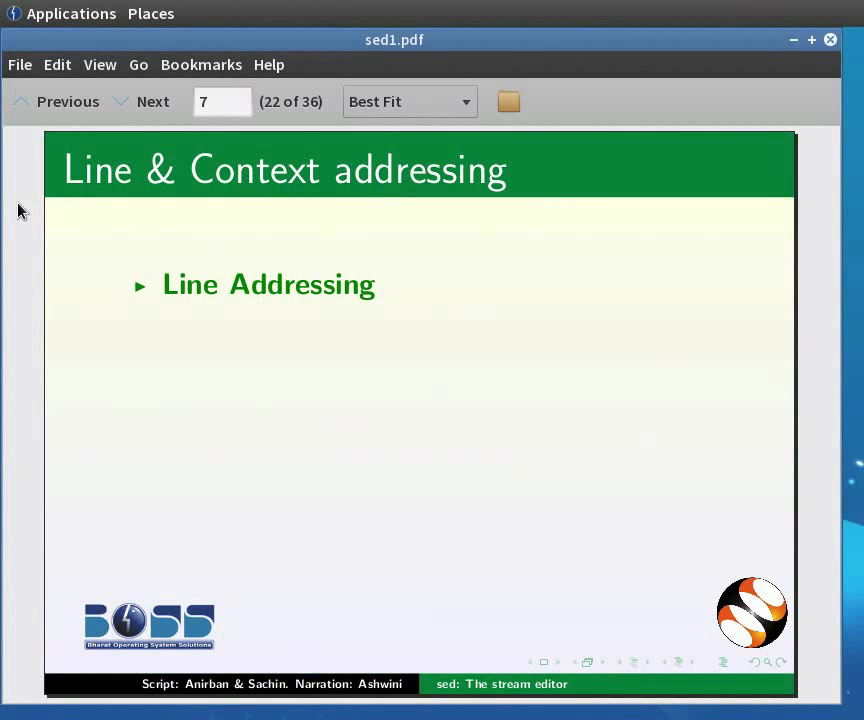
click(152, 101)
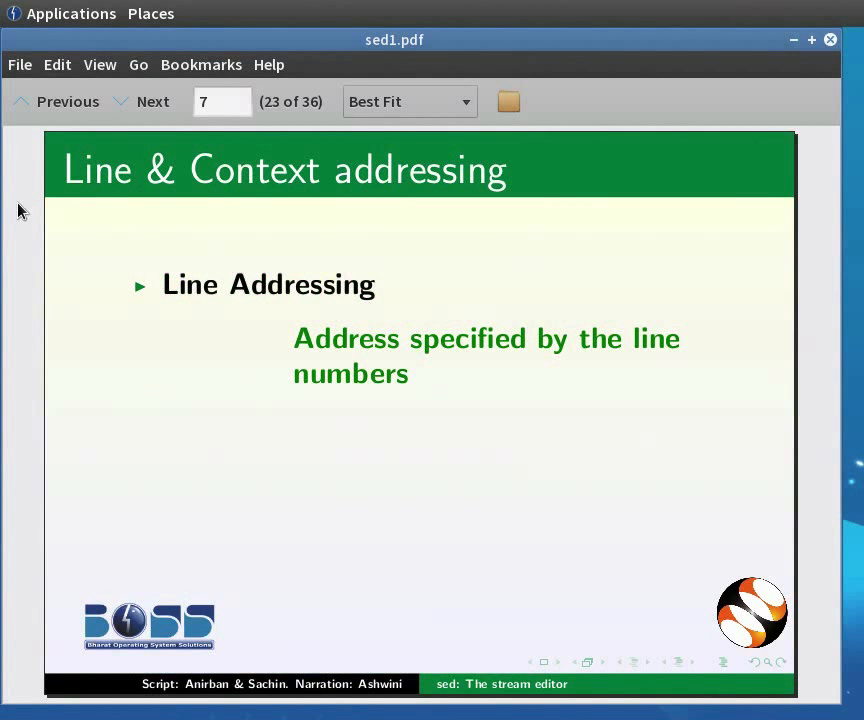
click(152, 101)
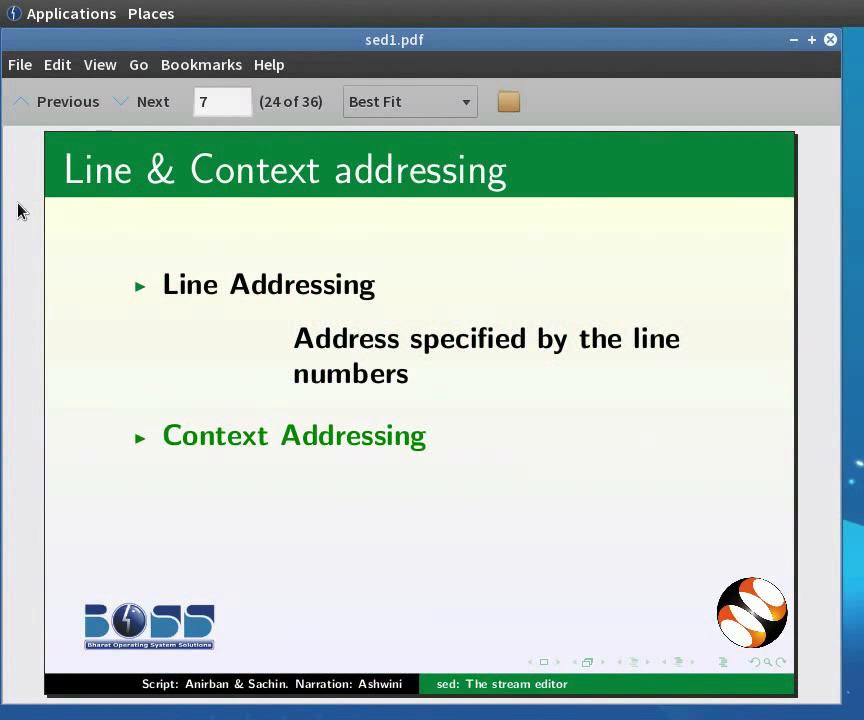
click(152, 101)
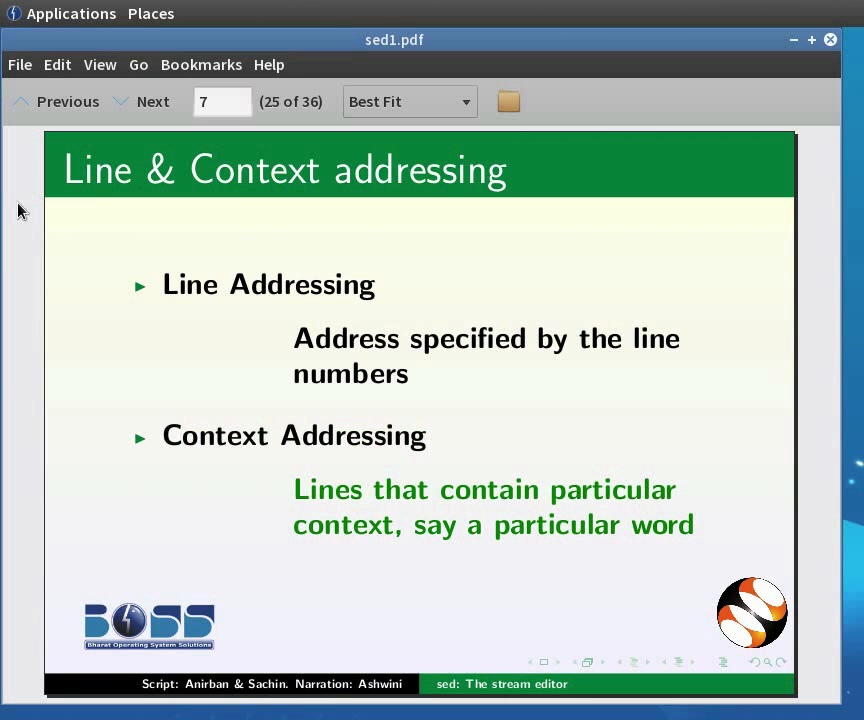
click(153, 101)
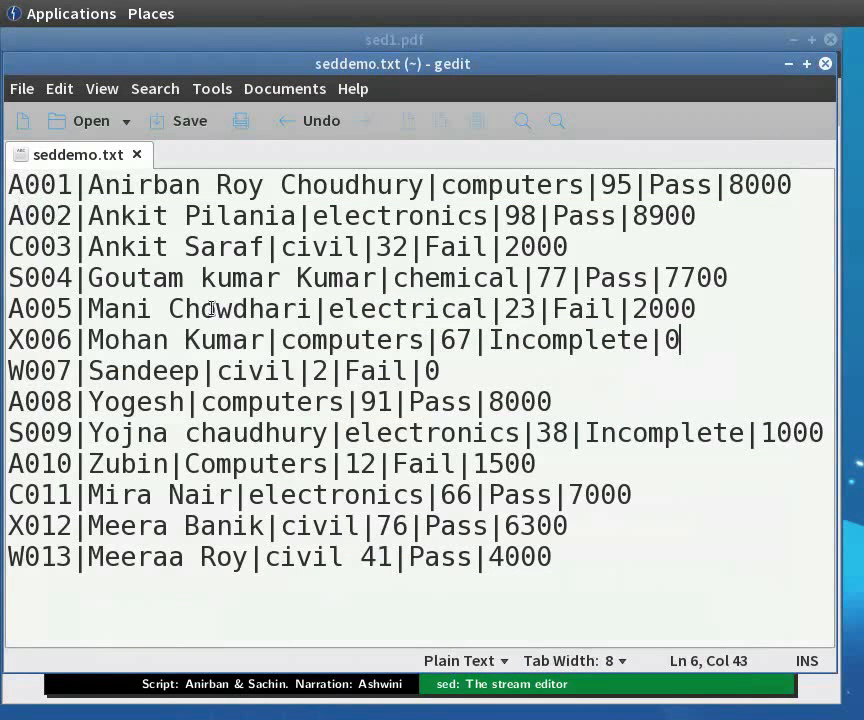
Look over seddemo.txt in gedit, then bring the Terminal window forward
double_click(352, 340)
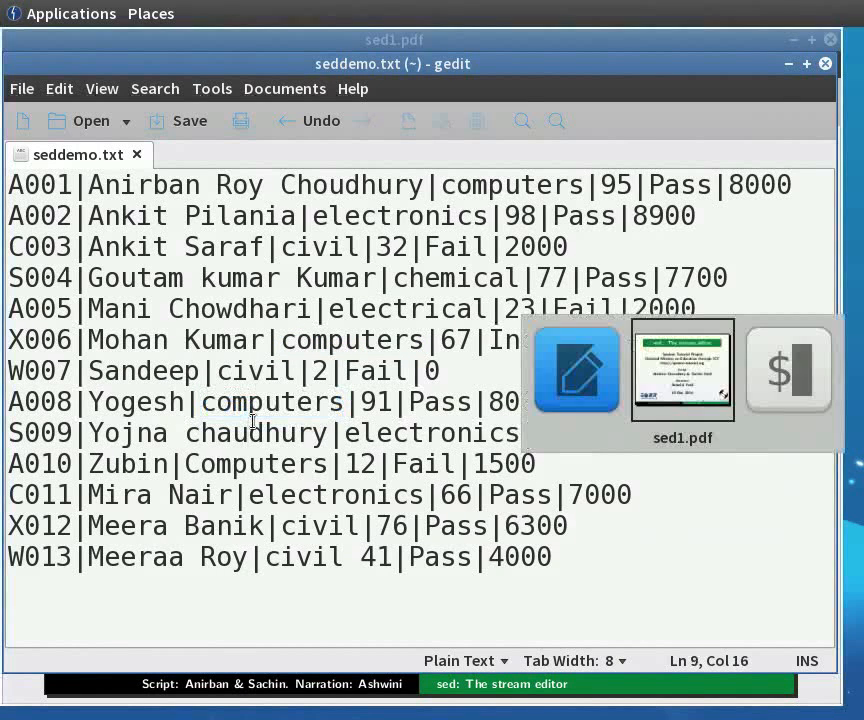
click(788, 370)
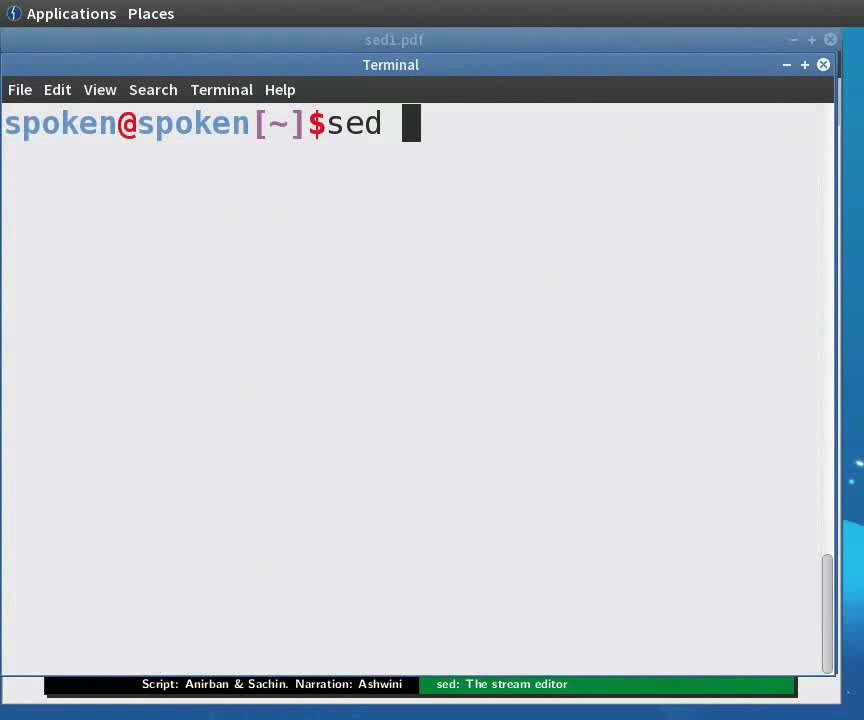
Enter sed -n '/[cC]omputers/p' seddemo.txt to print lines mentioning computers
text(-n)
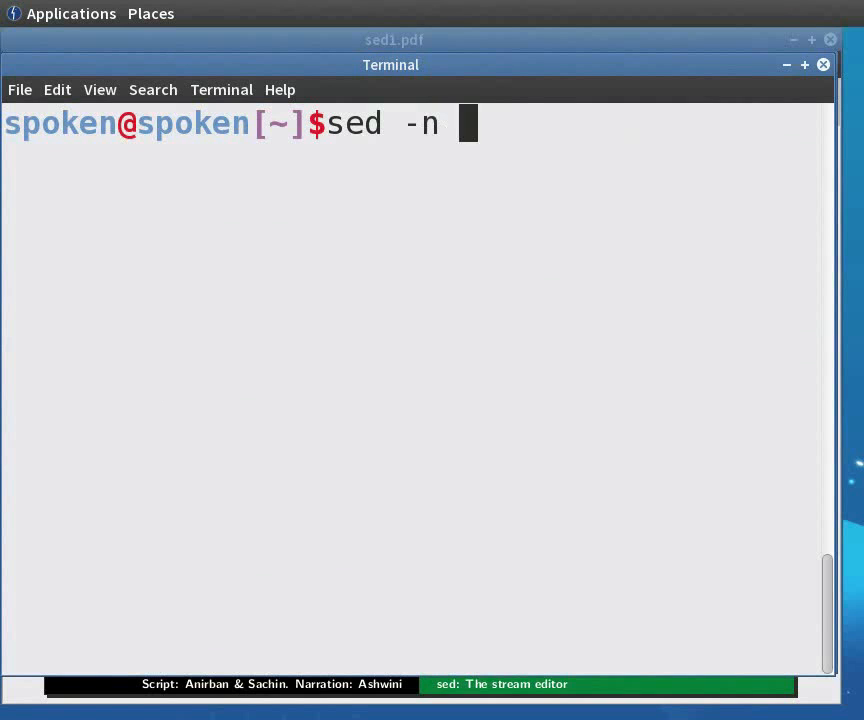
text('/)
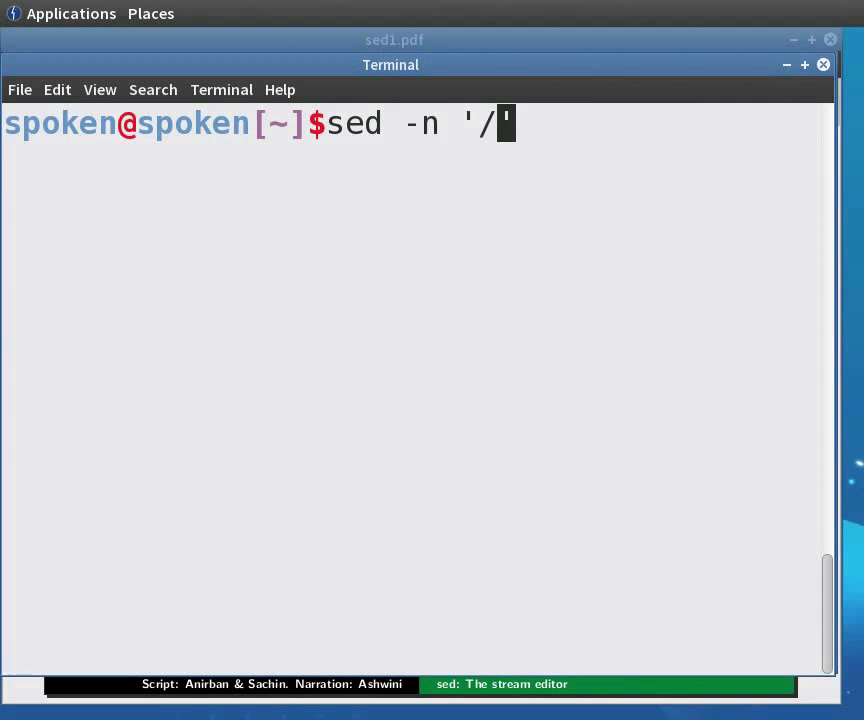
text([)
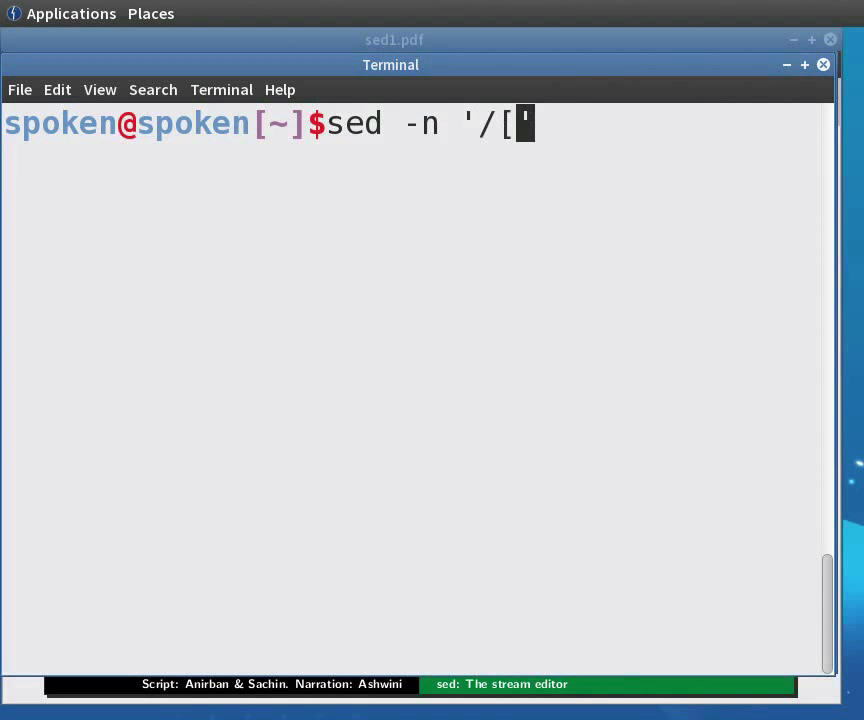
text(cC)
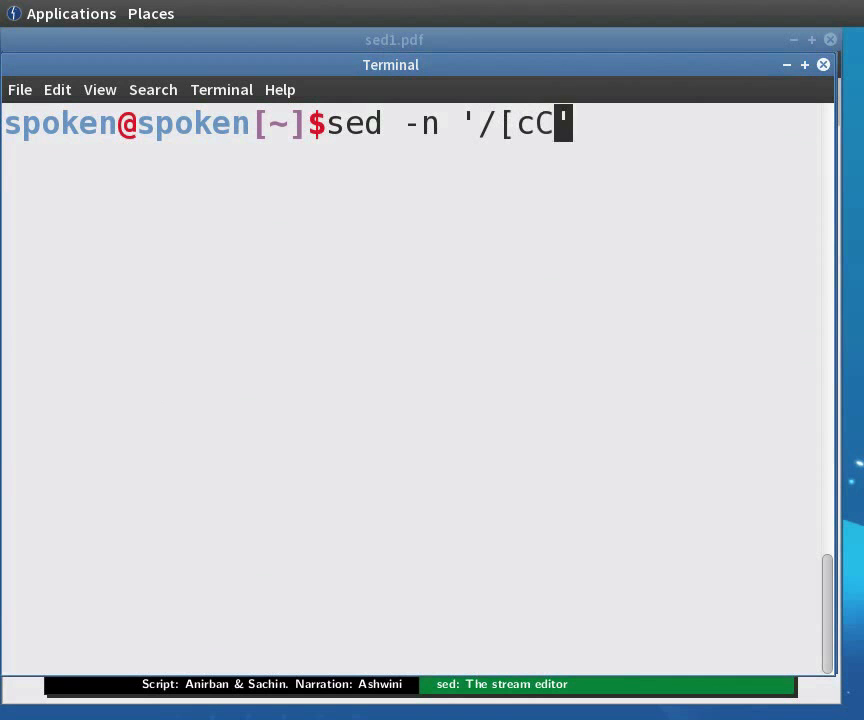
text(])
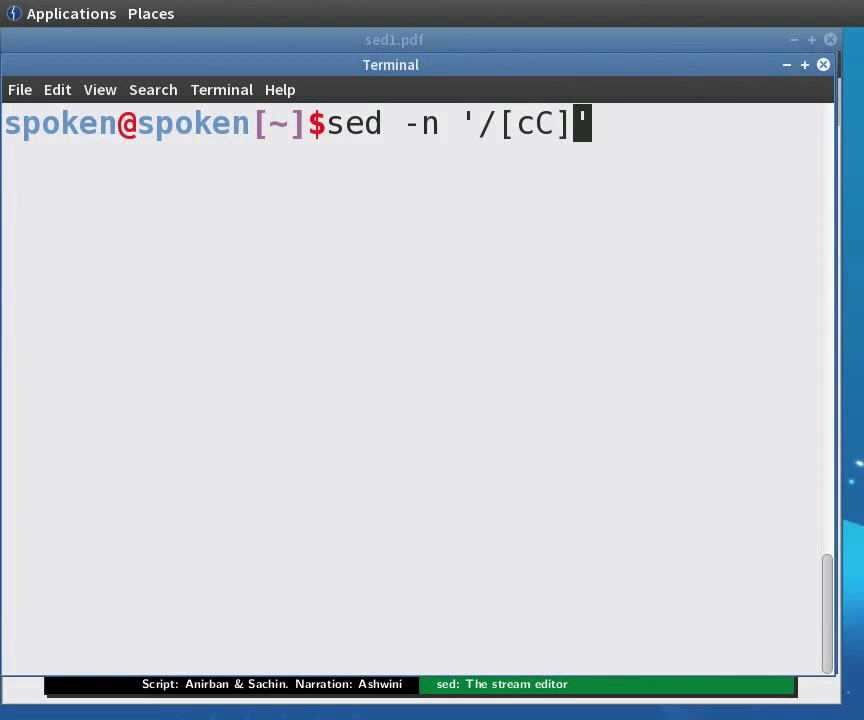
text(omputer)
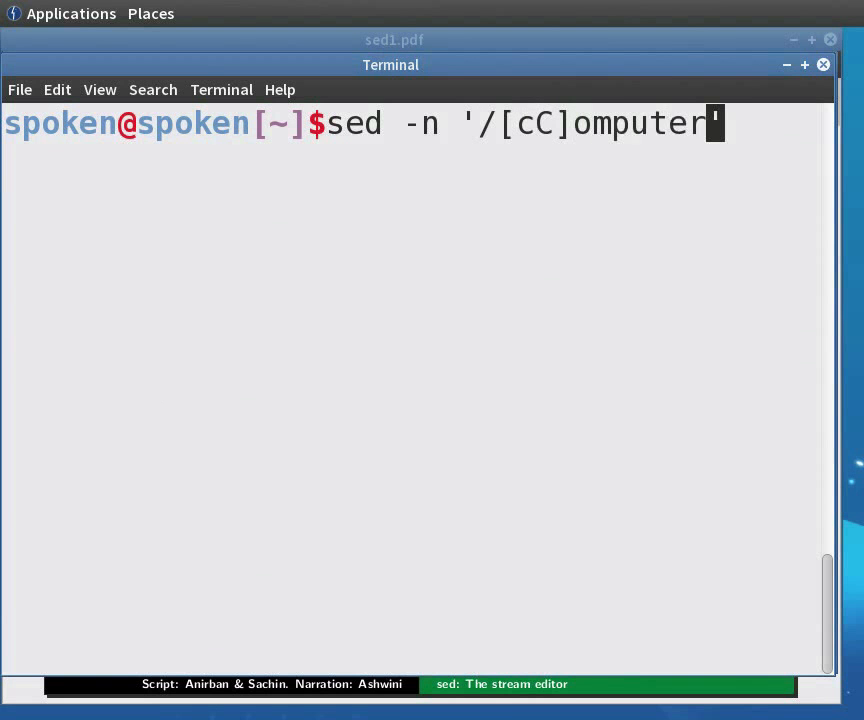
text(s)
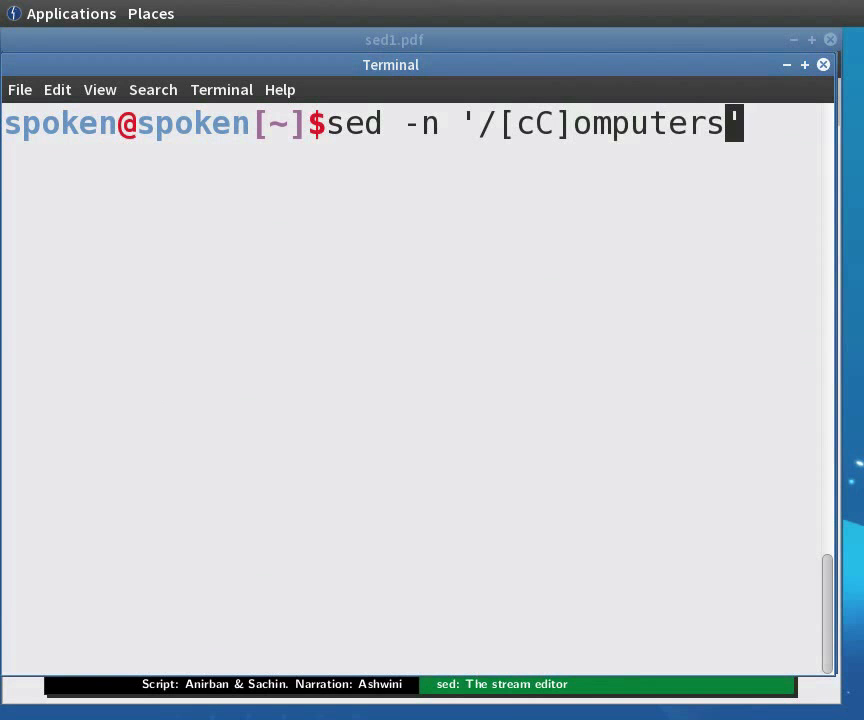
text(/)
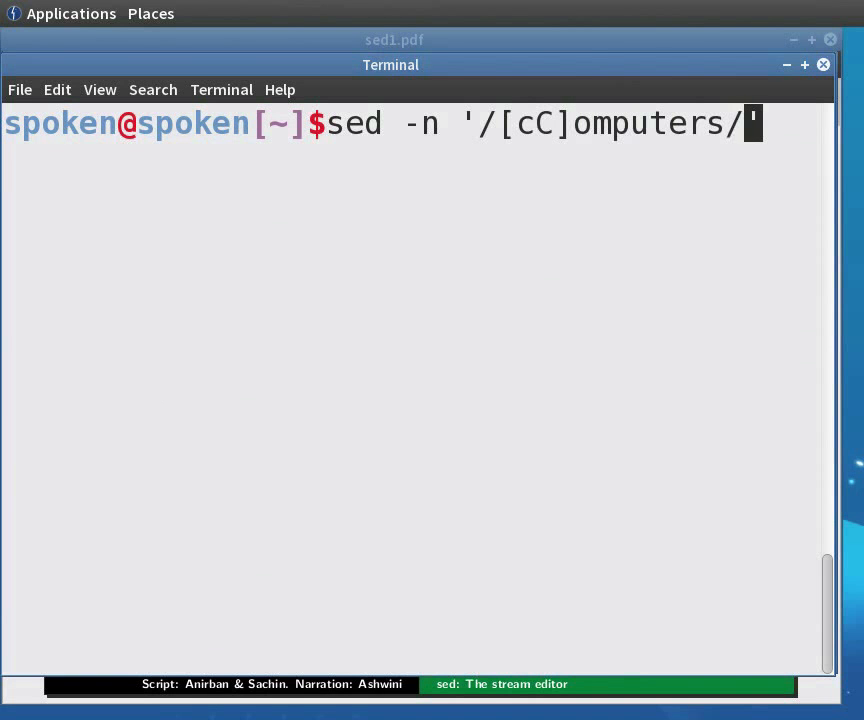
text(p)
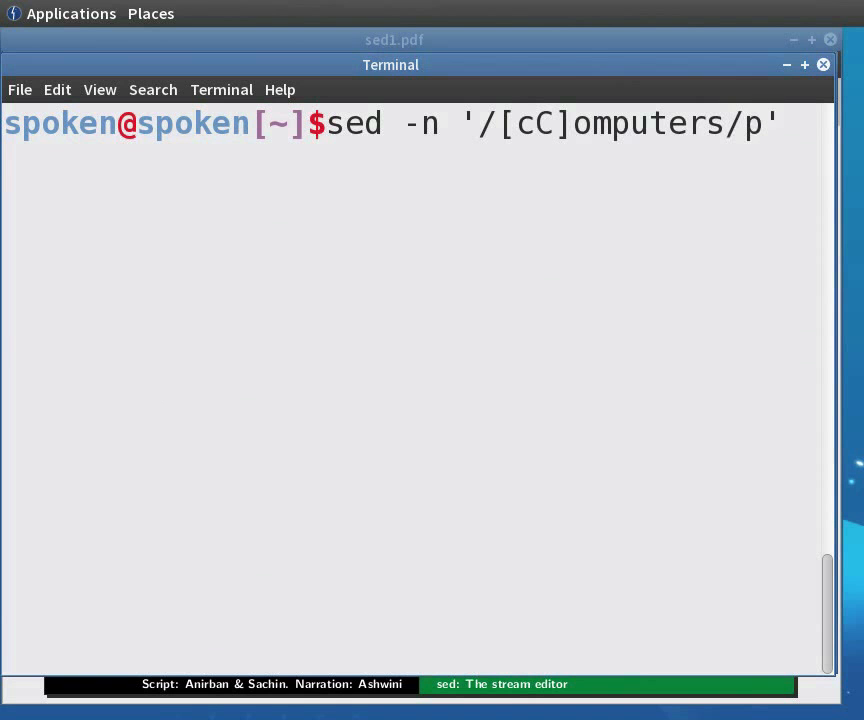
text(sed)
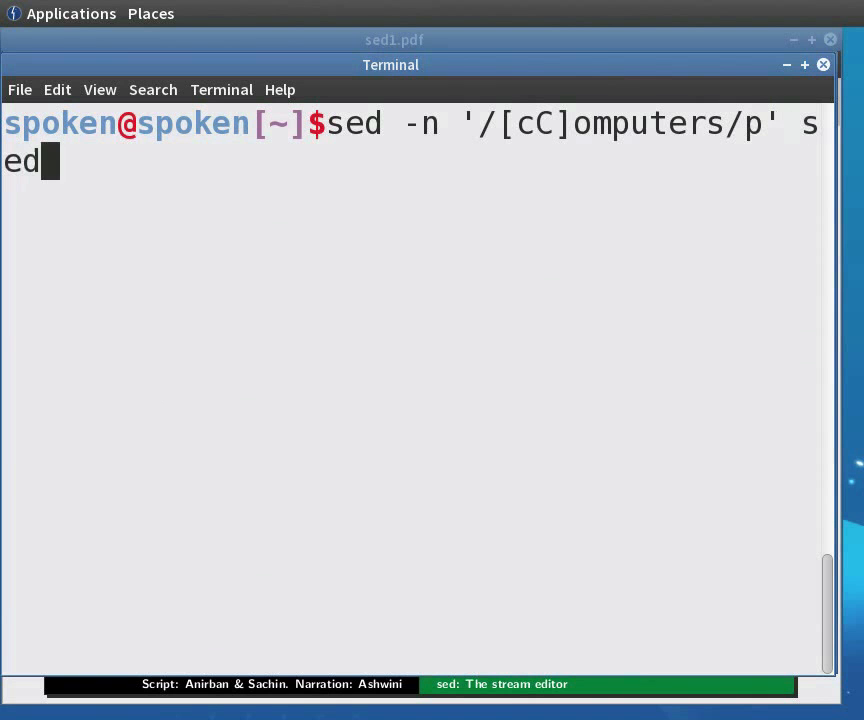
text(demo.txt)
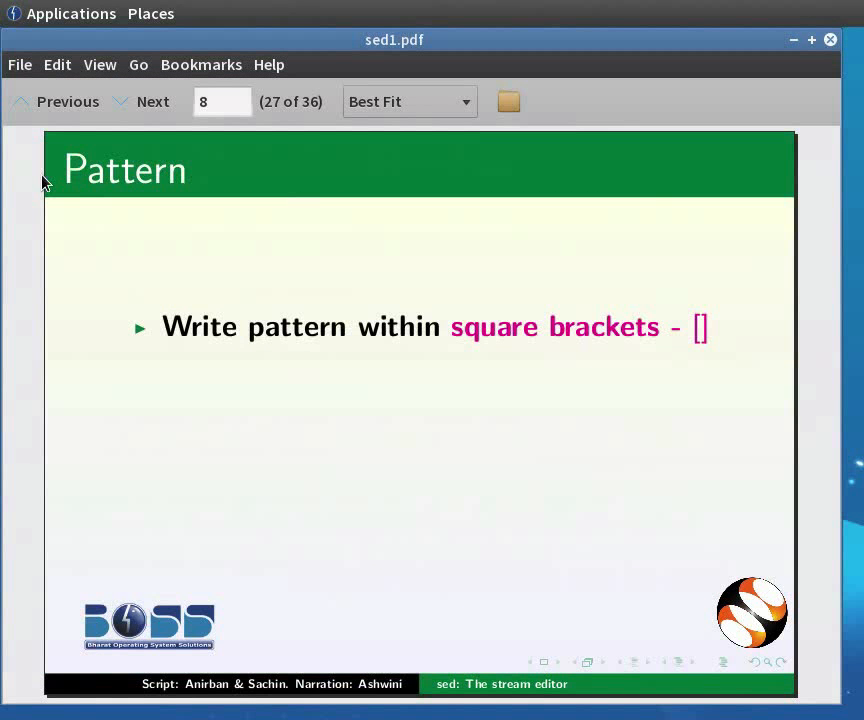
Reveal the Pattern slide's square-bracket and front-slash bullets, then return to the computers matches in Terminal
click(152, 101)
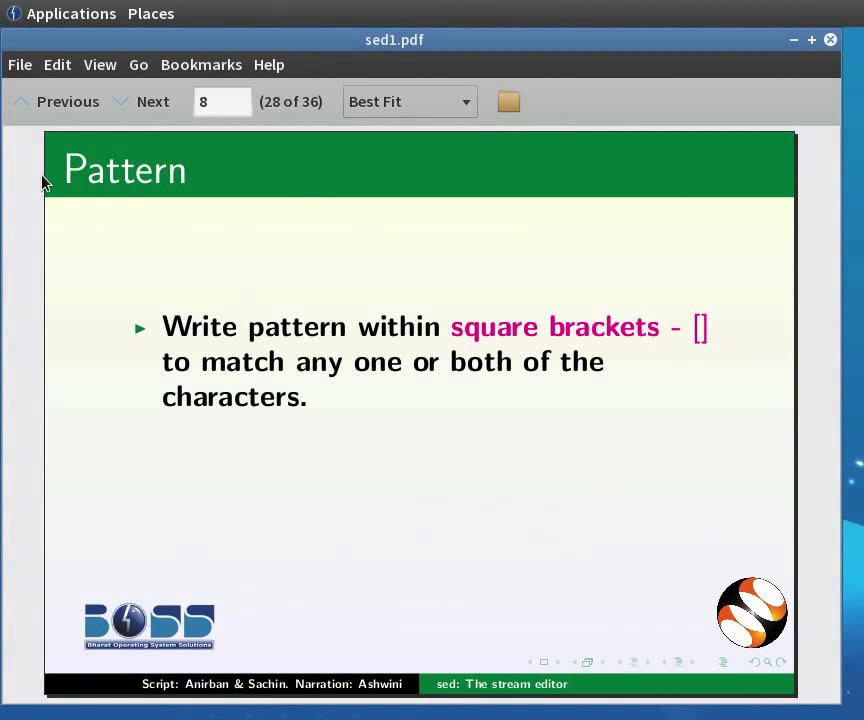
click(152, 101)
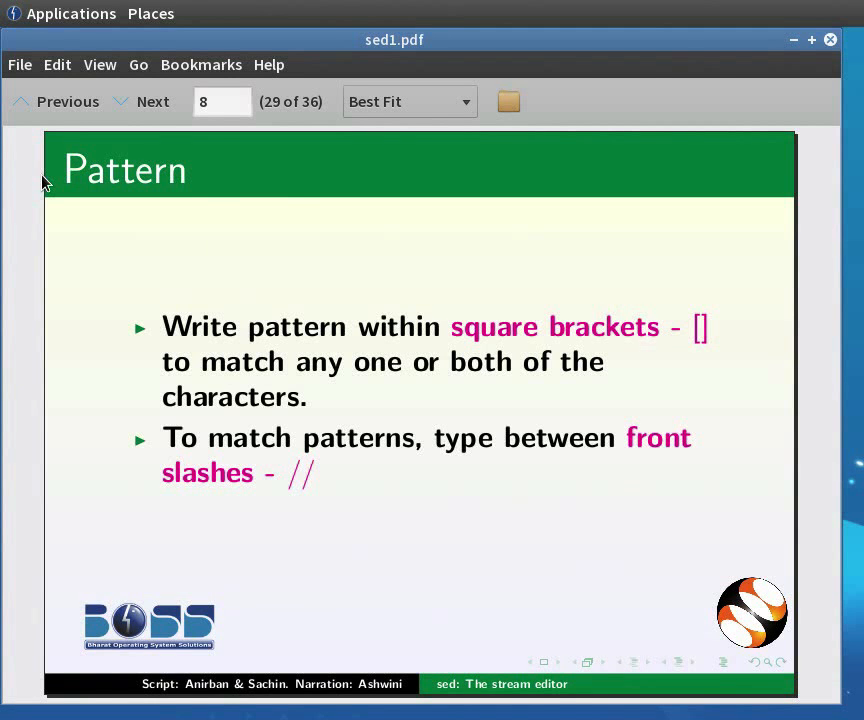
click(152, 101)
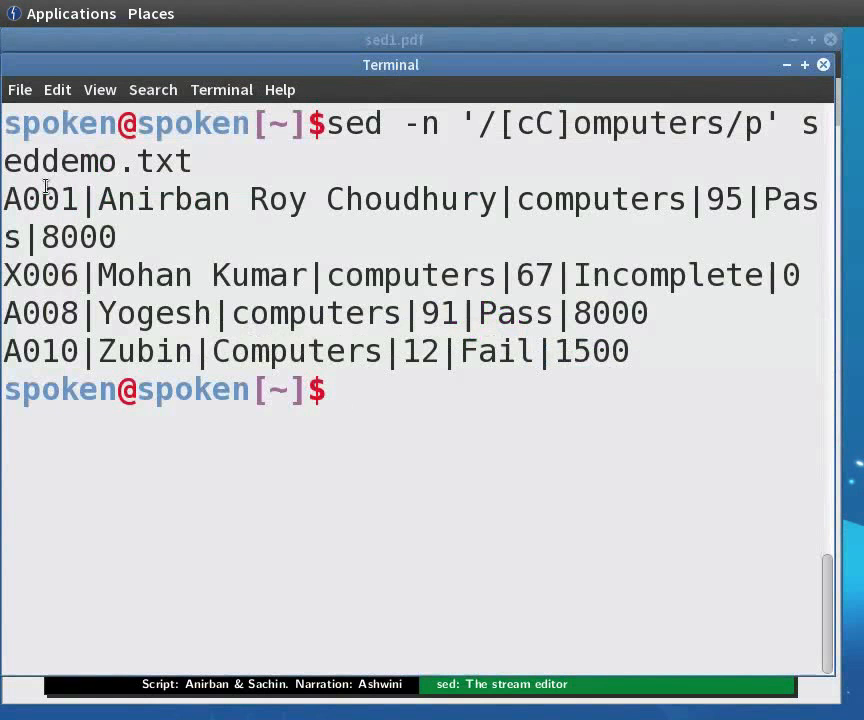
Write lines matching [cC]omputers from seddemo.txt into computer_student.txt using sed -n with w
text(sed -n)
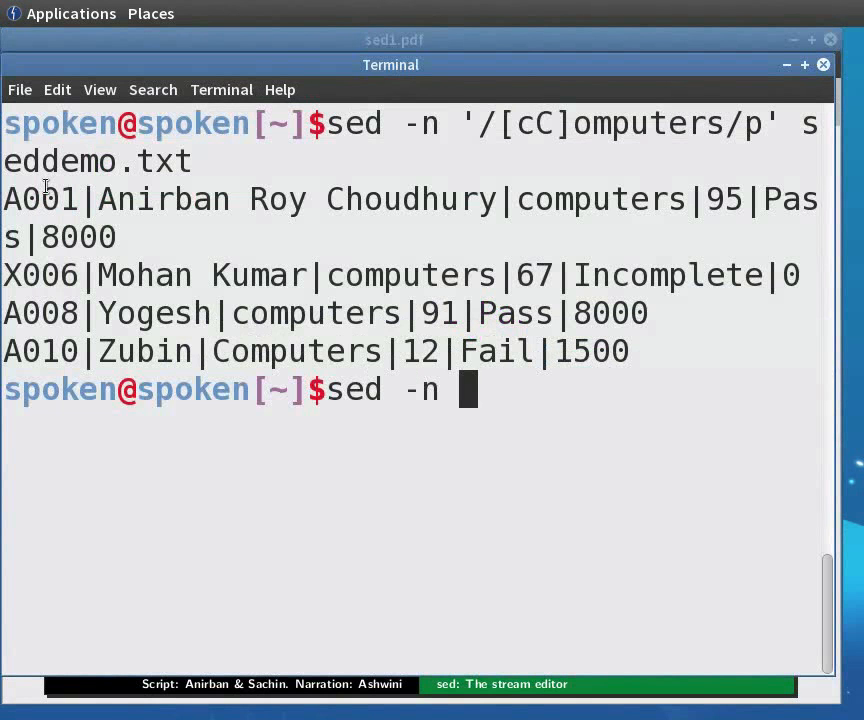
text('')
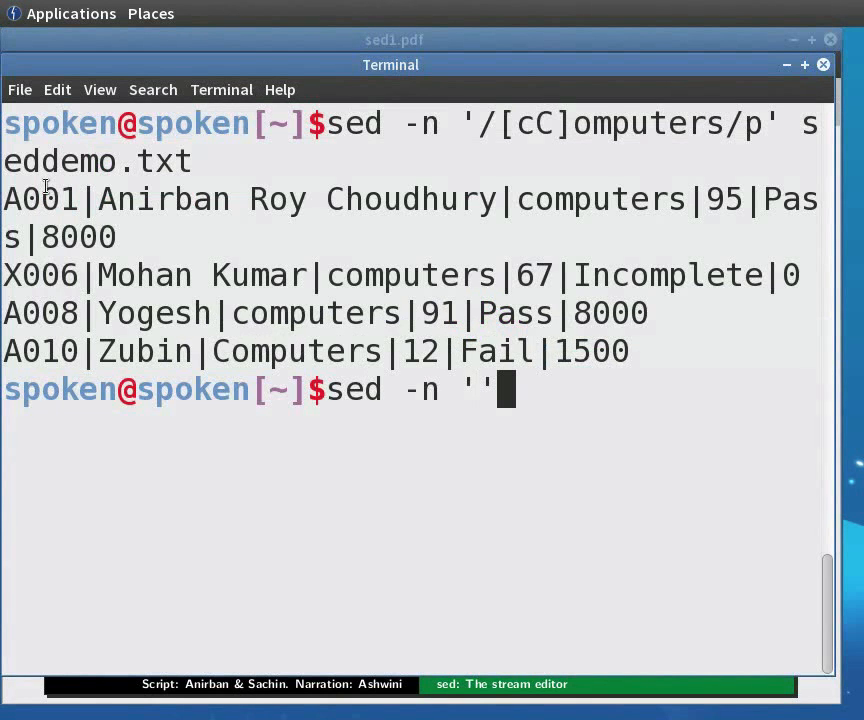
text(/)
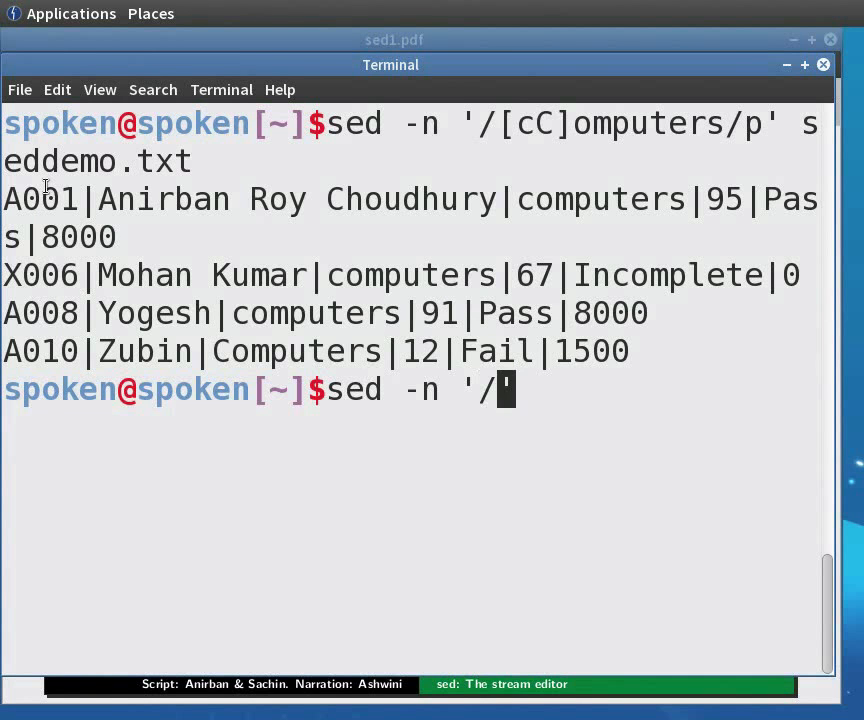
text([)
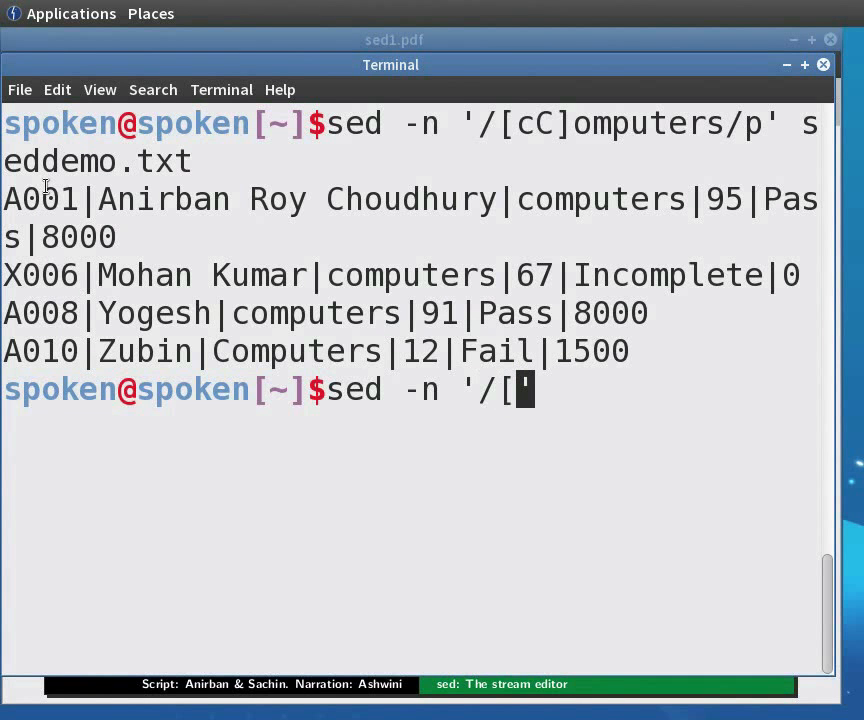
text(cC])
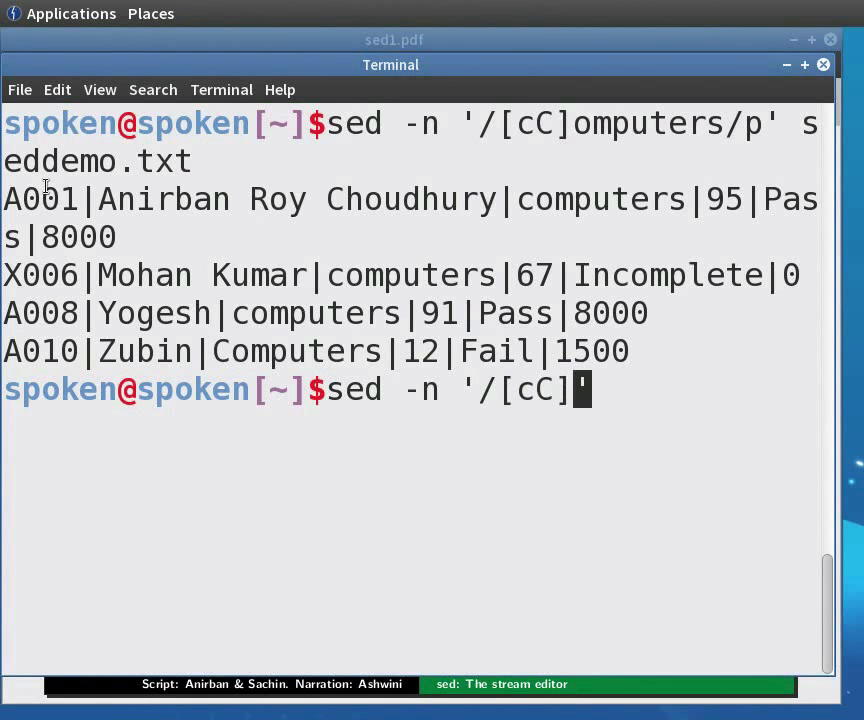
text(ompu)
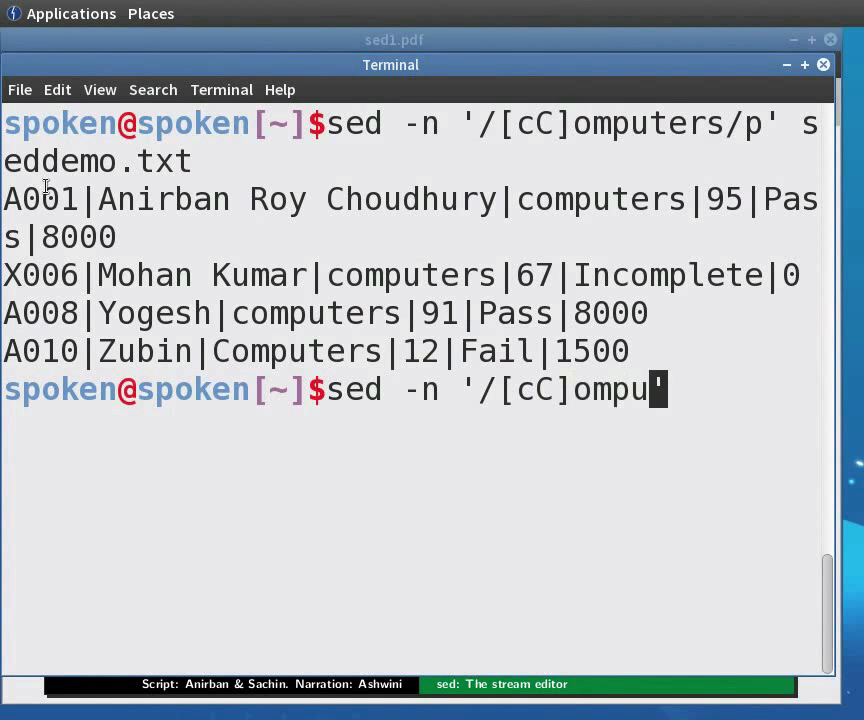
text(ters)
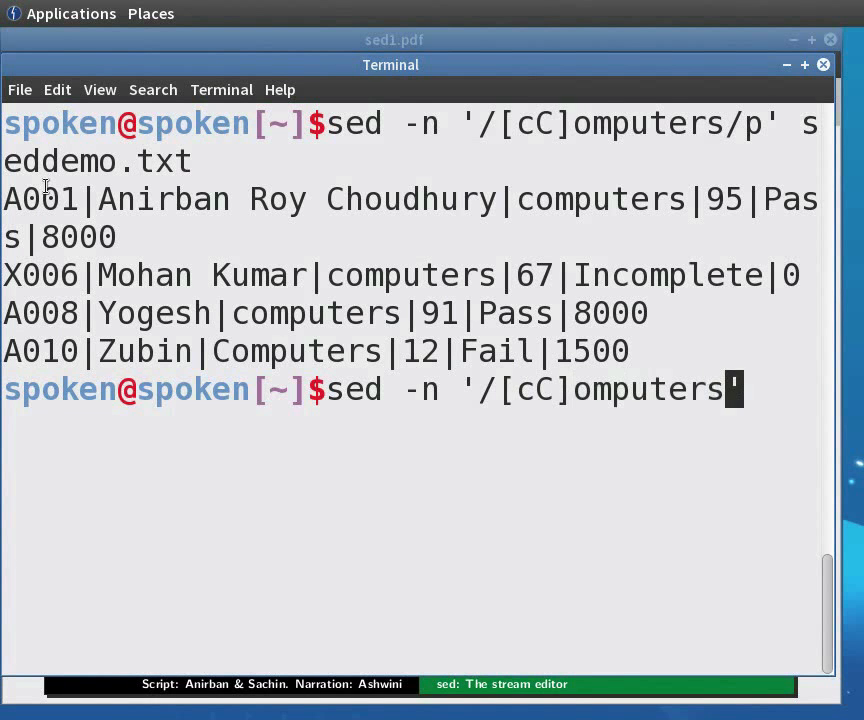
text(/w compu)
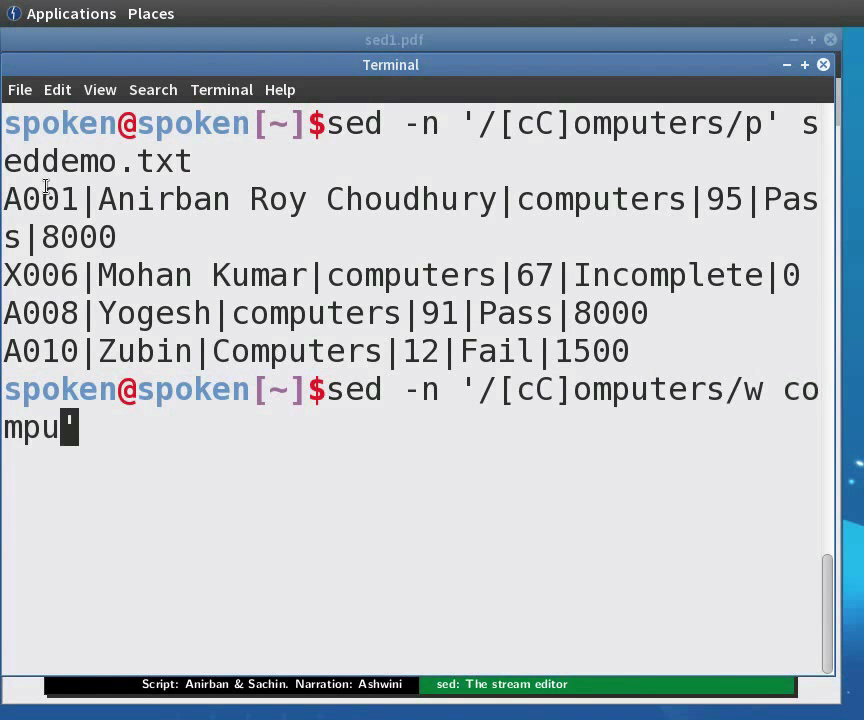
text(ter_st)
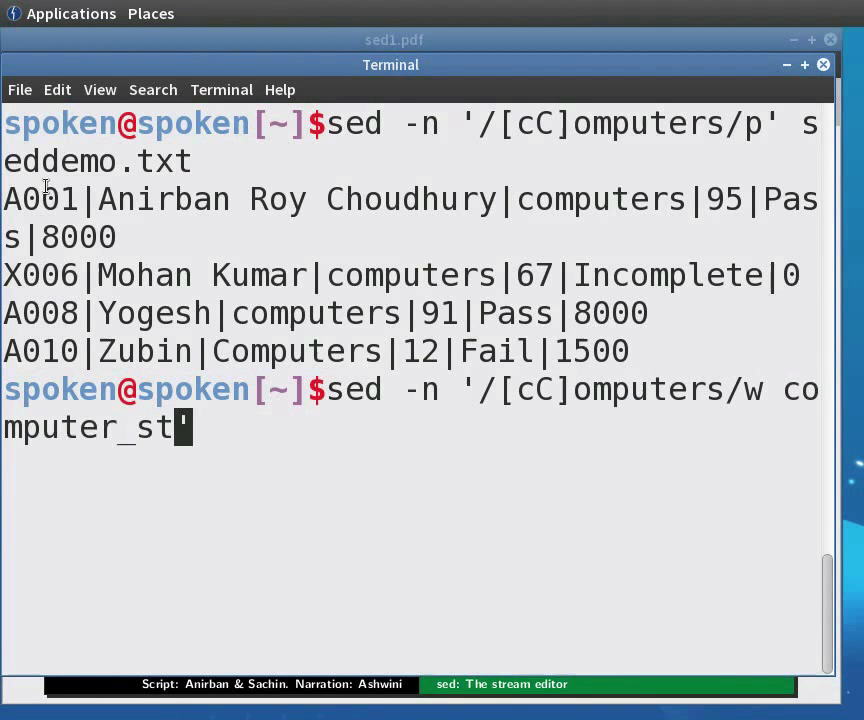
text(udent.)
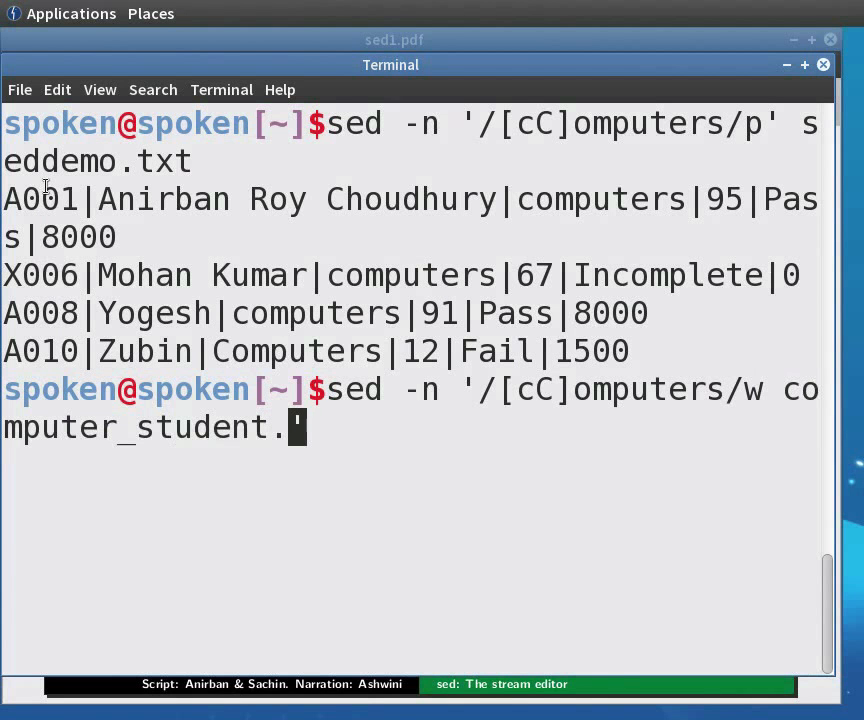
text(txt')
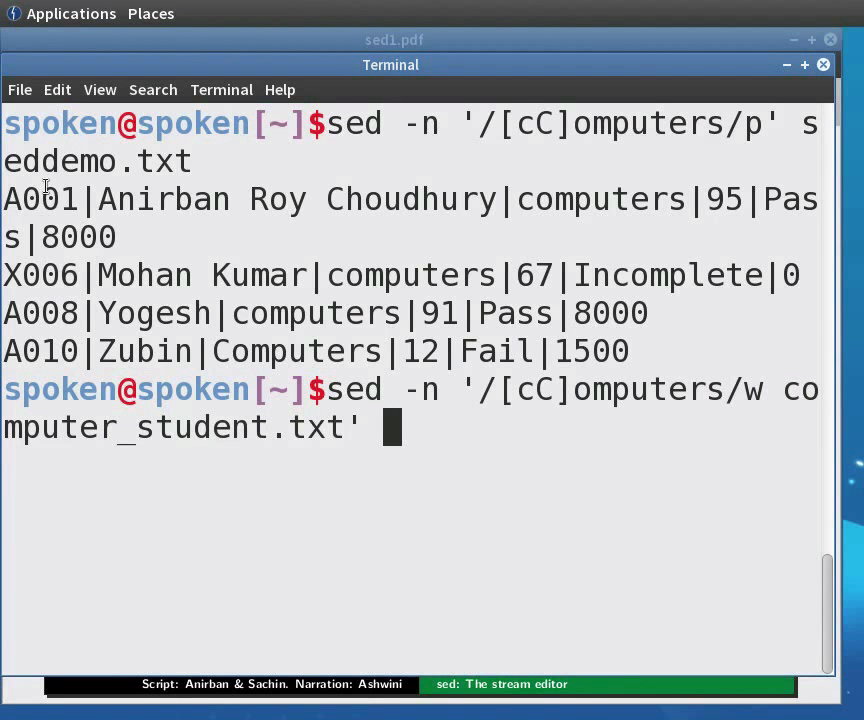
text(seddemo.txt)
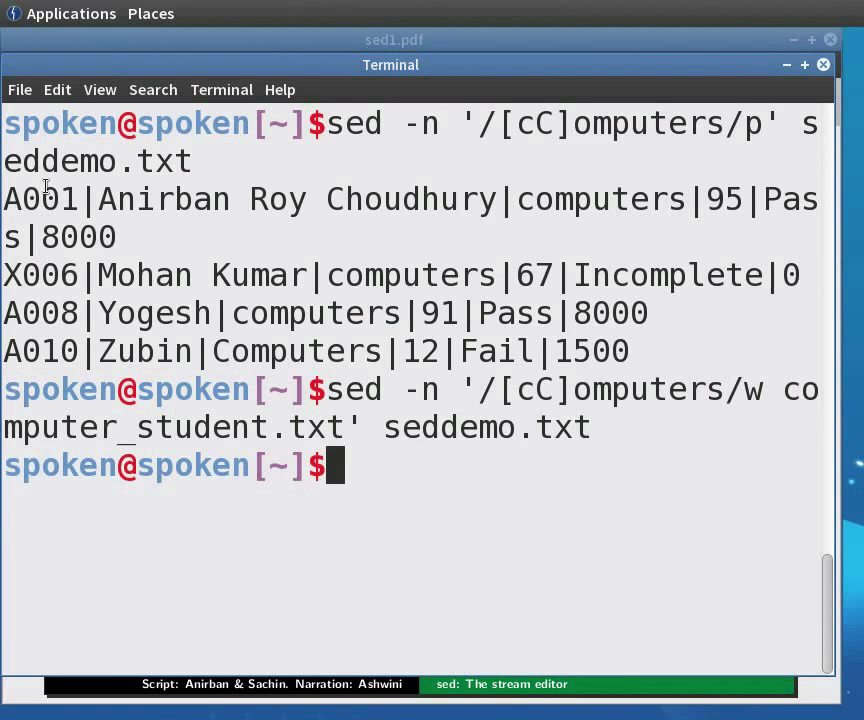
List the saved computers records with cat computer_student.txt
text(cat)
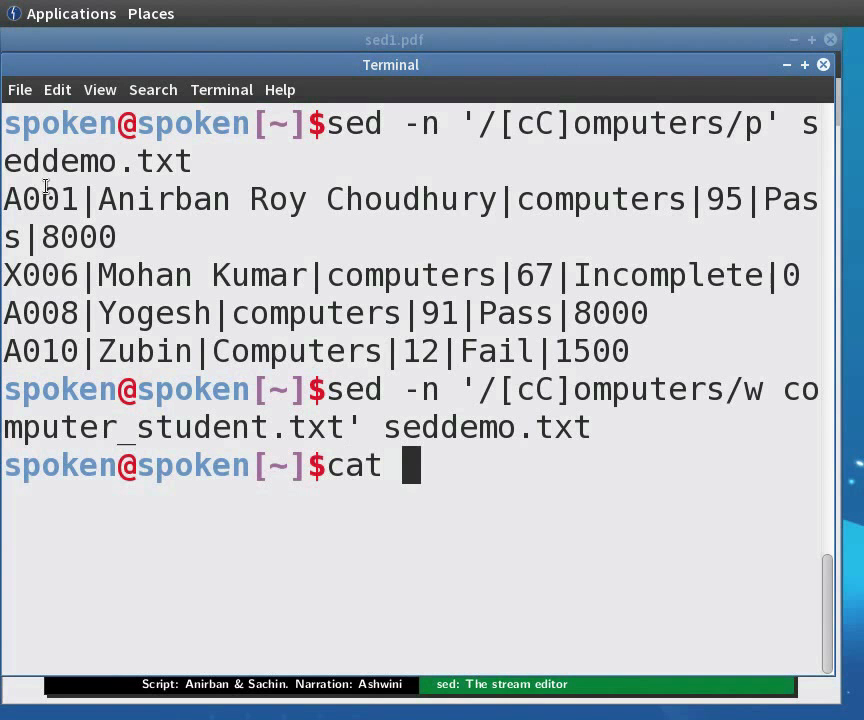
text(computer_student.txt)
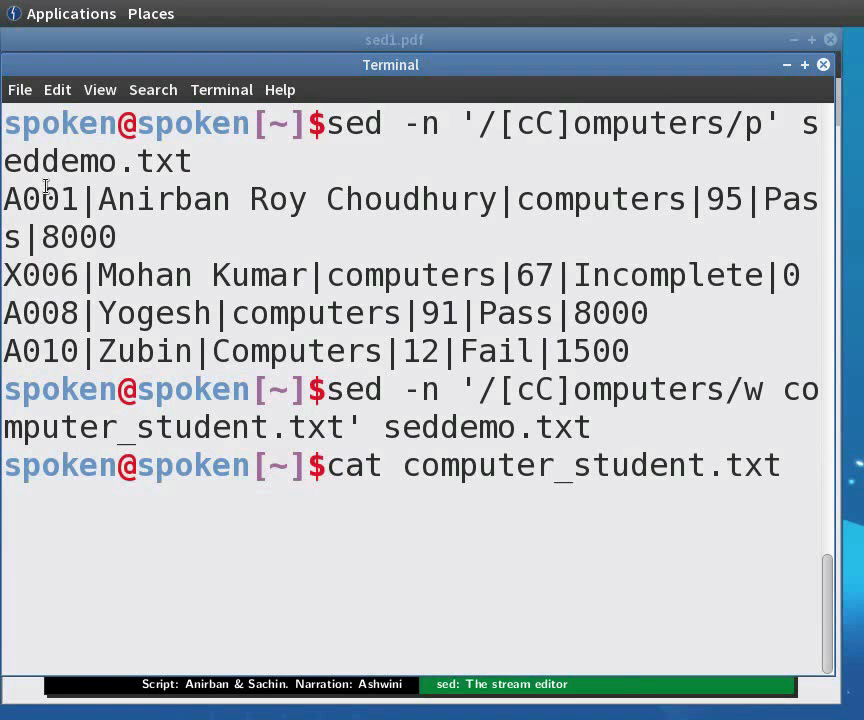
key(Return)
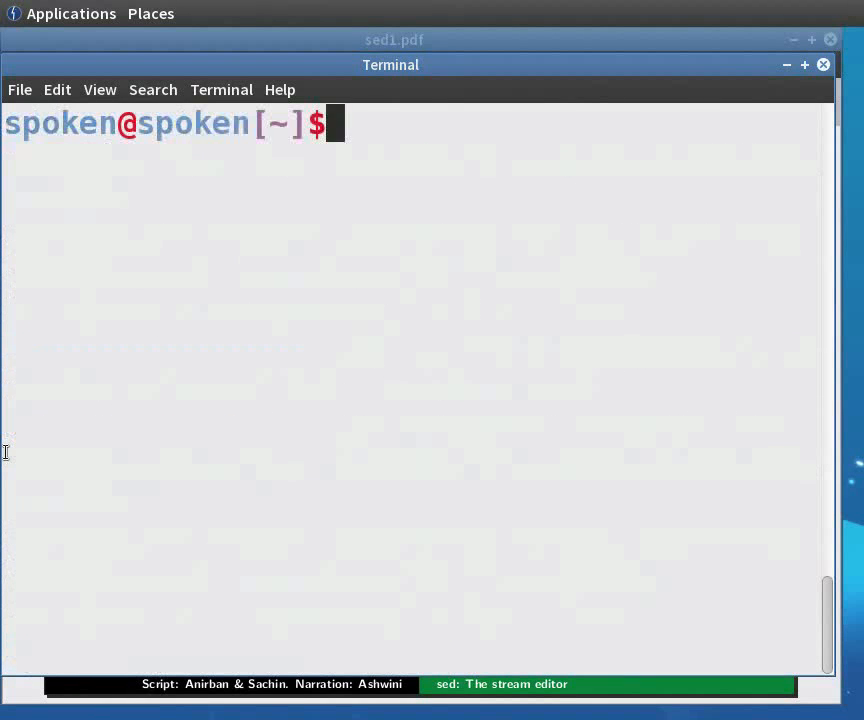
Run one sed -n command with two -e expressions writing electronics to electro.txt and civil to civil.txt
text(sed)
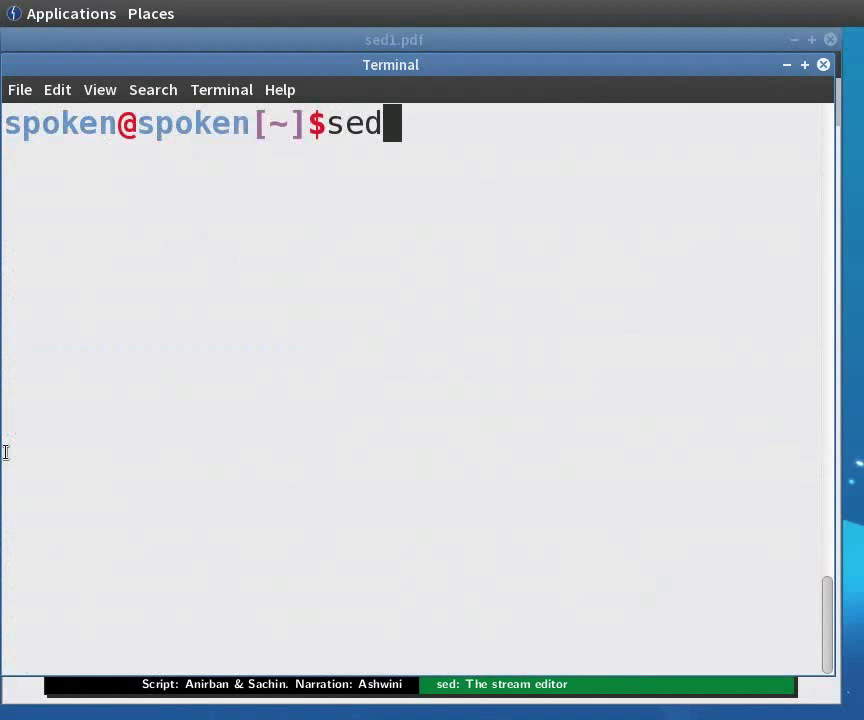
text(-)
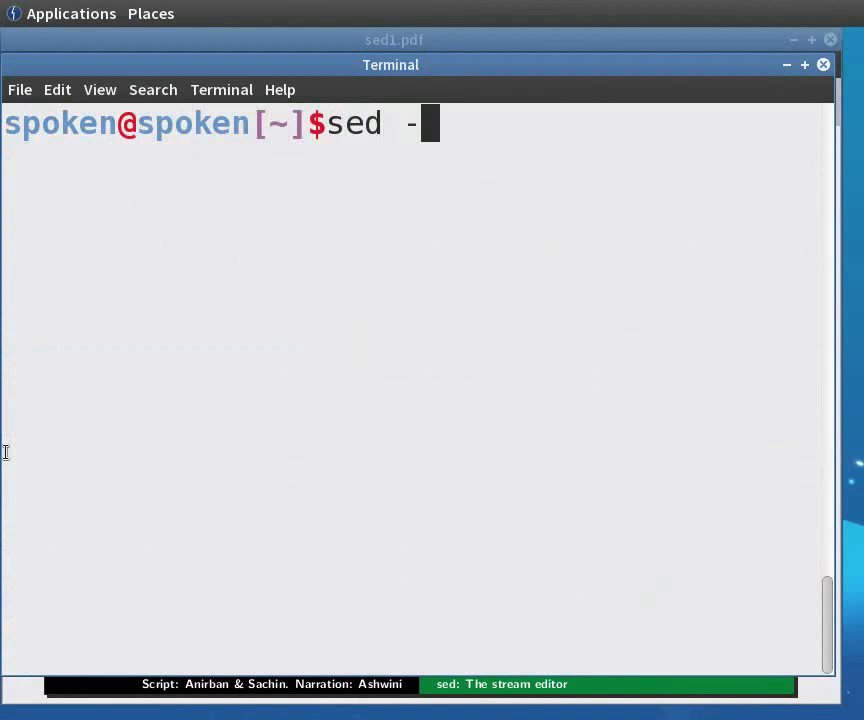
text(n -e)
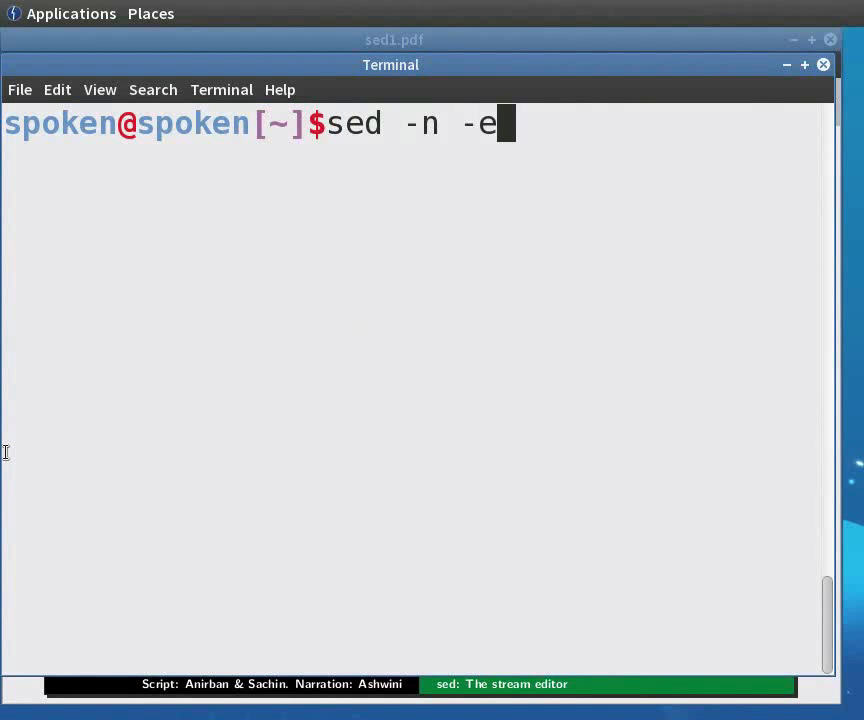
text('')
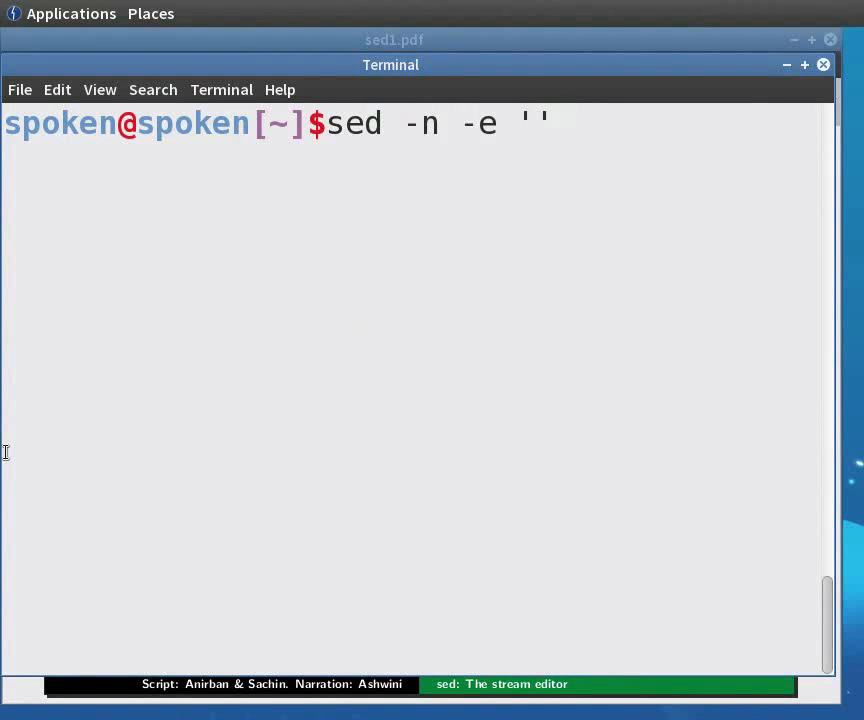
text(/ele)
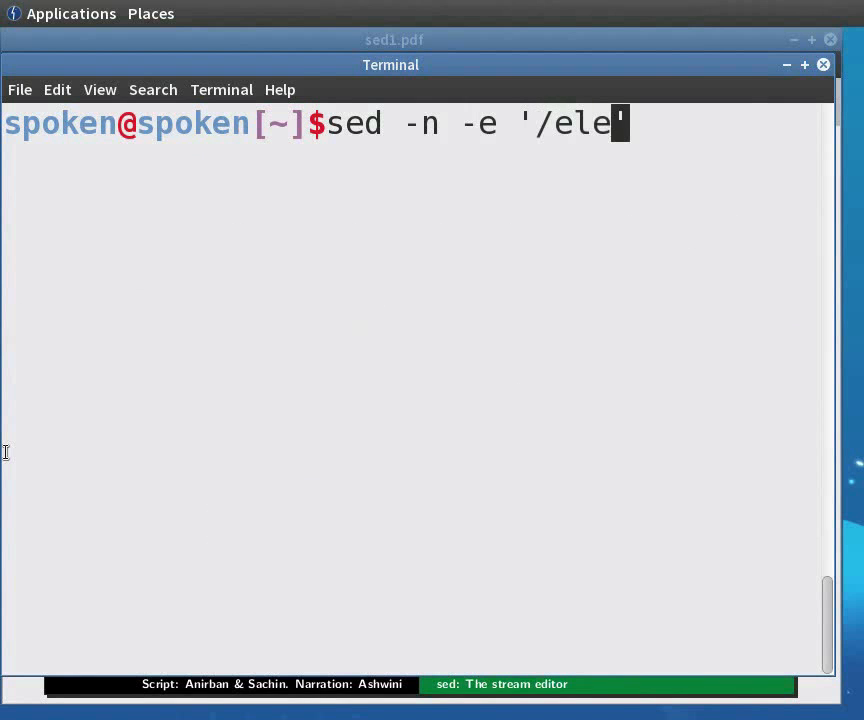
text(ctronics/w electro.t)
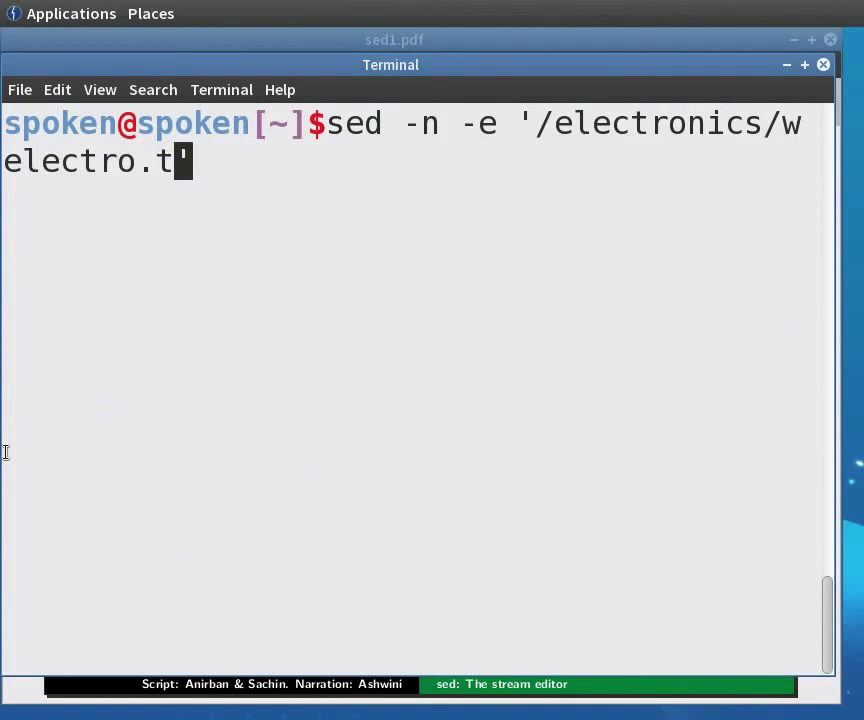
text(xt')
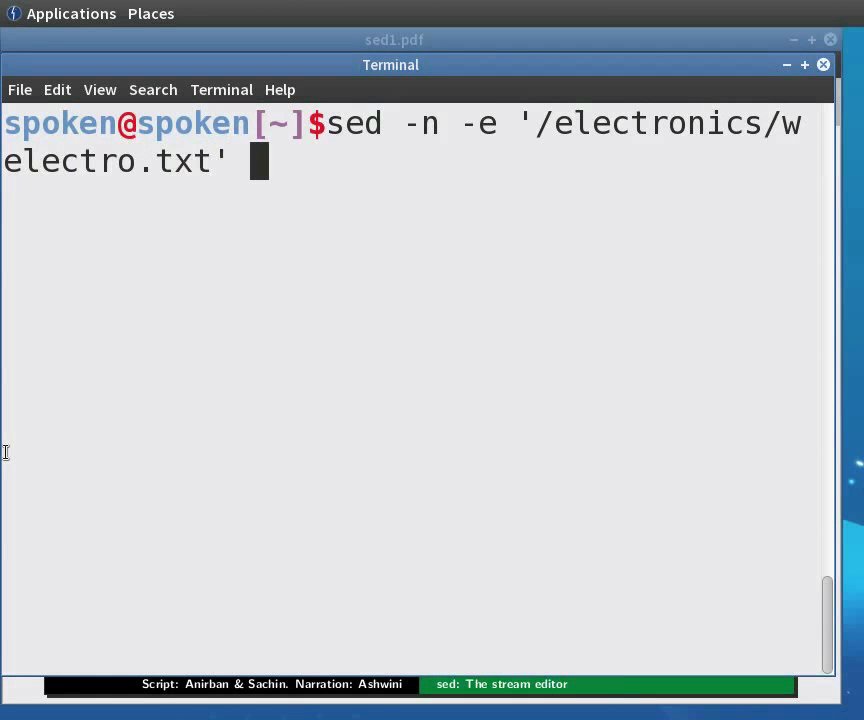
text(-e)
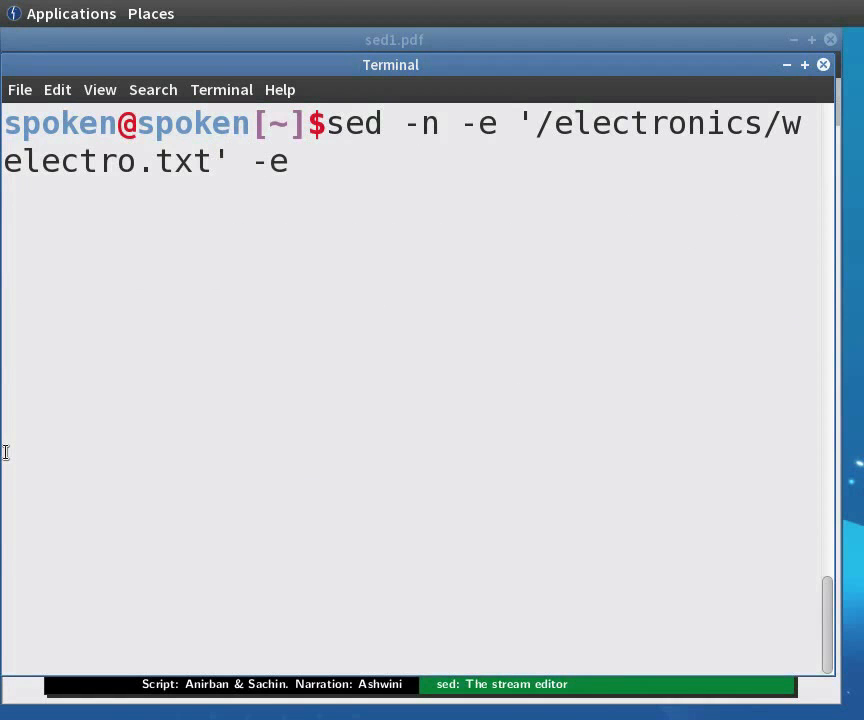
text('')
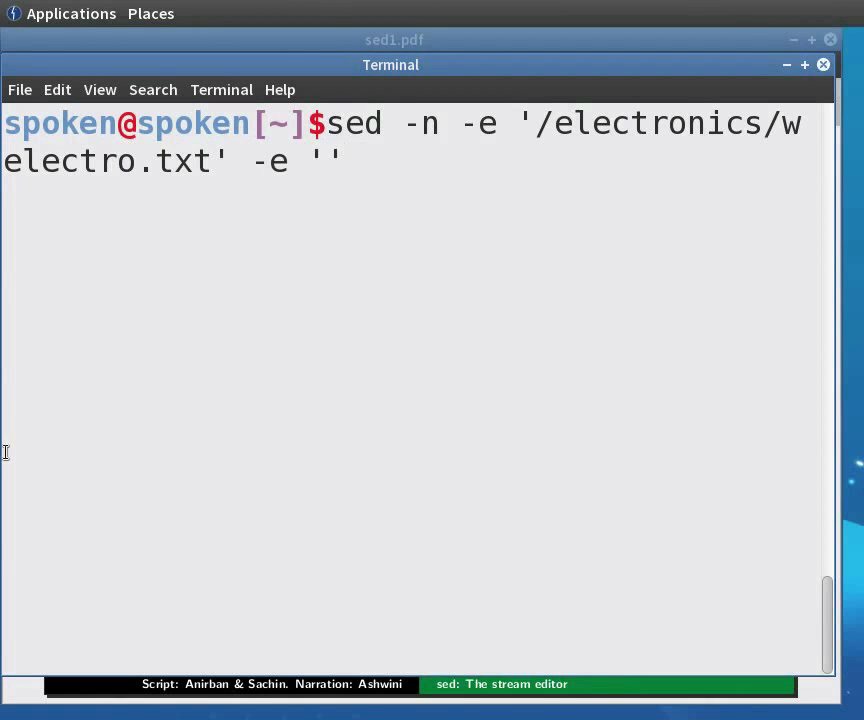
text(/c)
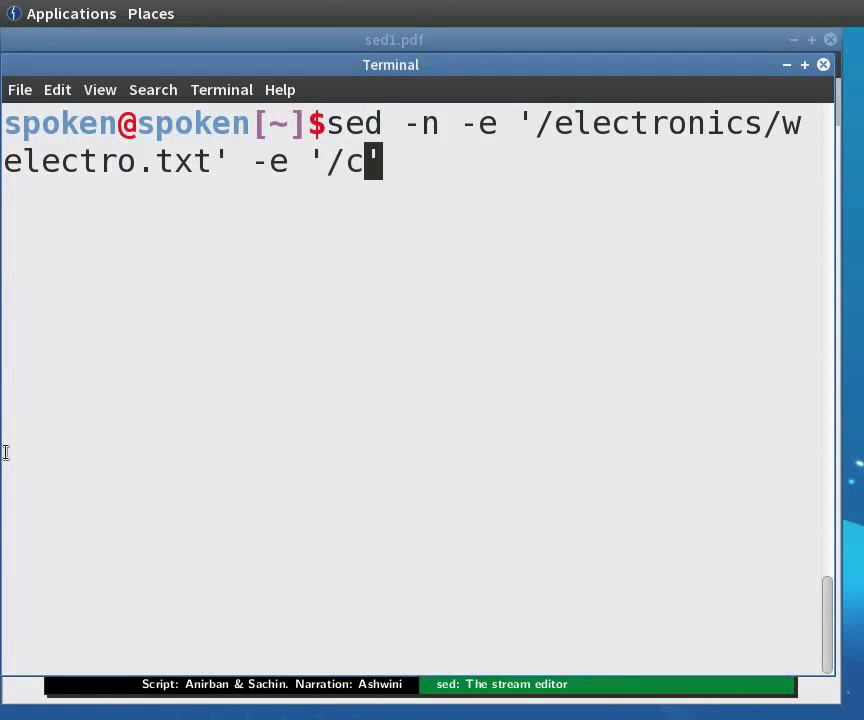
text(ivil/w civil.txt)
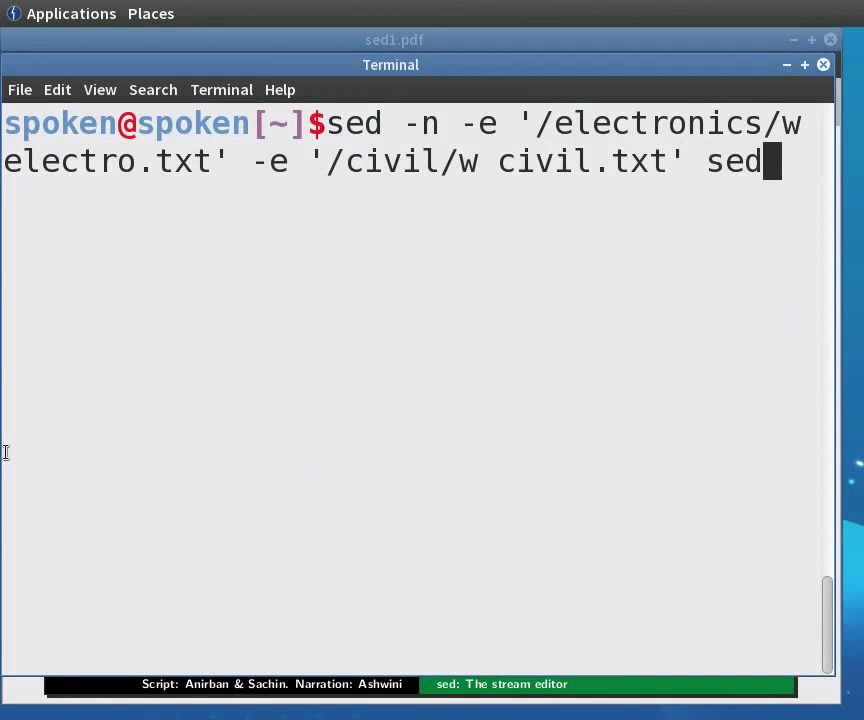
text(demo.txt)
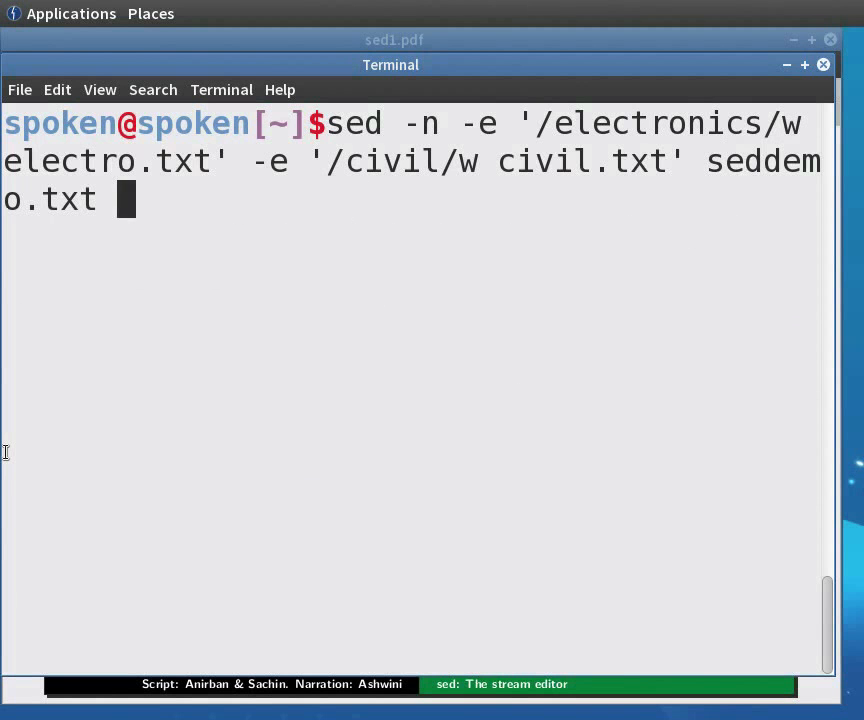
key(Return)
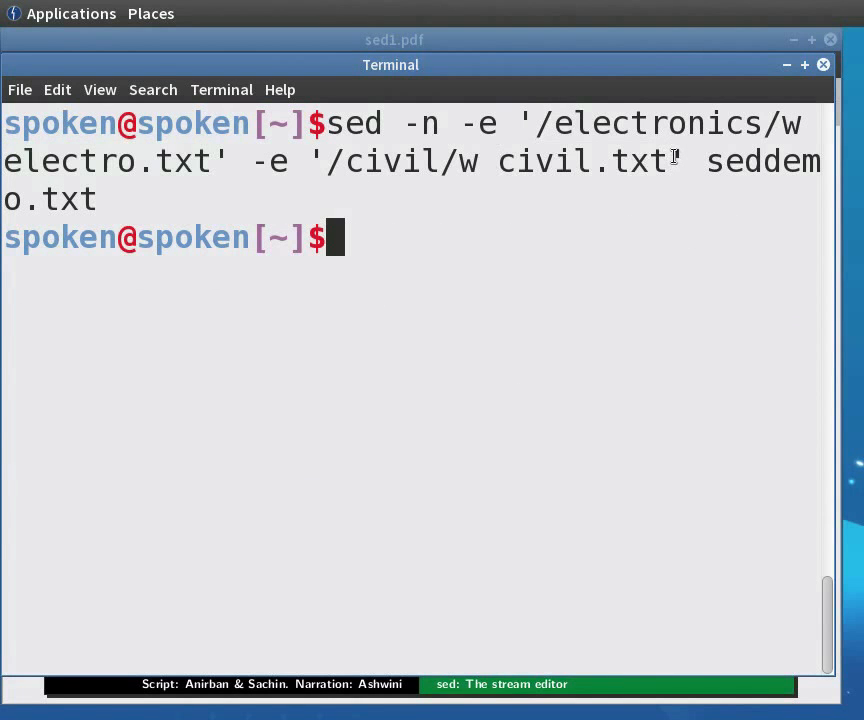
Display electro.txt's three electronics records and civil.txt's four civil records with cat
text(cat)
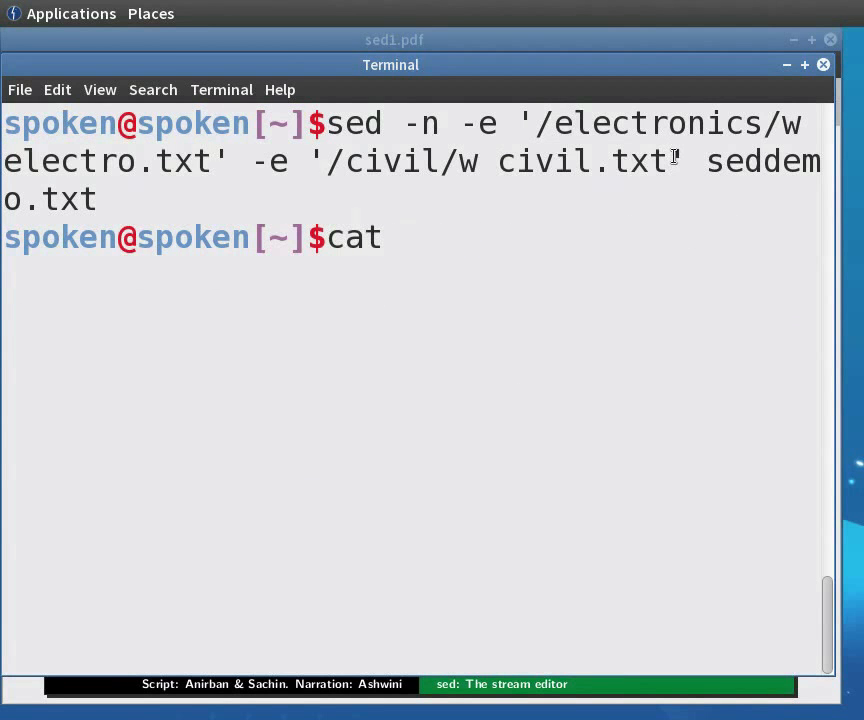
text(electro.txt)
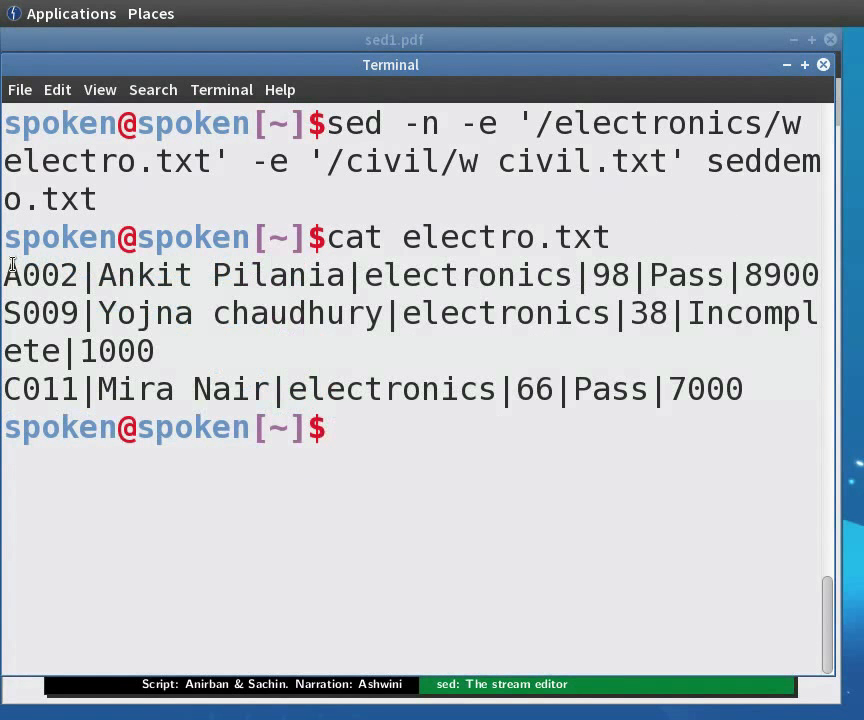
text(ca)
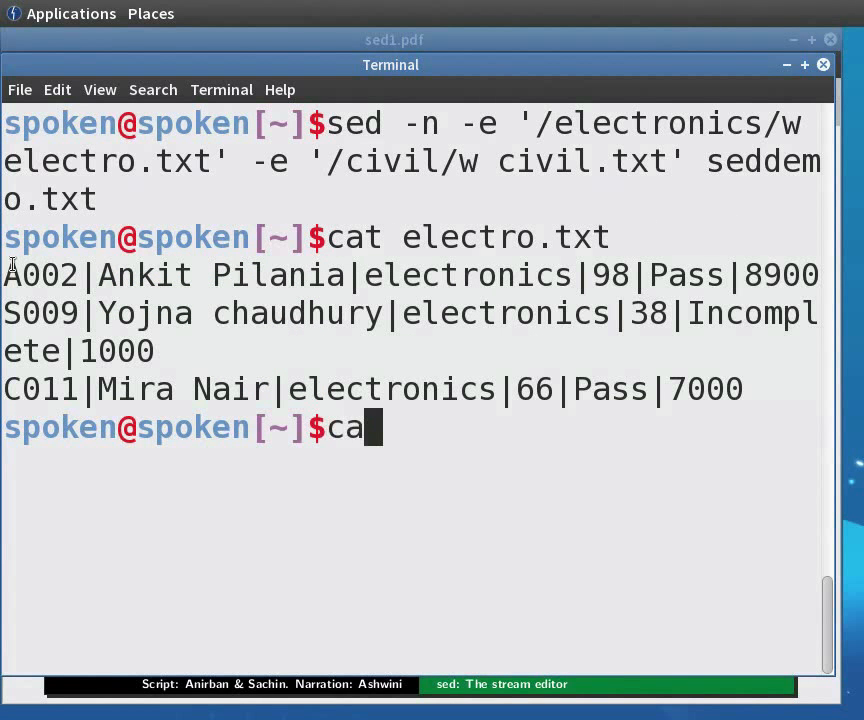
text(t ci)
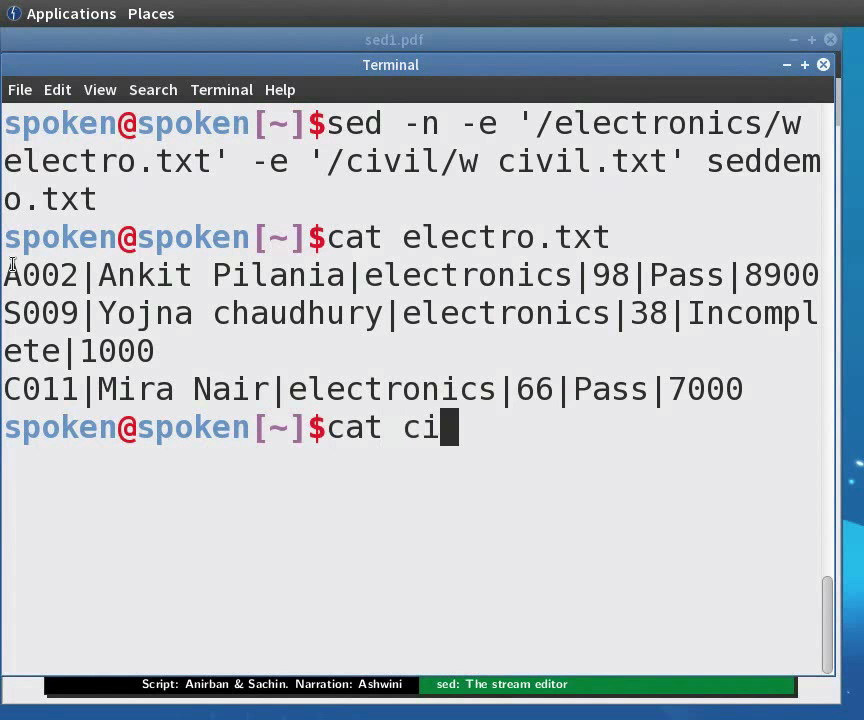
text(vil.txt)
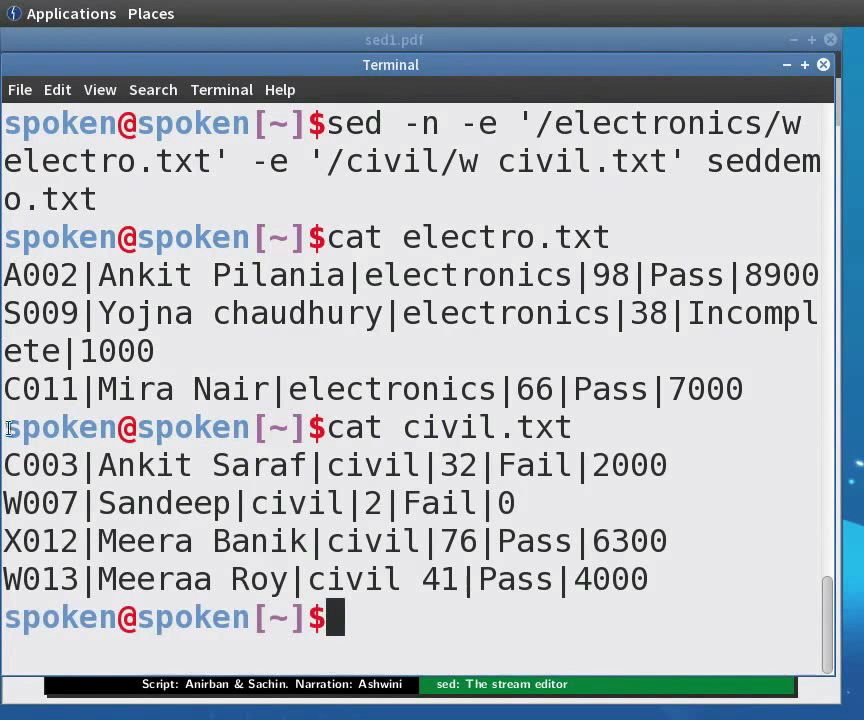
drag(5, 465, 588, 540)
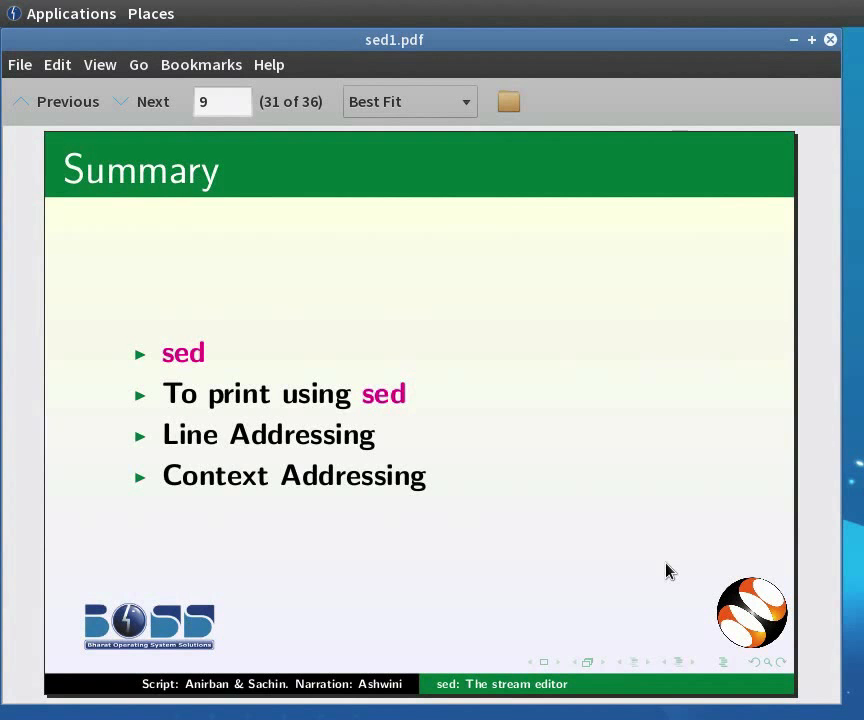
Advance through the Assignment, Spoken Tutorial Project and Workshops slides to Acknowledgements, slide 36
click(152, 101)
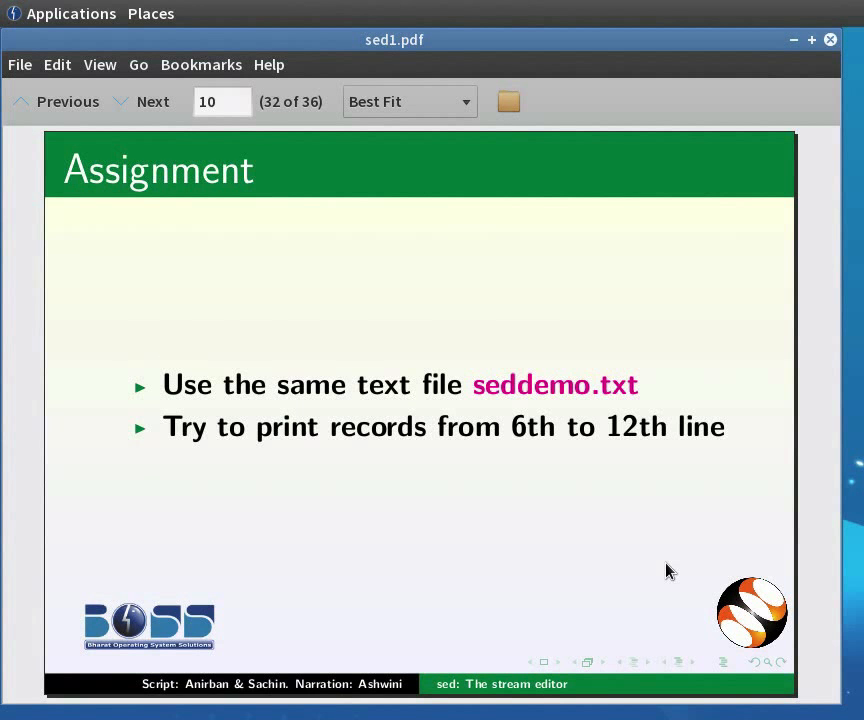
click(152, 101)
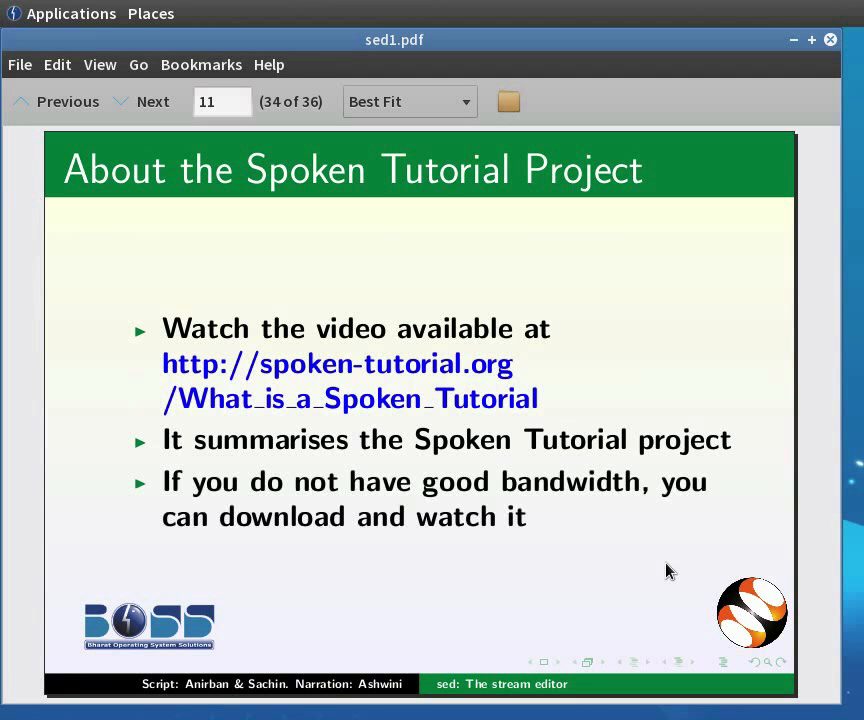
click(152, 101)
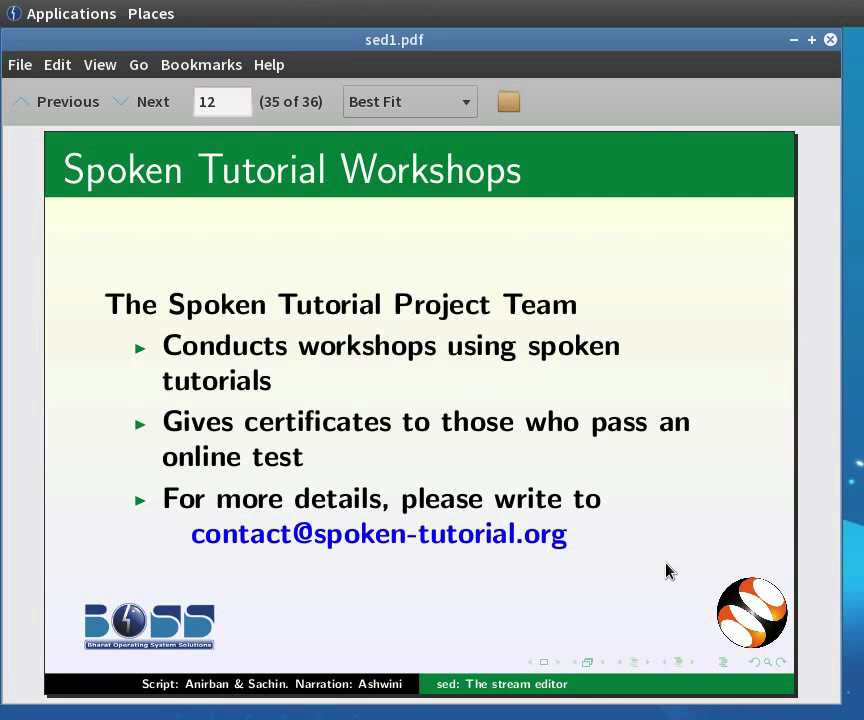
click(152, 101)
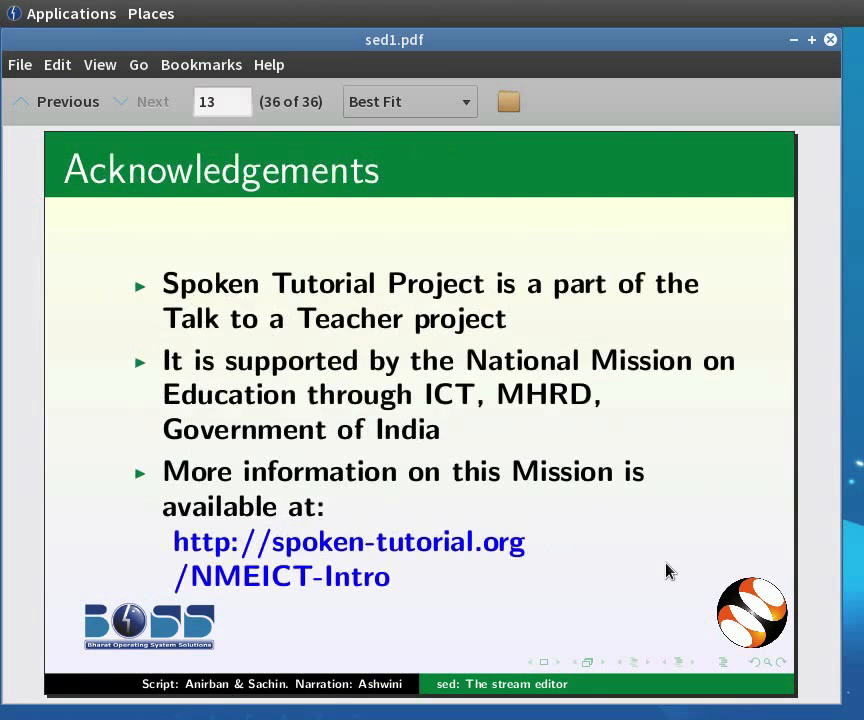